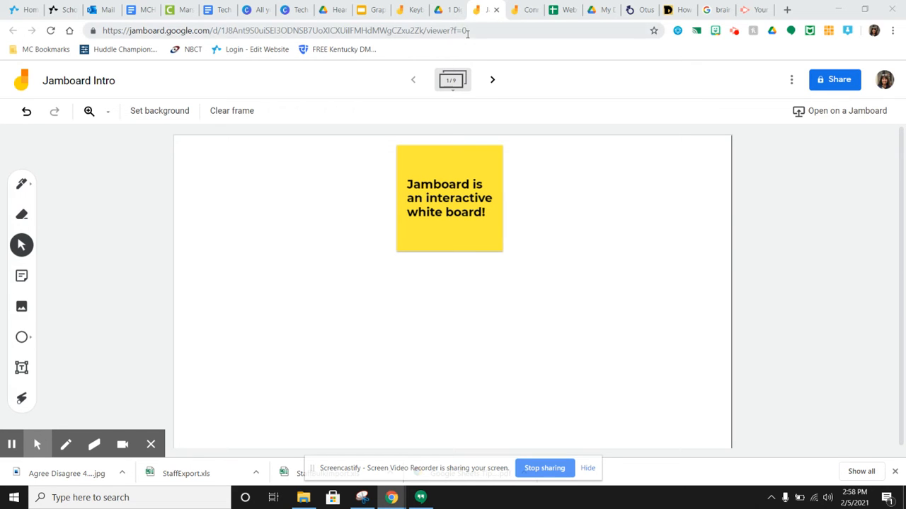
Open and then close Drive's New item menu in the '1 Digital Learning Coach' folder.
click(447, 9)
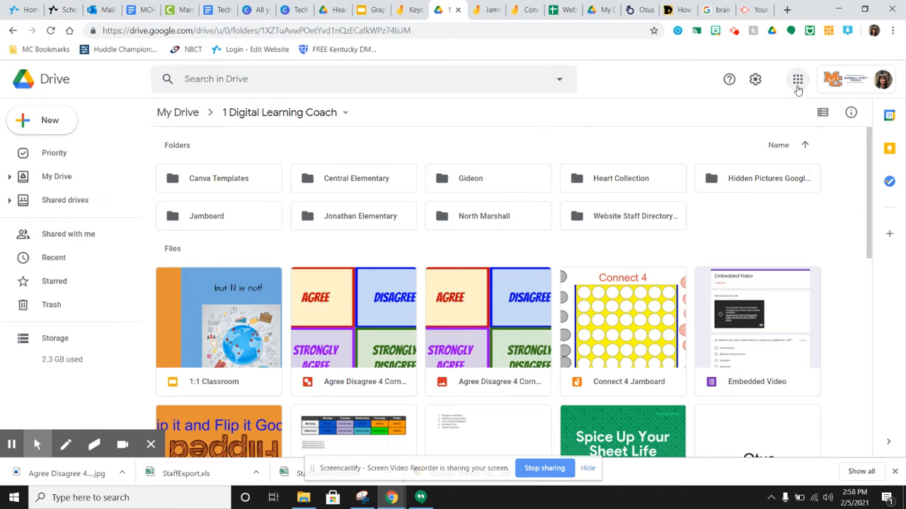
click(798, 79)
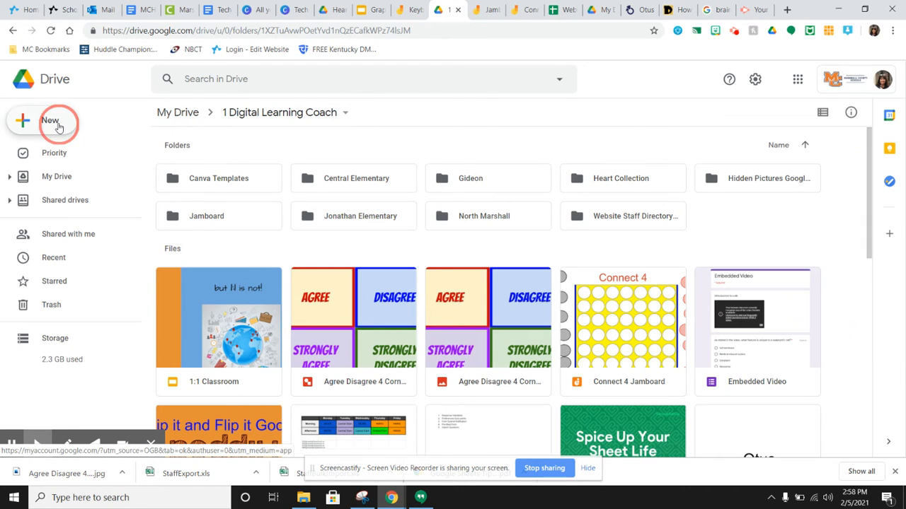
click(49, 121)
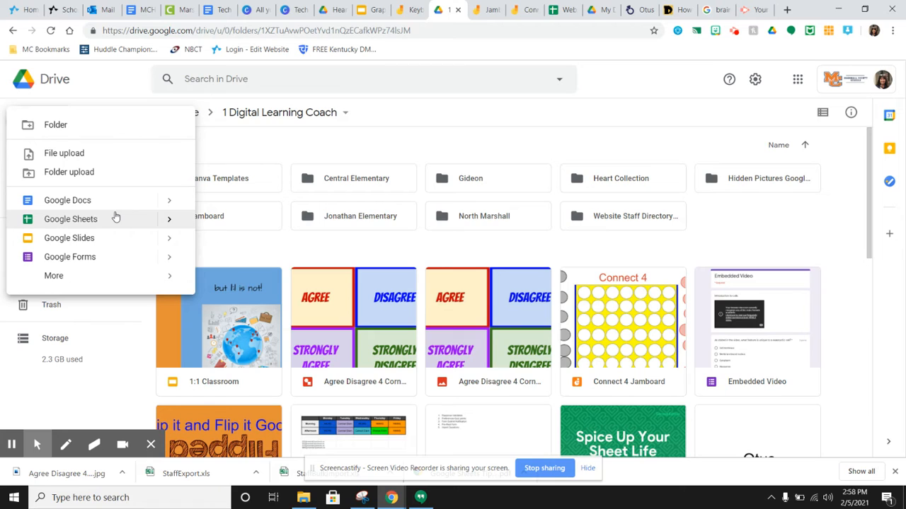
click(54, 275)
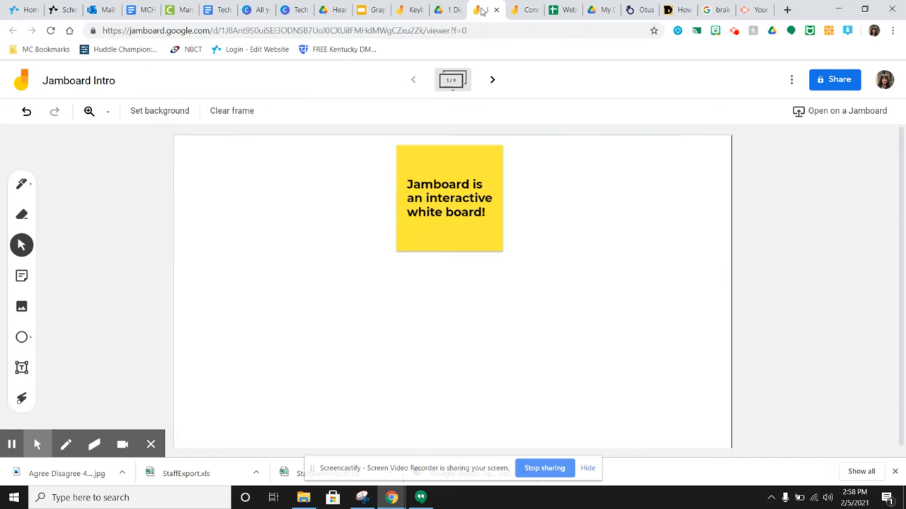
mouse_move(342, 263)
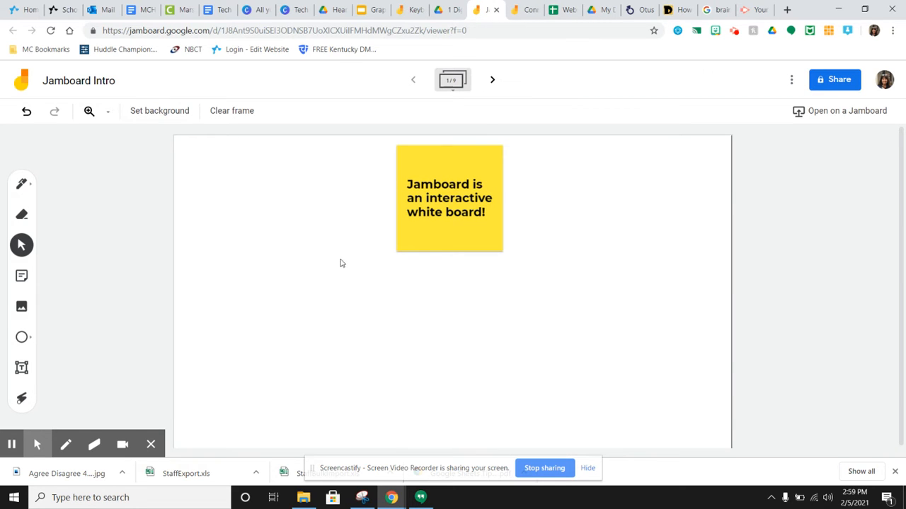
mouse_move(365, 290)
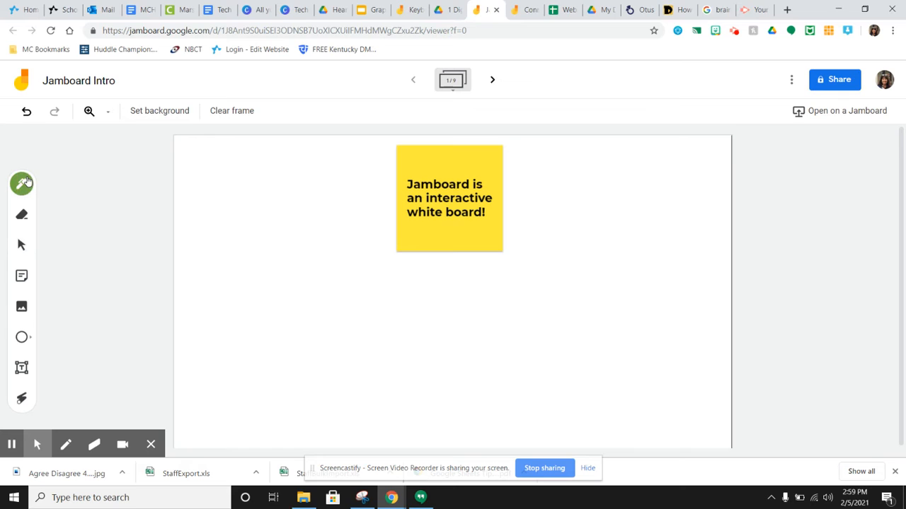
Draw a looping pen scribble left of the yellow note, erase part, and return to Select.
click(21, 184)
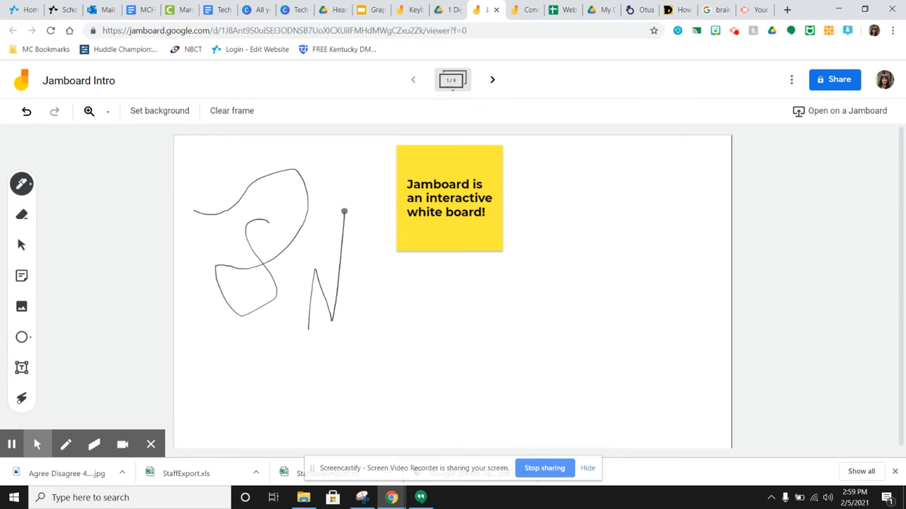
drag(345, 213, 368, 311)
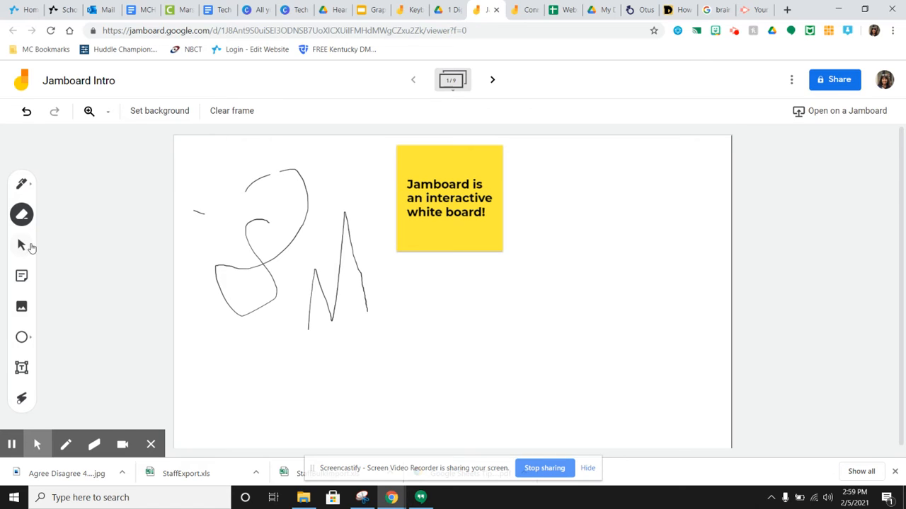
mouse_move(21, 245)
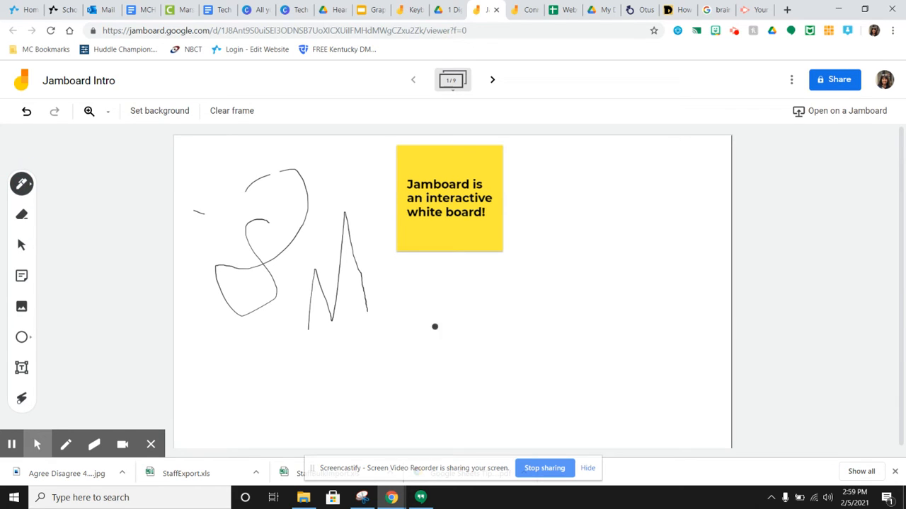
click(22, 244)
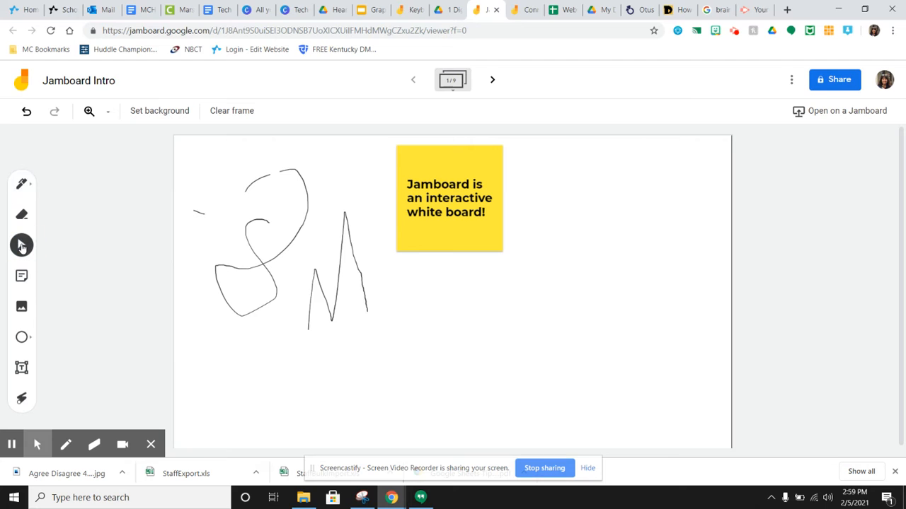
click(21, 245)
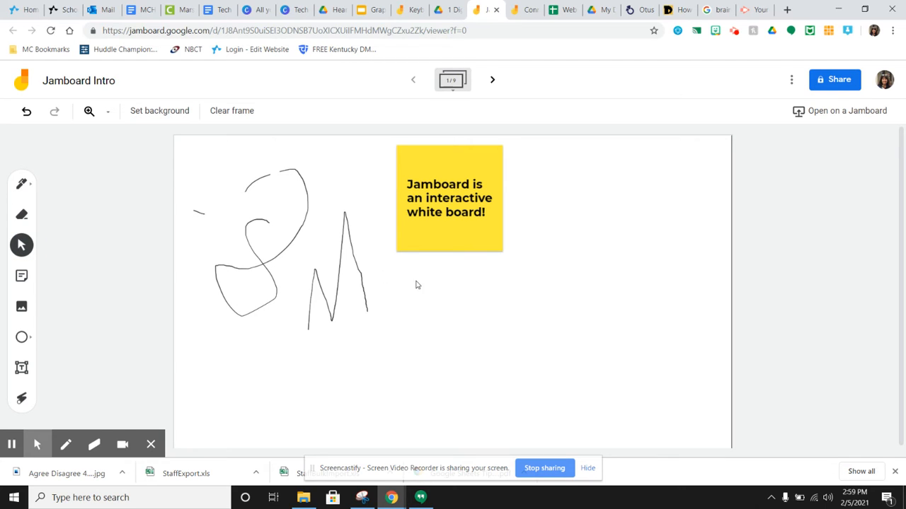
mouse_move(21, 276)
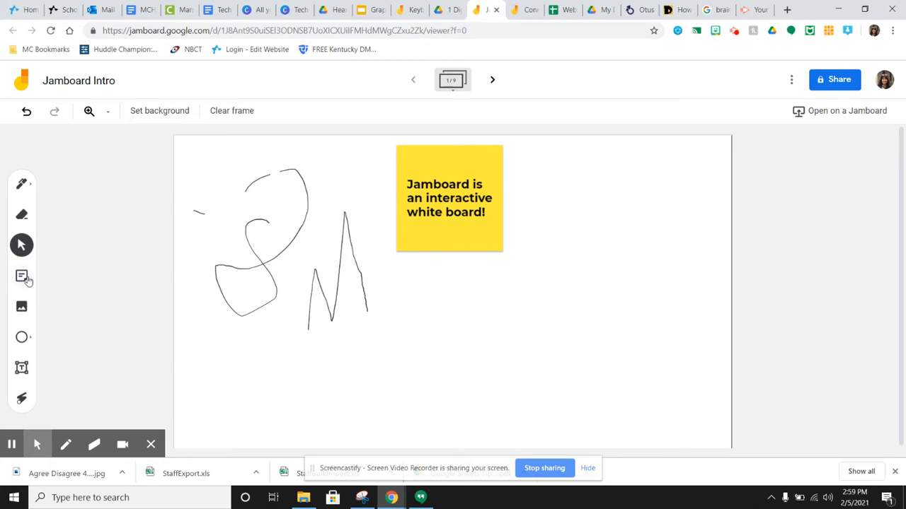
Add a green sticky note reading 'Turkey' at the top right.
click(21, 276)
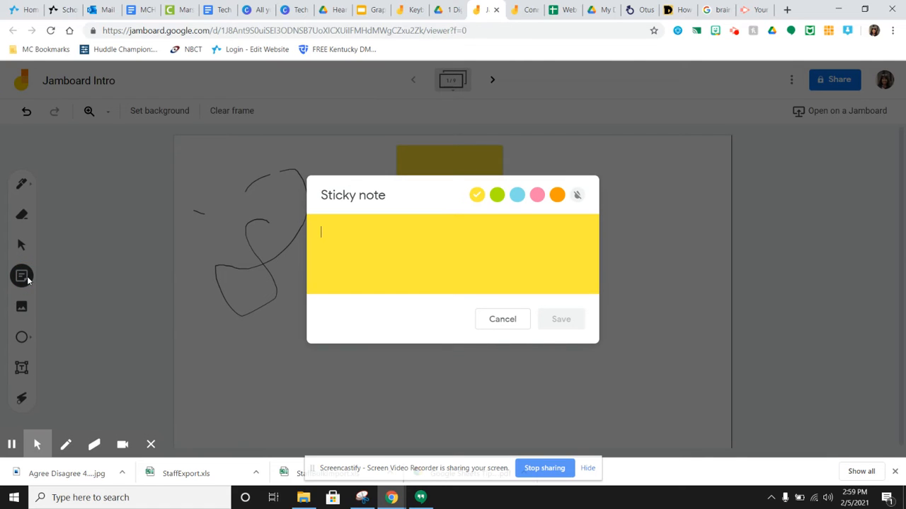
mouse_move(497, 195)
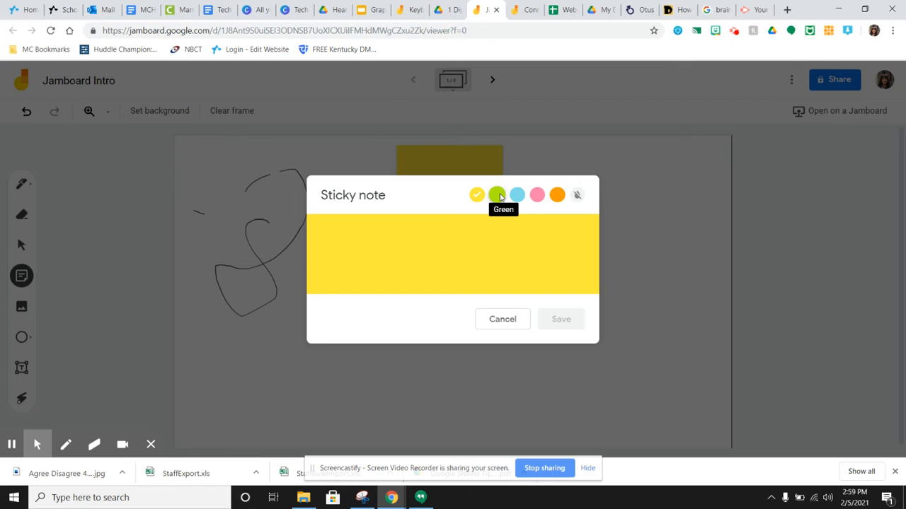
click(497, 195)
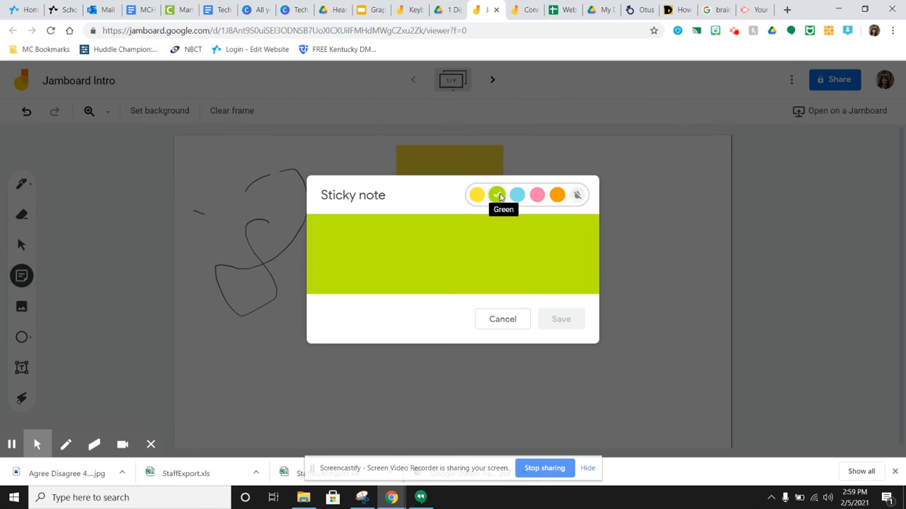
click(496, 194)
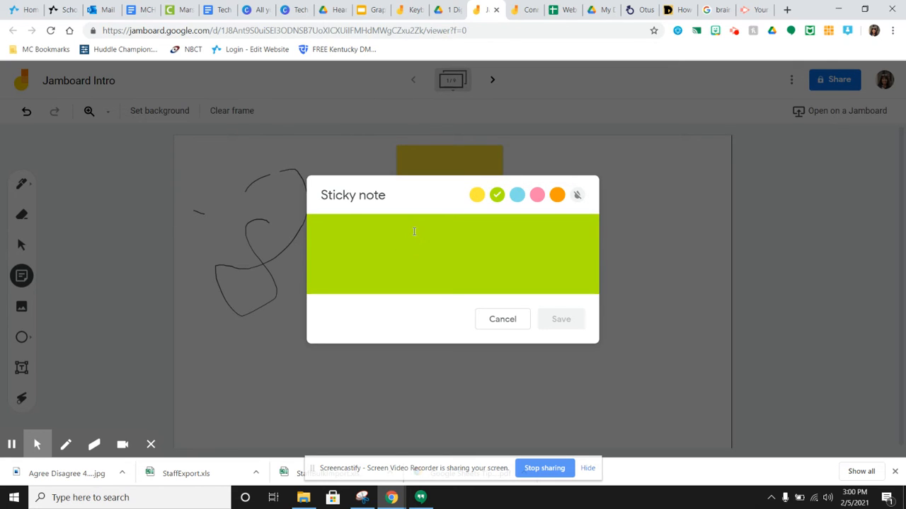
text(Turkey)
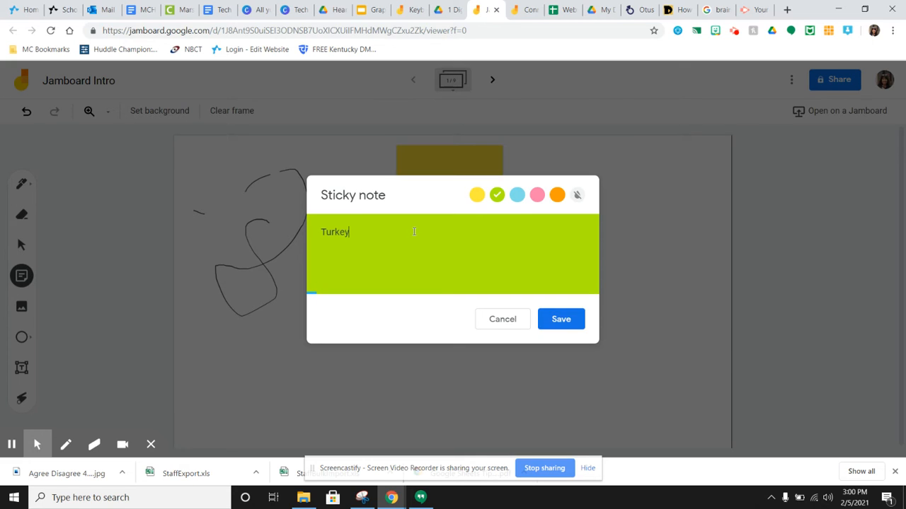
click(561, 319)
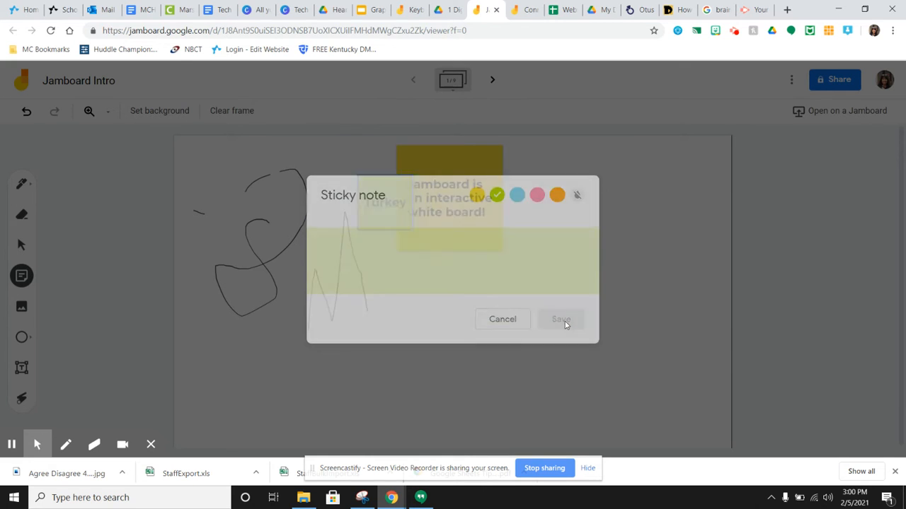
click(497, 194)
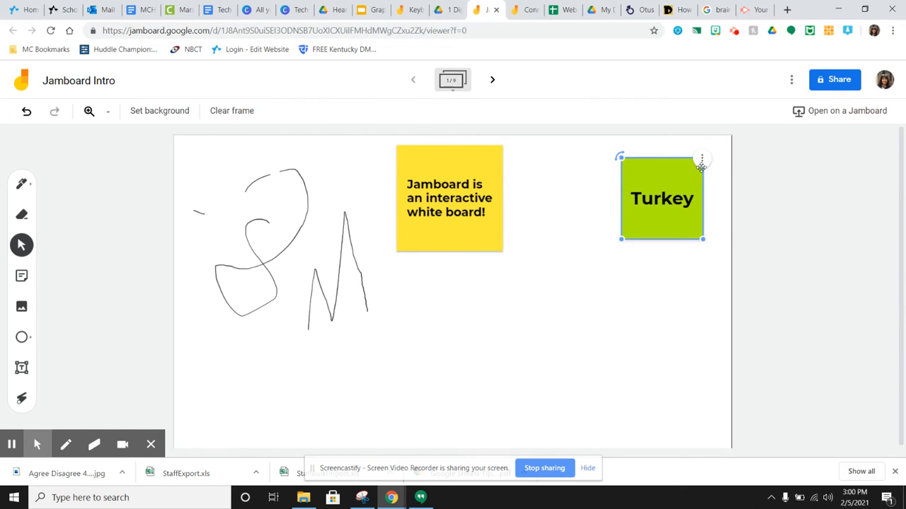
Add a pink 'Hello' sticky note and drag it left over the scribbles.
click(701, 157)
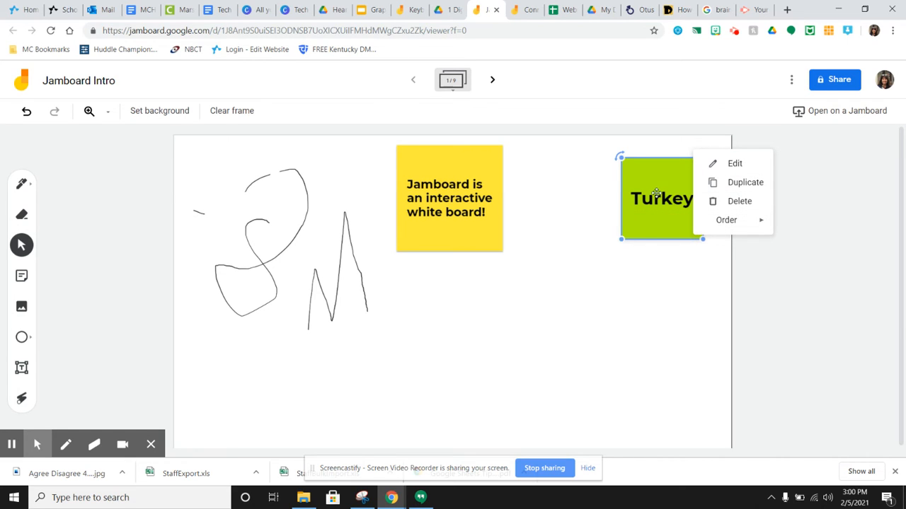
click(726, 220)
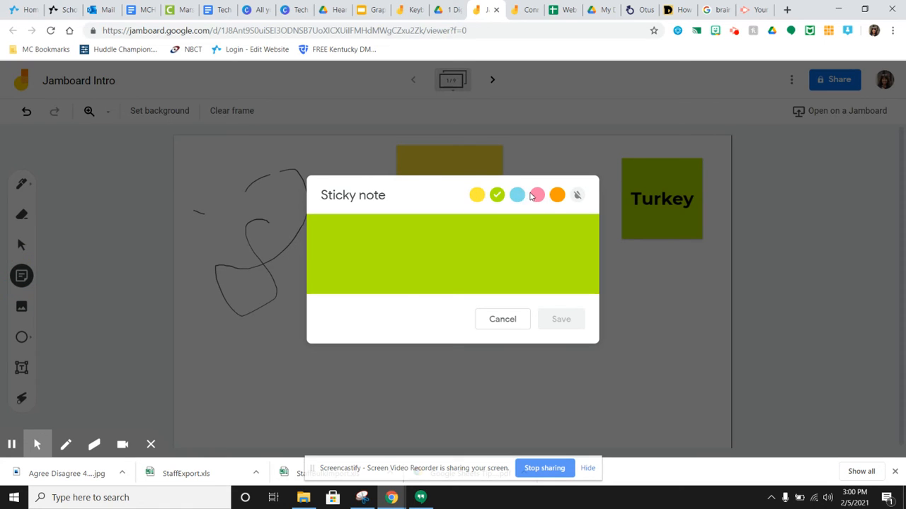
text(Hello)
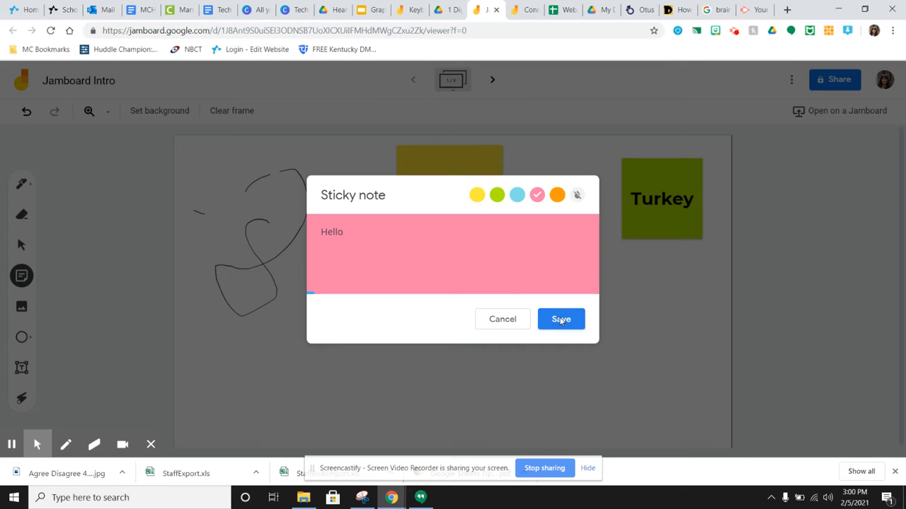
click(560, 319)
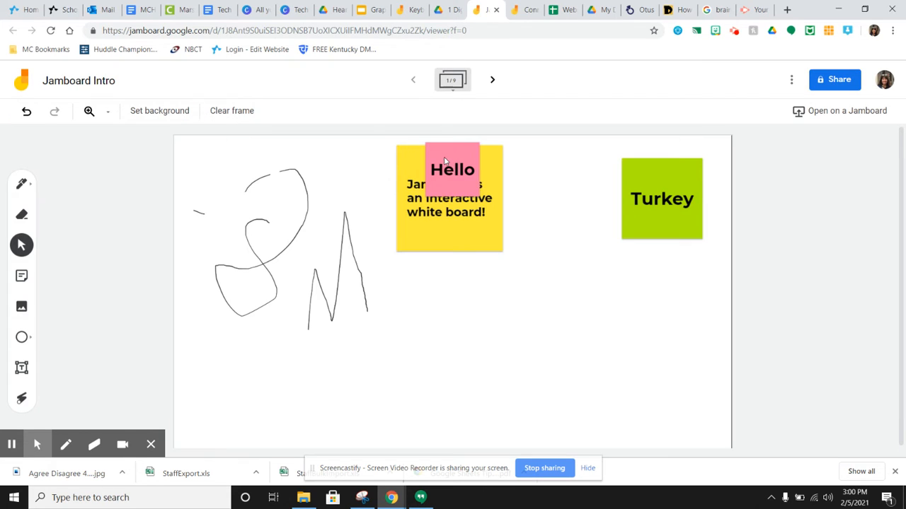
drag(452, 169, 309, 193)
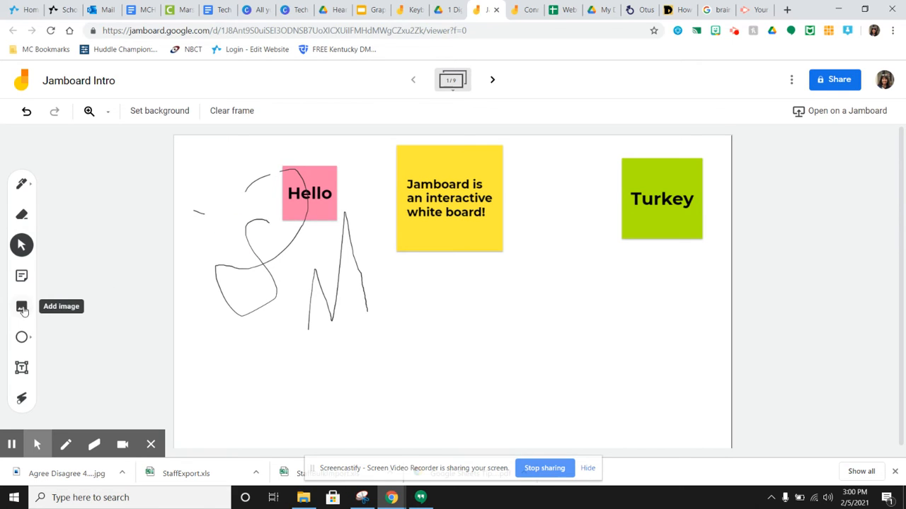
Open the image 'Select a file' window and close it without adding a picture.
click(21, 306)
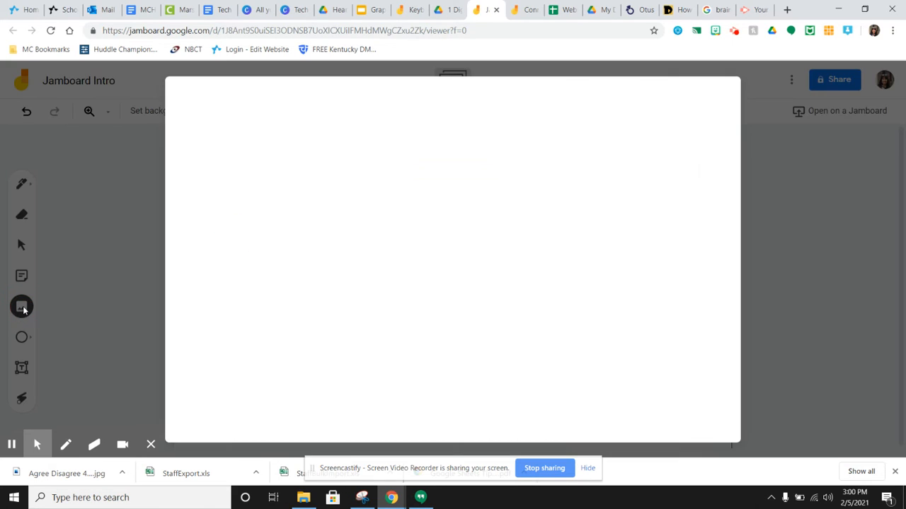
click(21, 307)
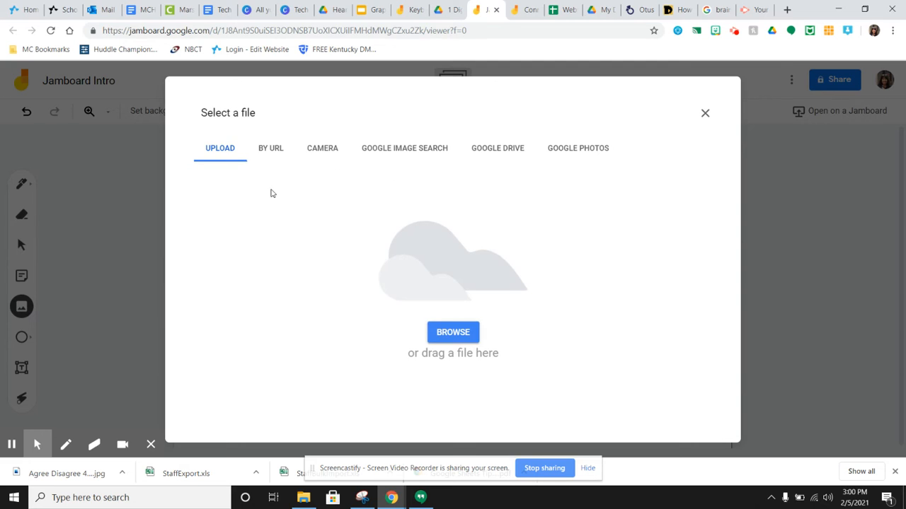
mouse_move(330, 148)
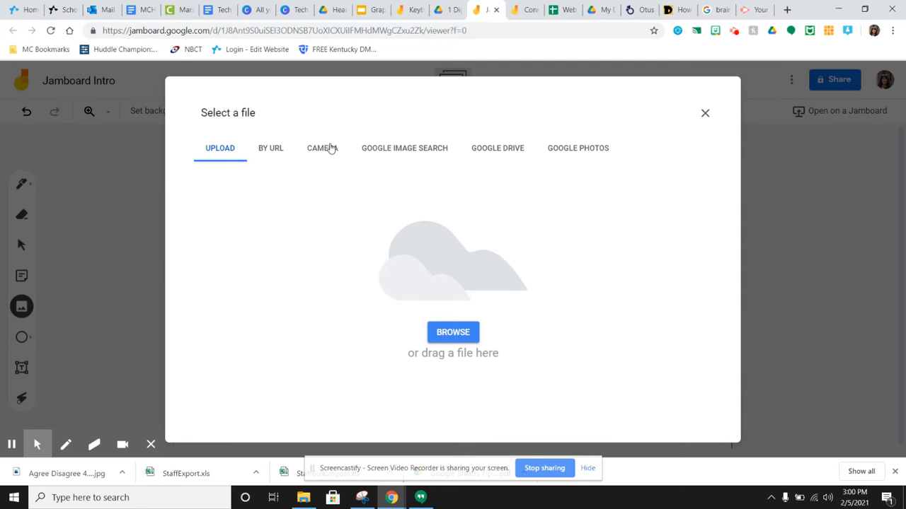
mouse_move(407, 139)
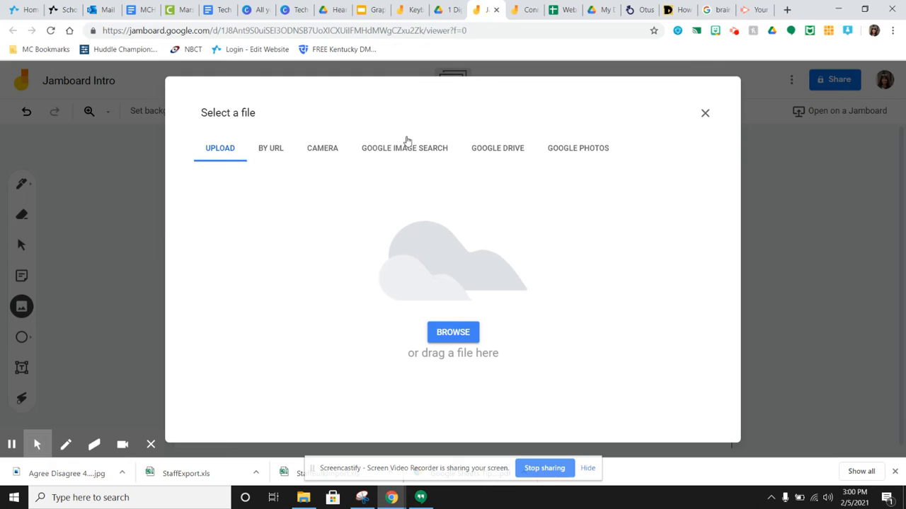
mouse_move(428, 149)
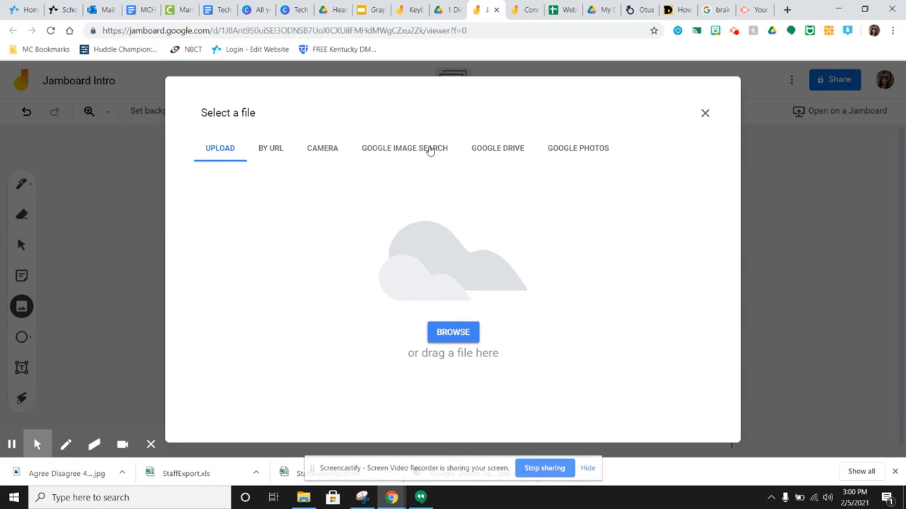
mouse_move(513, 143)
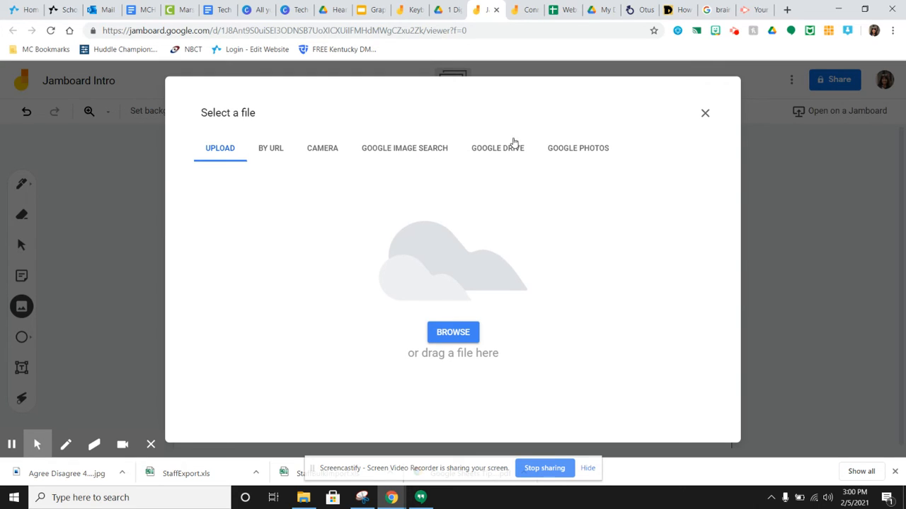
mouse_move(705, 113)
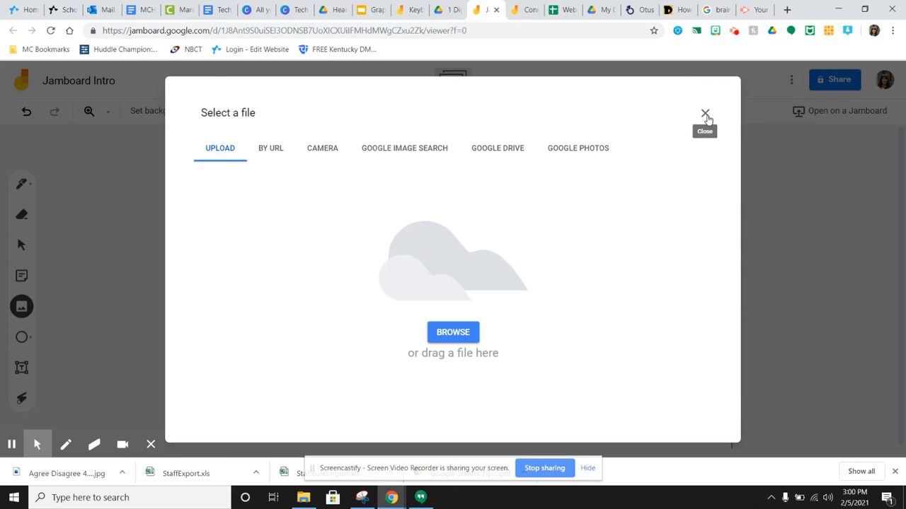
click(705, 113)
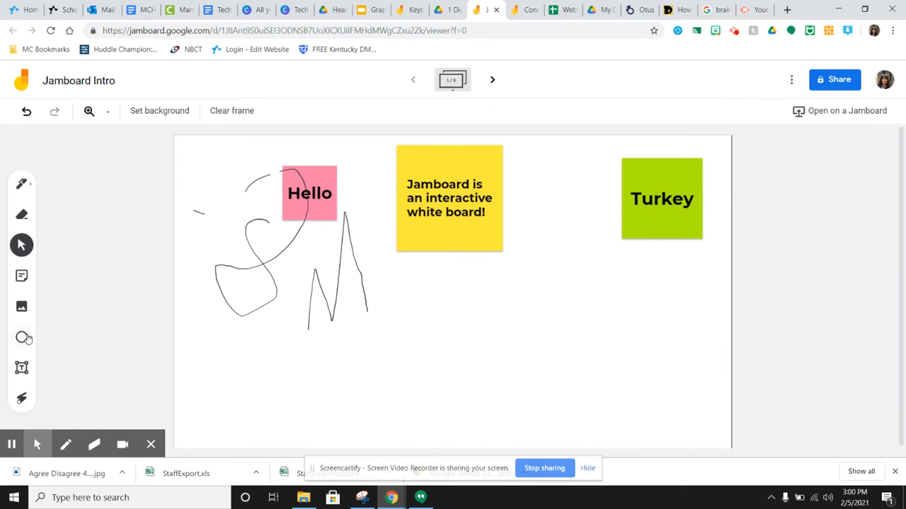
Draw a grey circle-shape oval below the yellow sticky note.
click(22, 337)
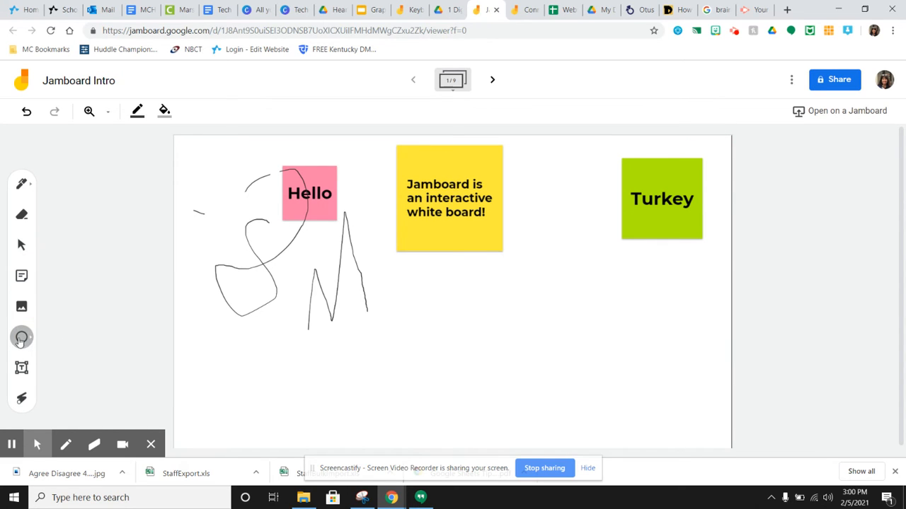
click(22, 336)
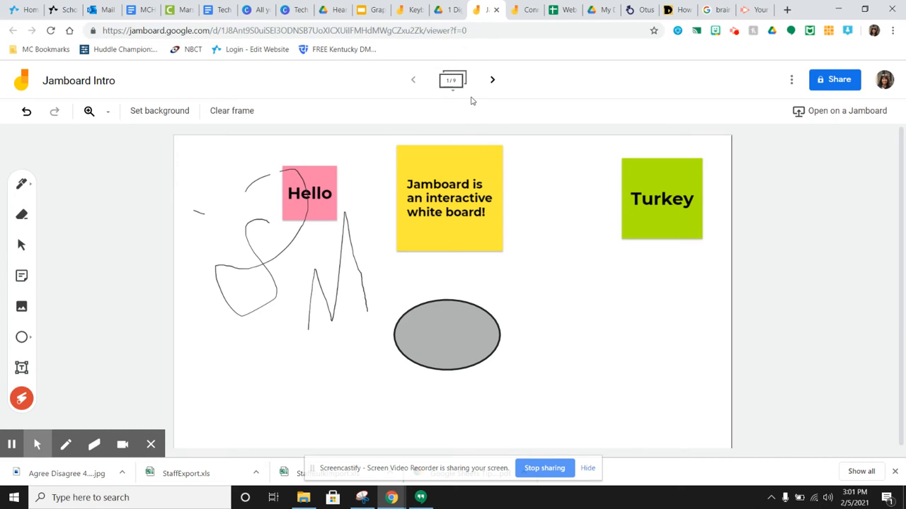
mouse_move(452, 79)
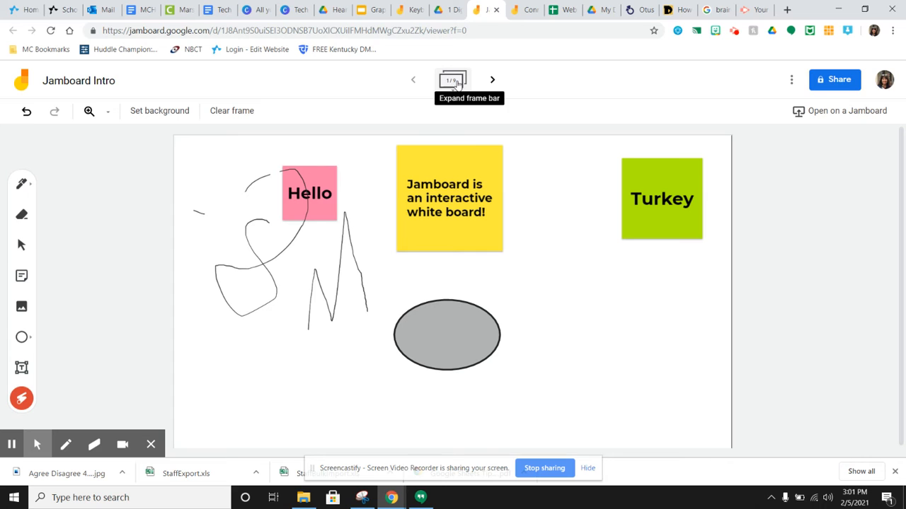
mouse_move(453, 80)
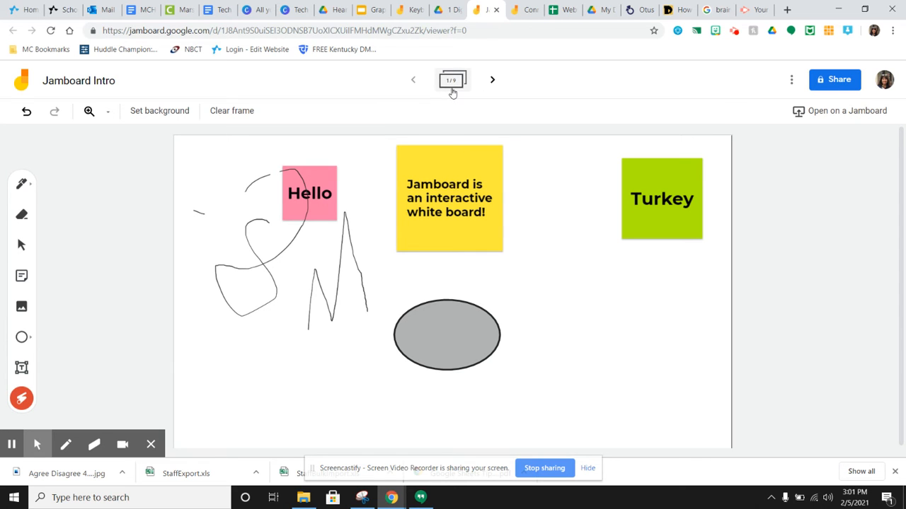
Expand the frame thumbnails and open blank frame 2.
click(451, 80)
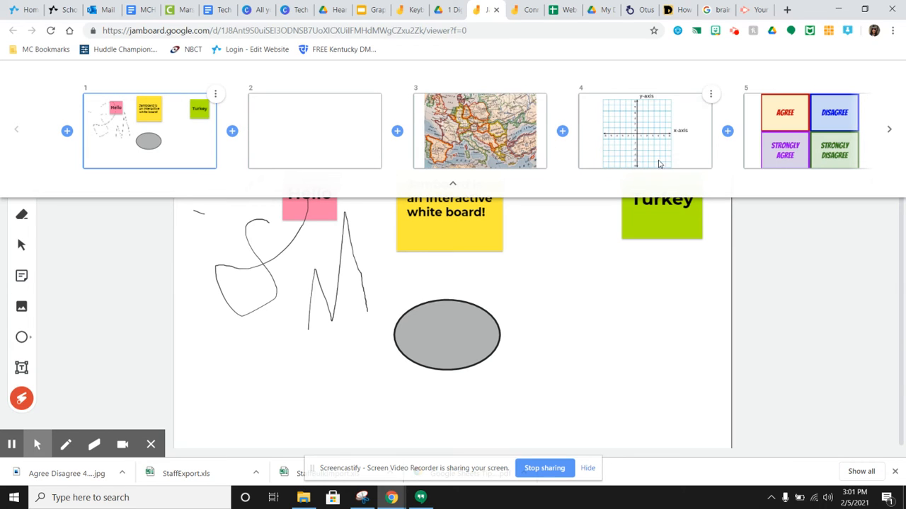
mouse_move(373, 139)
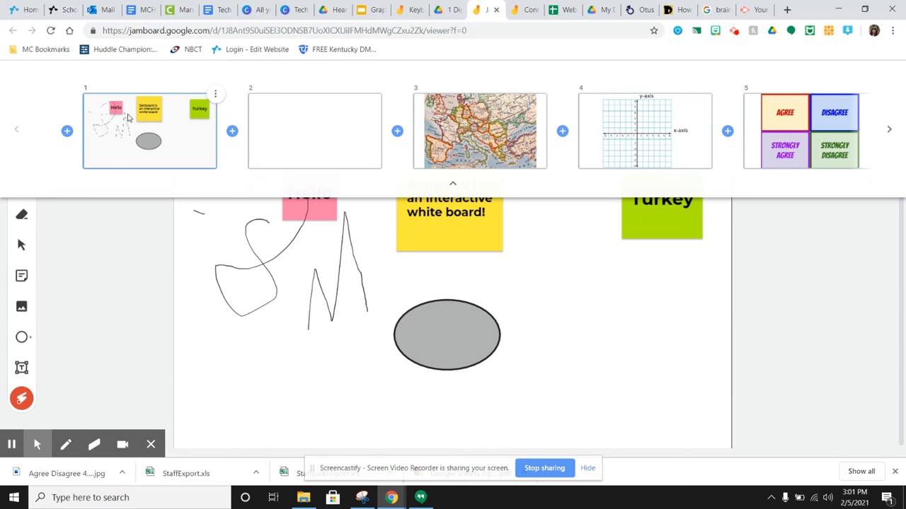
click(314, 130)
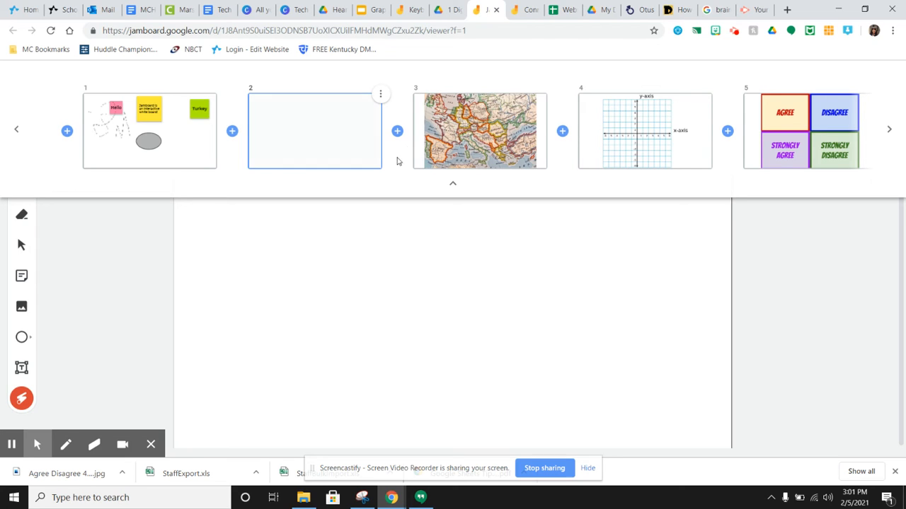
mouse_move(397, 131)
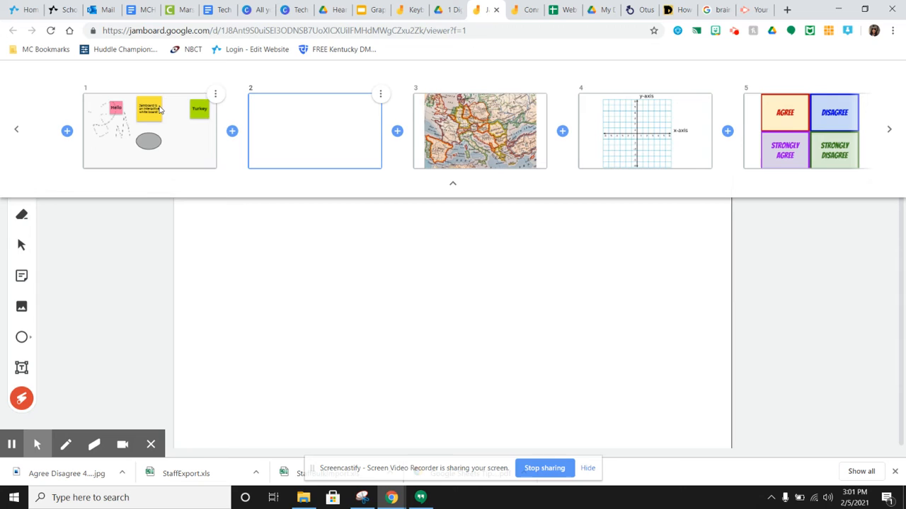
mouse_move(66, 130)
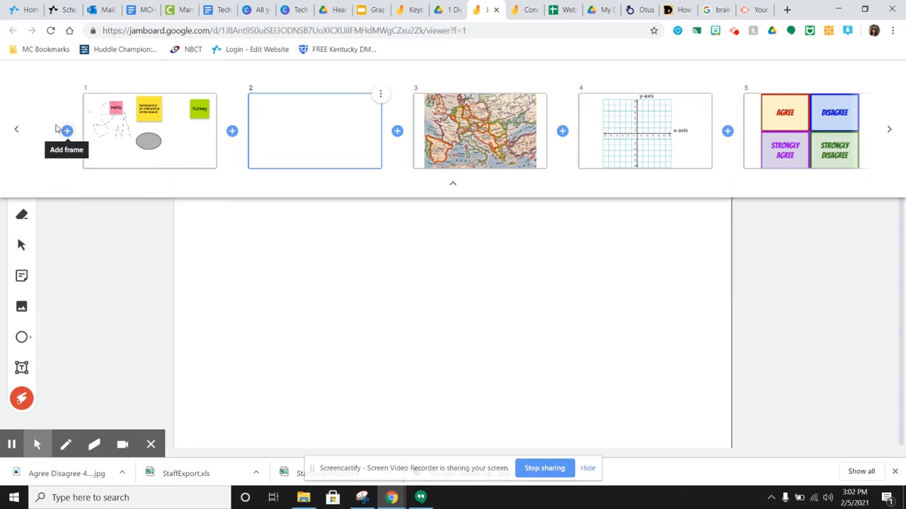
mouse_move(593, 110)
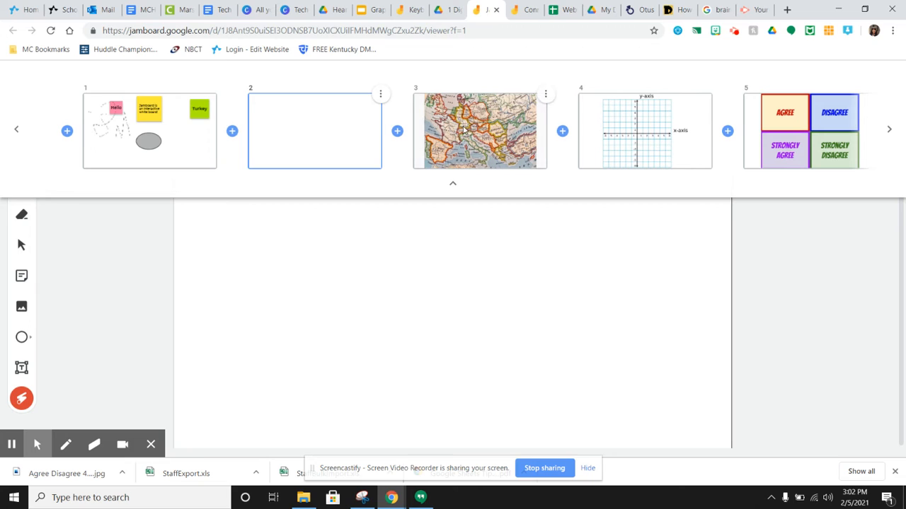
mouse_move(481, 132)
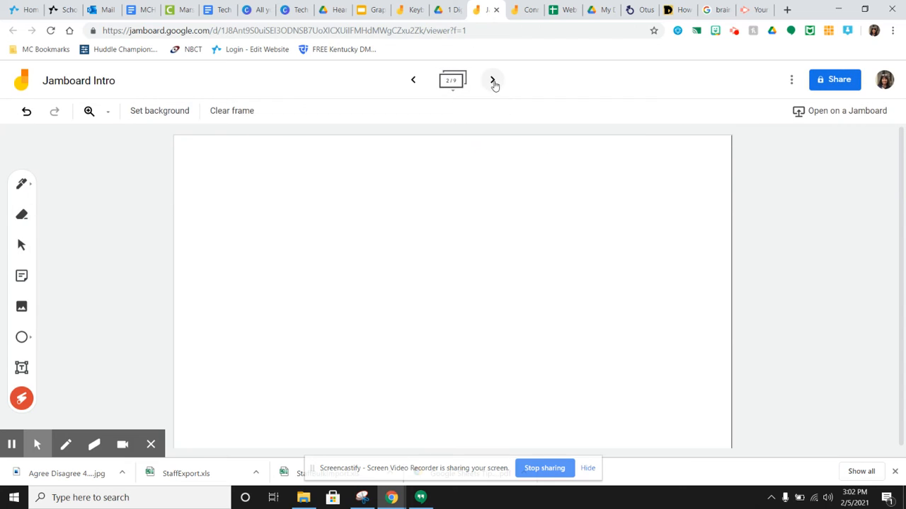
mouse_move(492, 79)
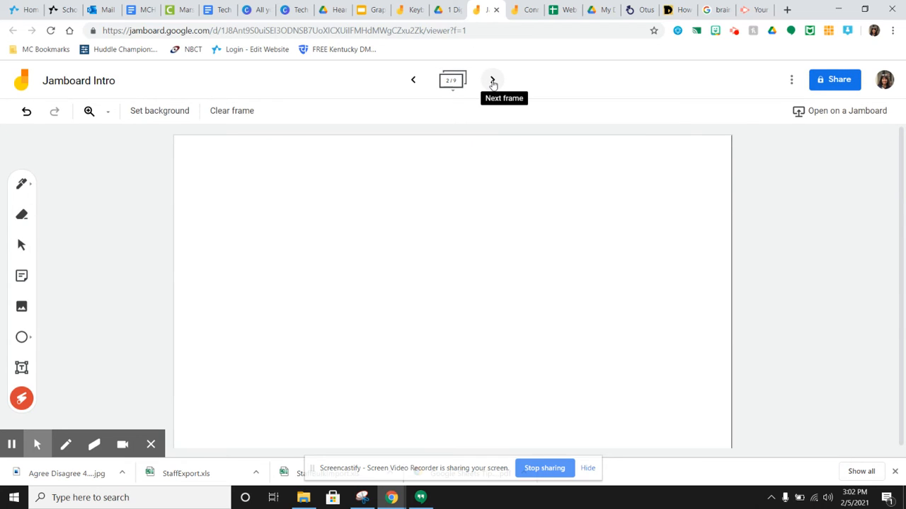
Create a text box on frame 2 reading 'With an emoji picture, tell me how you are feeling today.'.
click(374, 221)
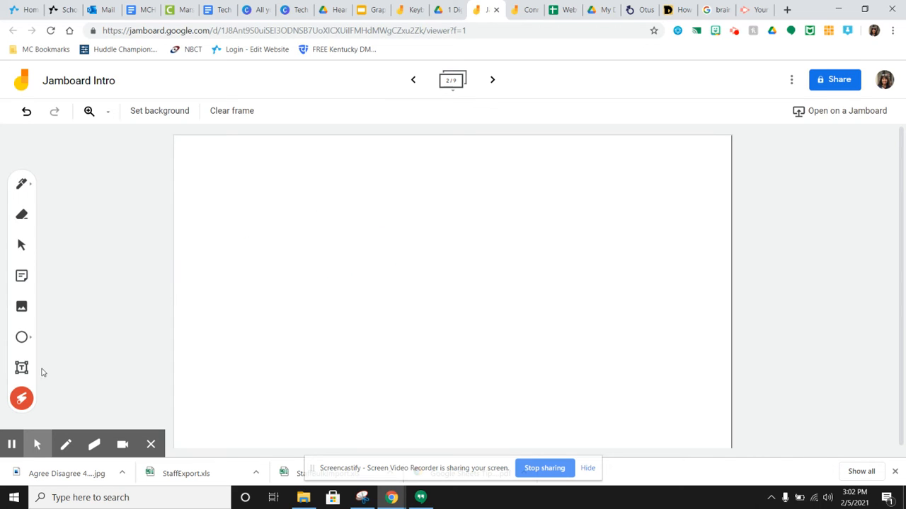
click(21, 367)
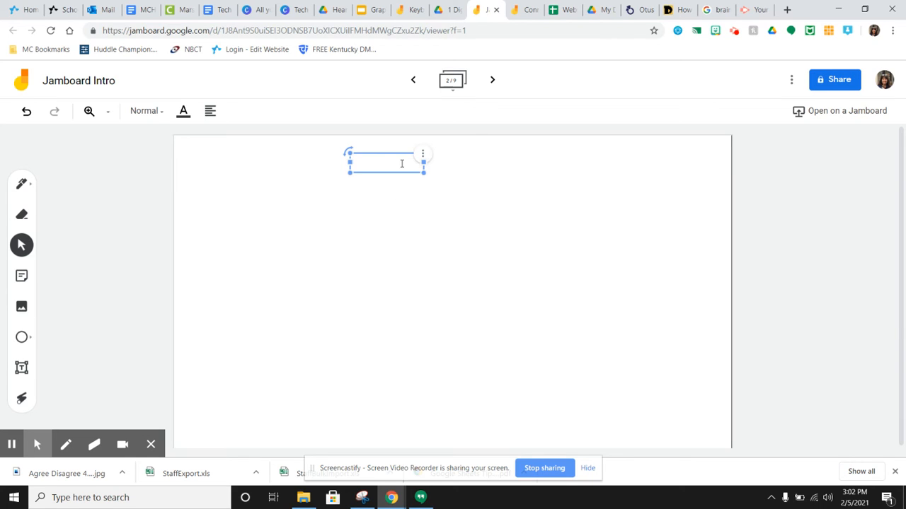
text(W)
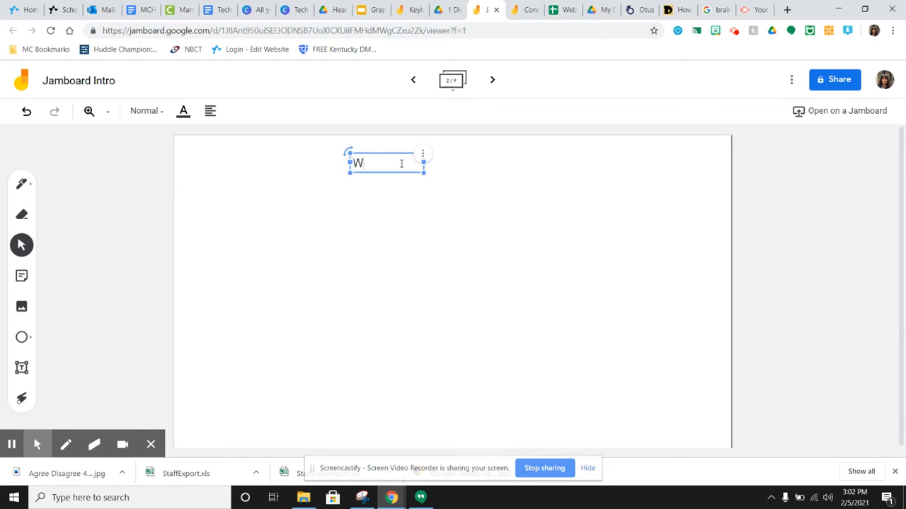
text(ith)
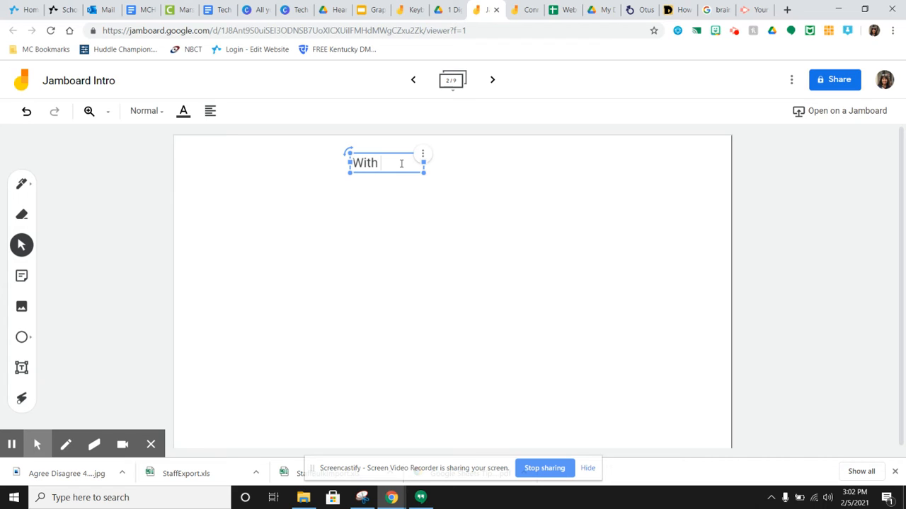
text(an em)
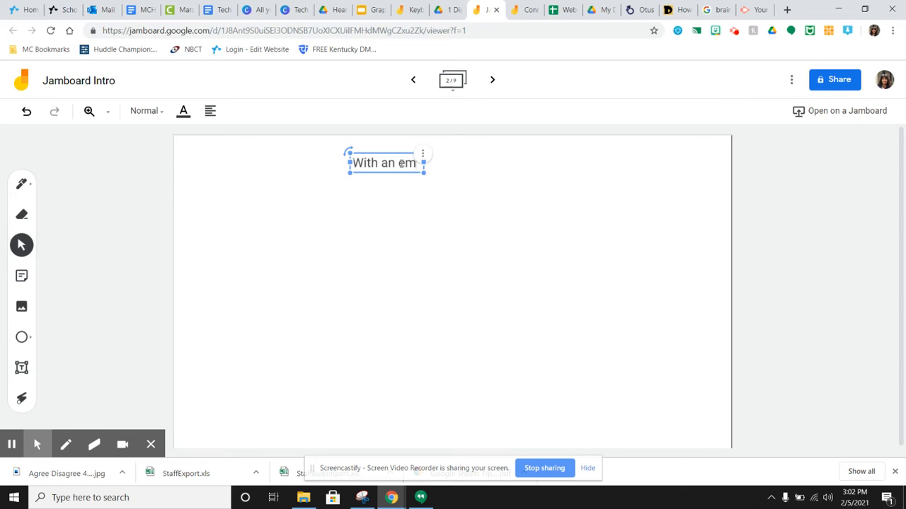
text(emoji)
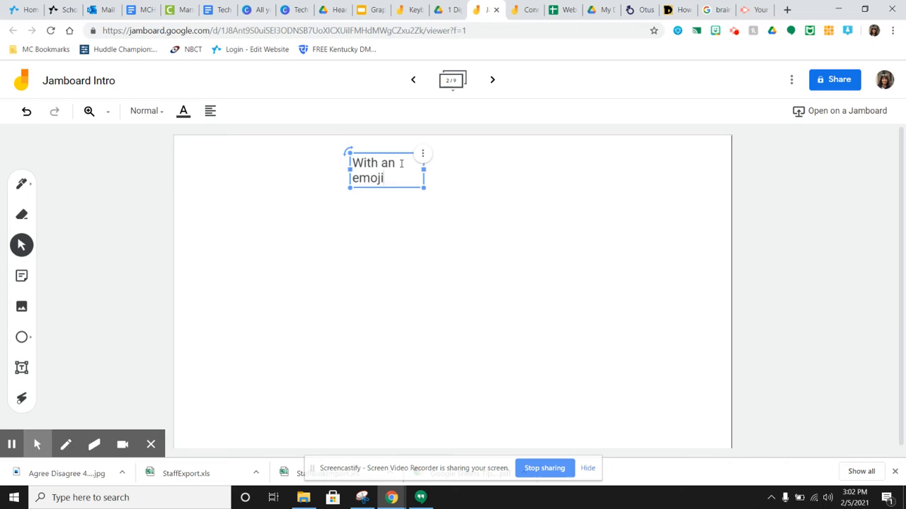
text(picture,)
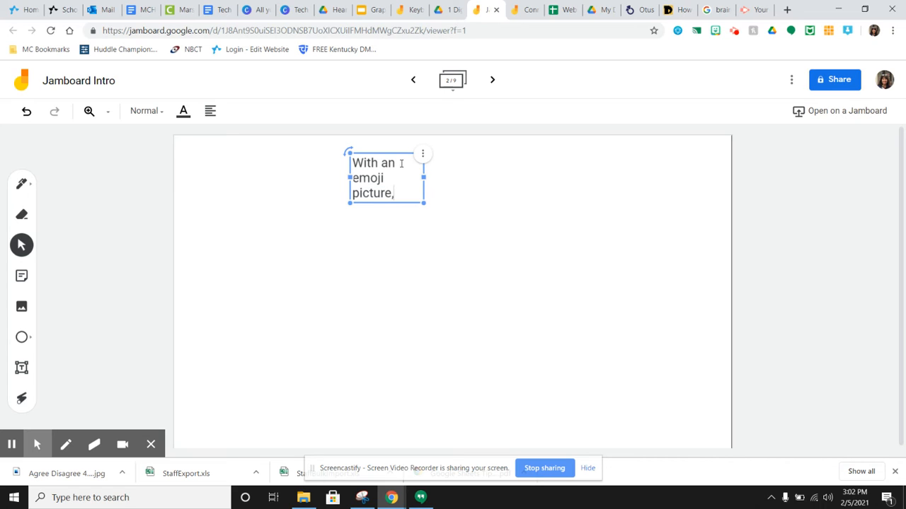
text(tell me how)
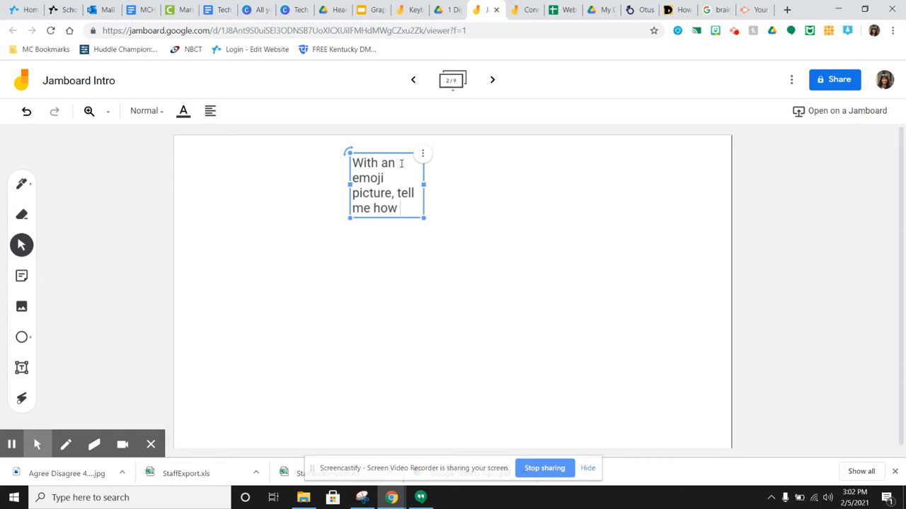
text(you)
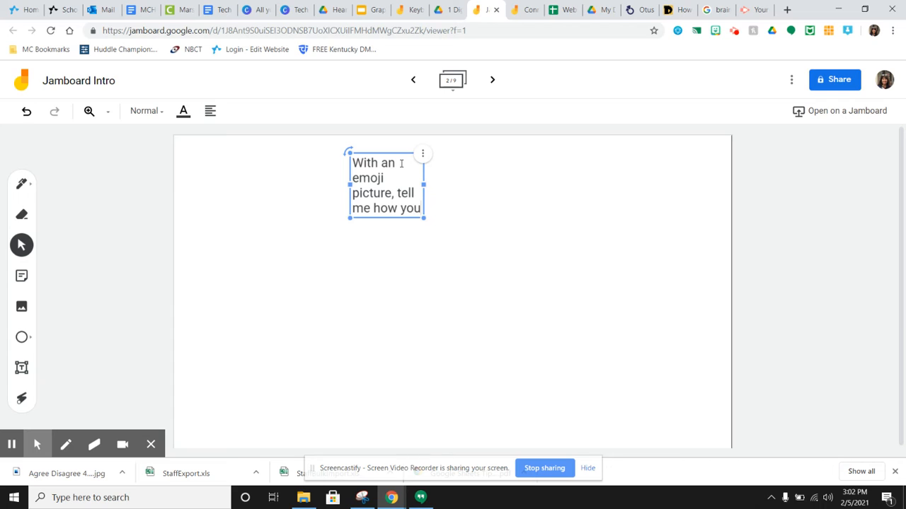
text(are feeling t)
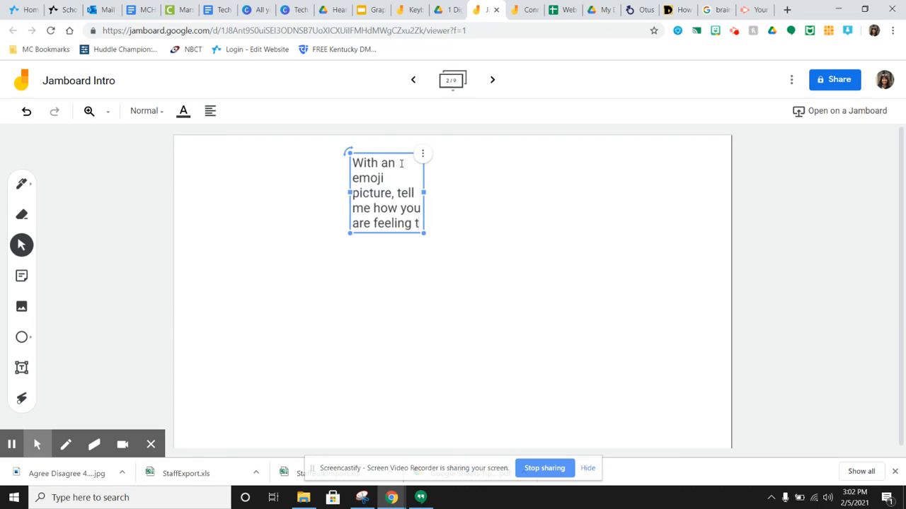
text(oday.)
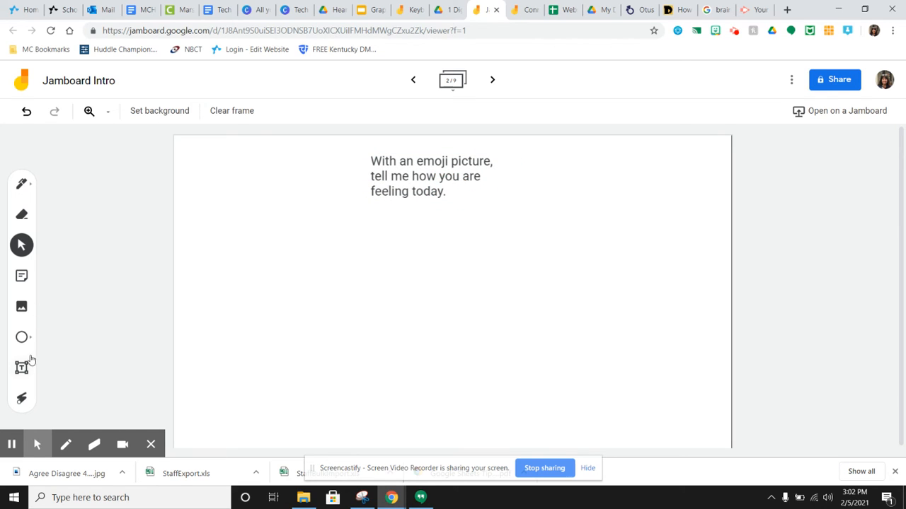
Insert a smiley result from a Google image search for 'happy' emoji.
click(21, 306)
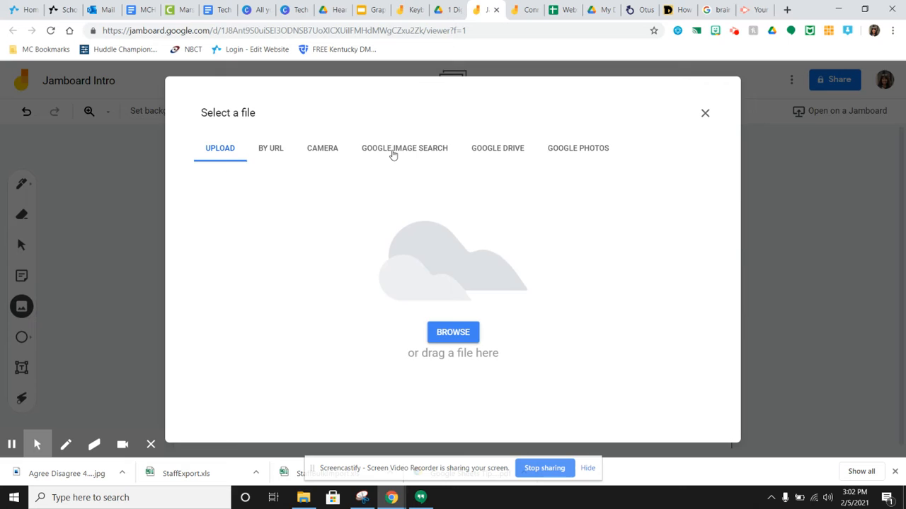
click(404, 148)
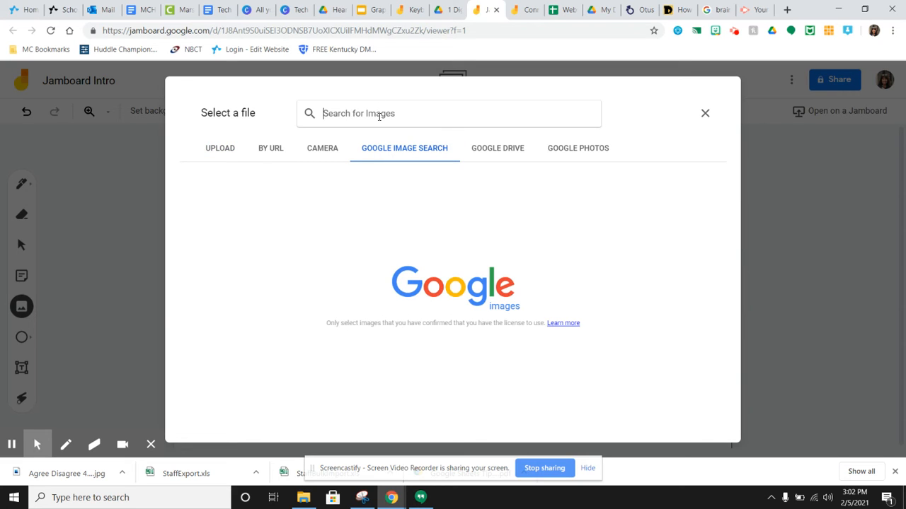
text(happy emo)
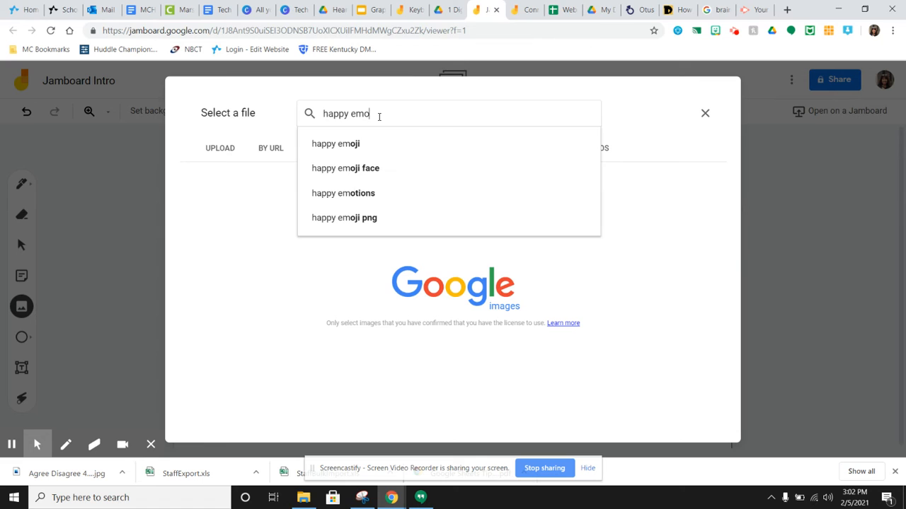
click(335, 144)
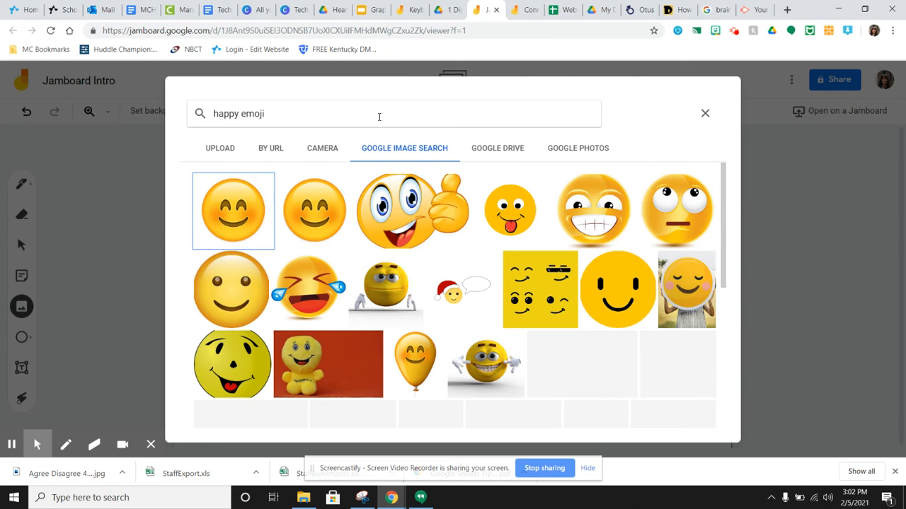
scroll(down, 3)
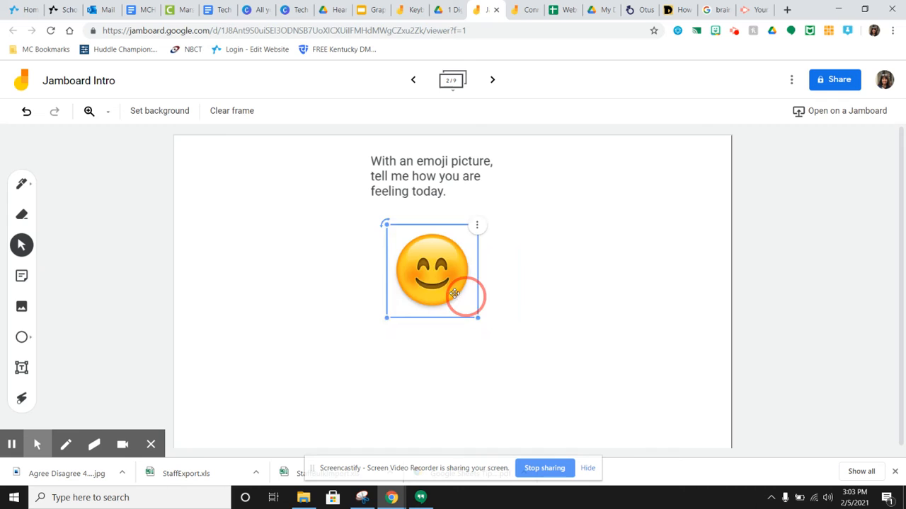
Drag the emoji to the frame's top-left corner, then try Clear frame and undo.
drag(431, 272, 227, 192)
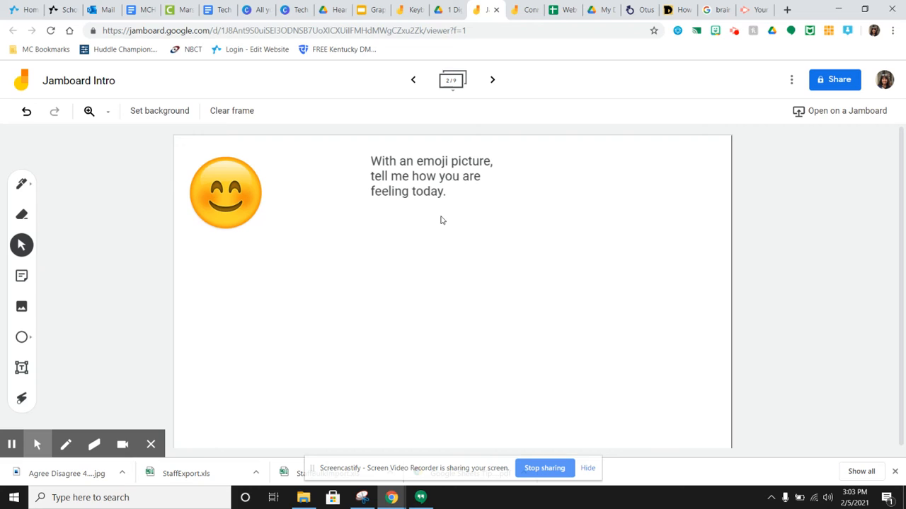
mouse_move(387, 246)
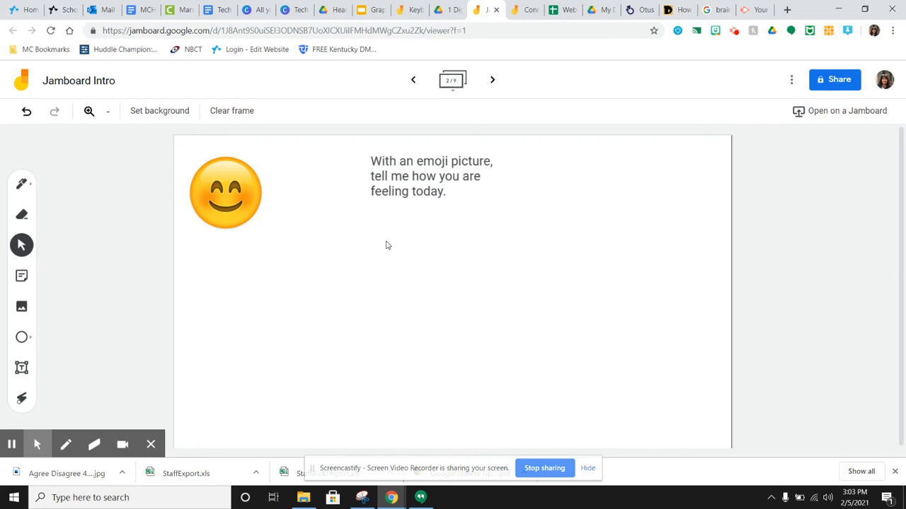
mouse_move(281, 117)
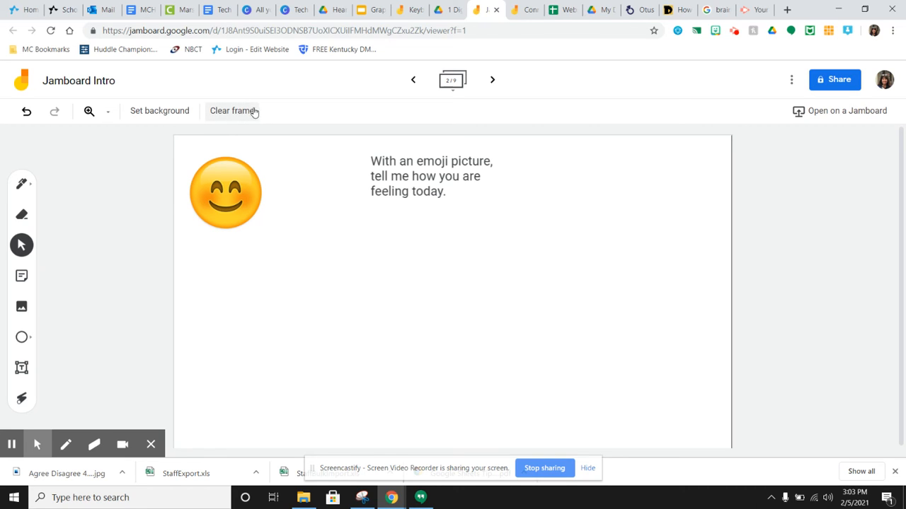
mouse_move(231, 111)
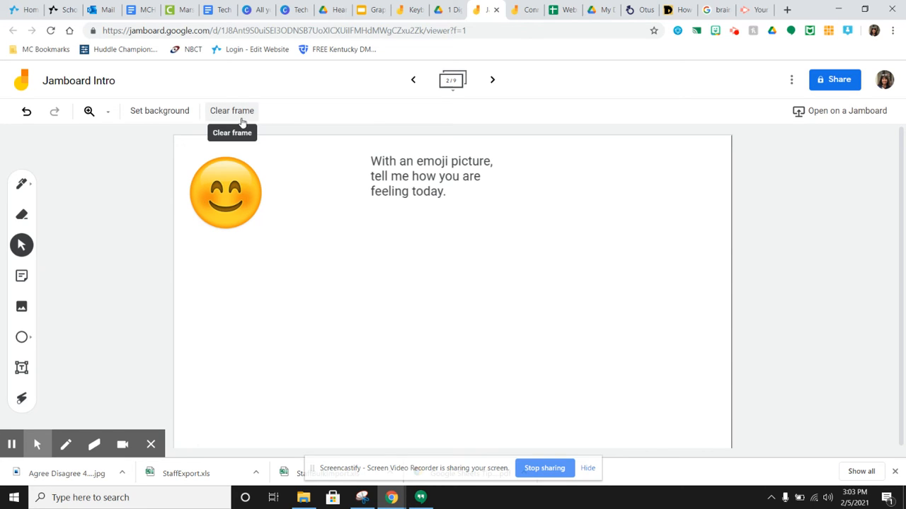
mouse_move(436, 169)
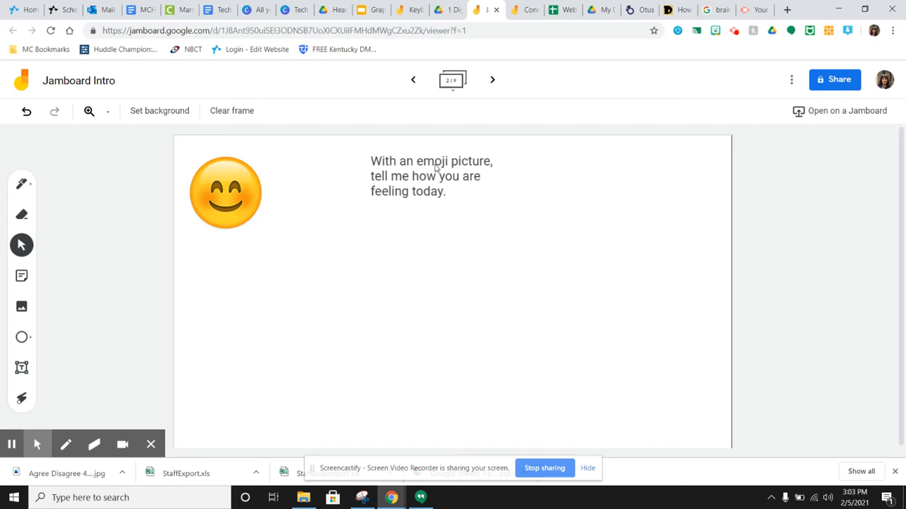
mouse_move(456, 274)
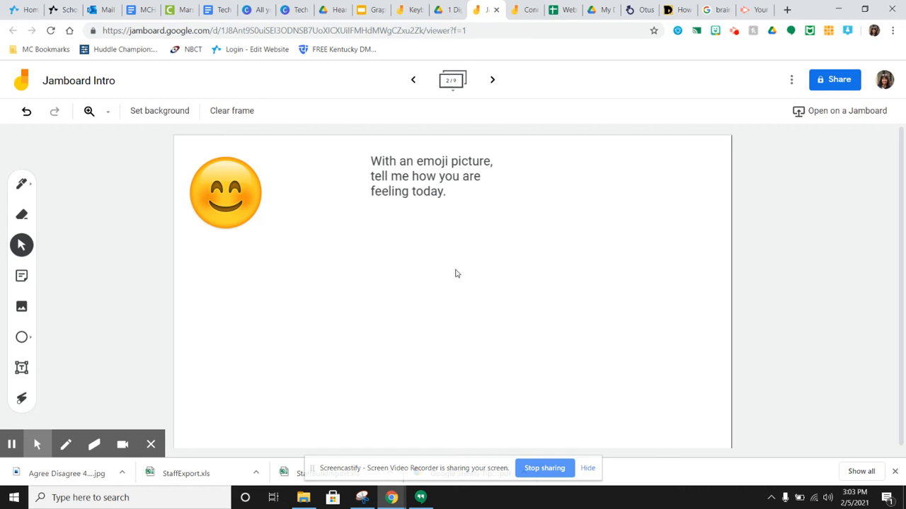
mouse_move(231, 111)
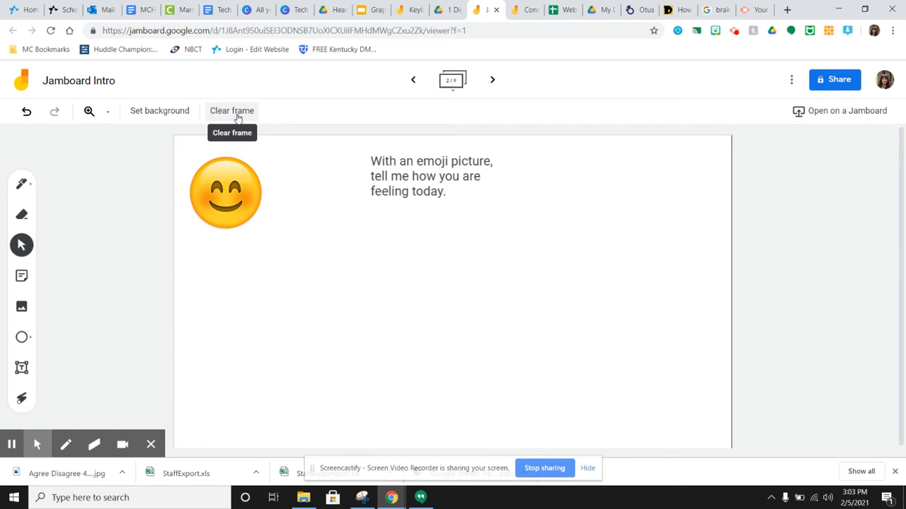
click(231, 111)
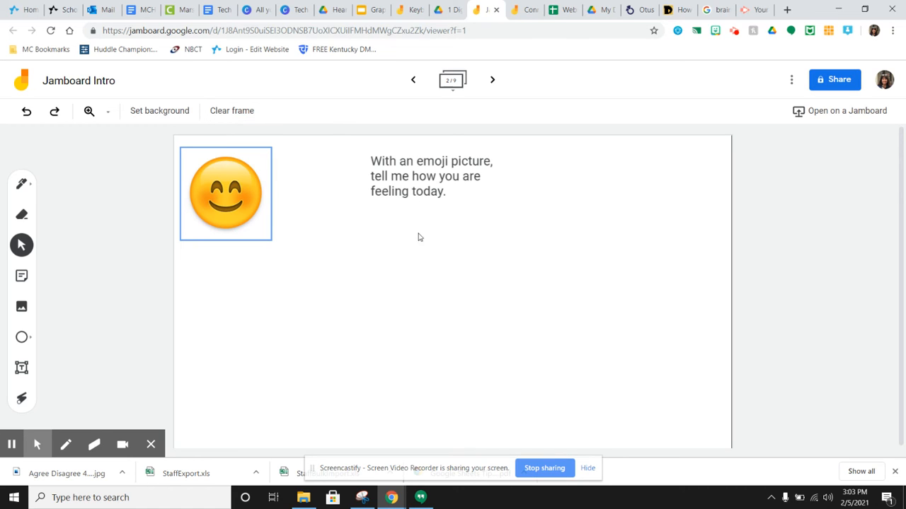
mouse_move(268, 304)
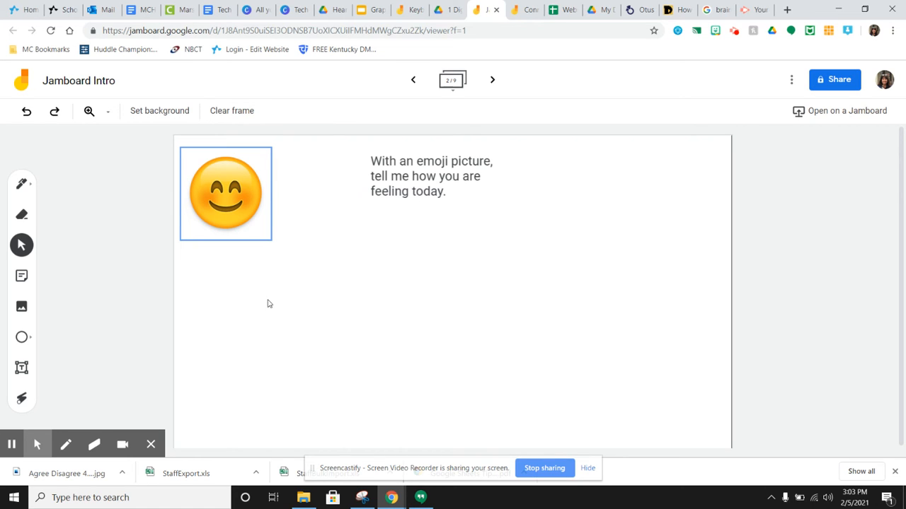
mouse_move(374, 268)
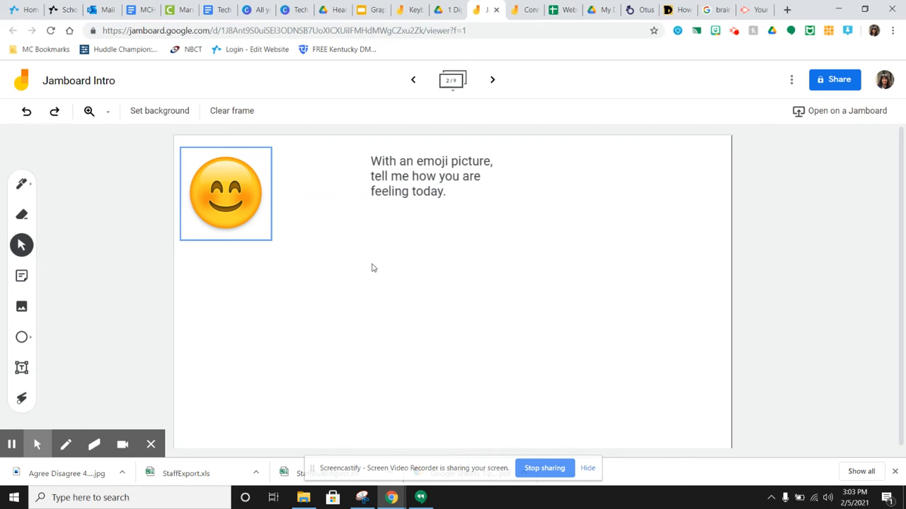
mouse_move(251, 104)
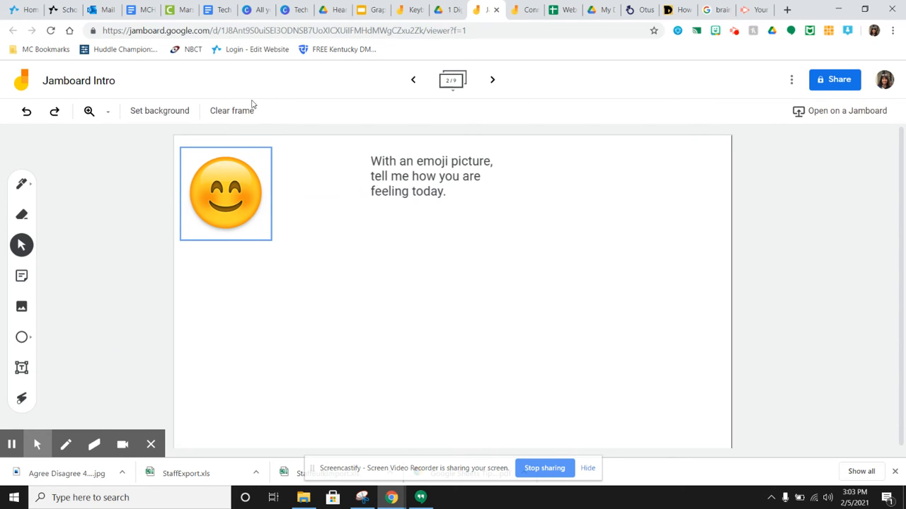
mouse_move(354, 260)
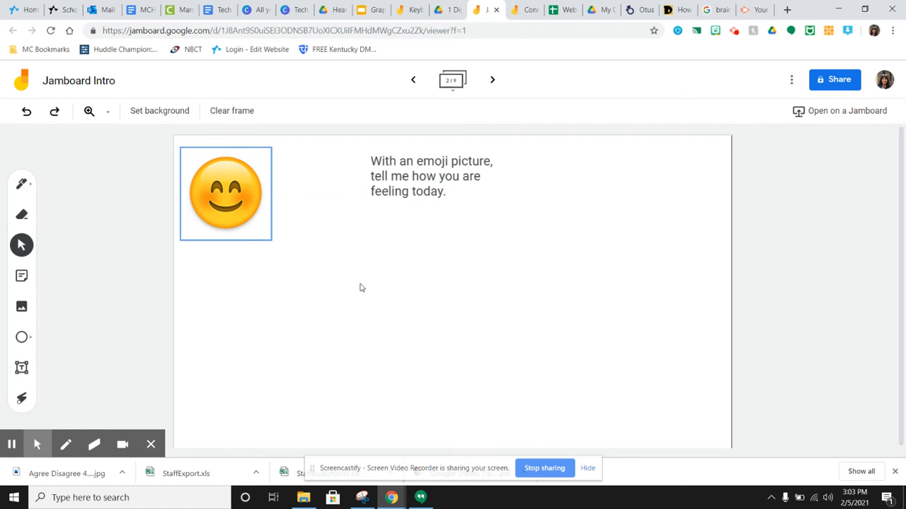
mouse_move(231, 110)
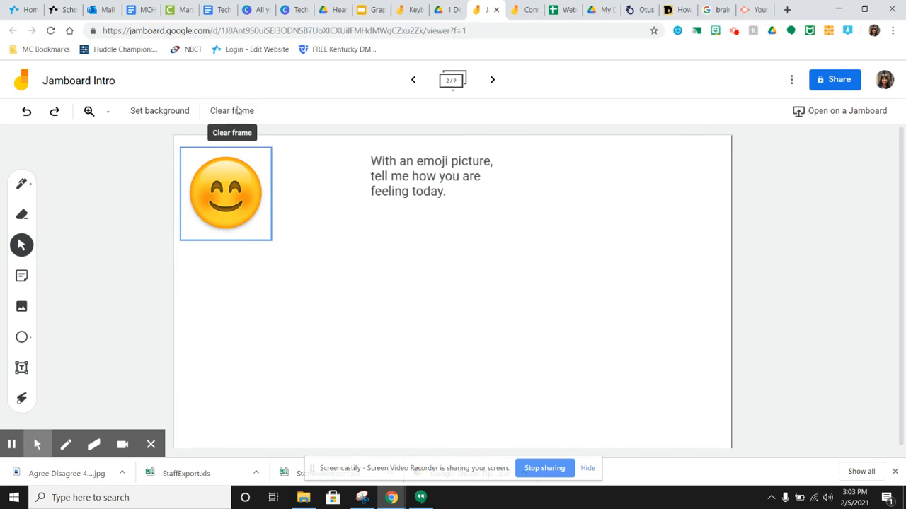
Advance to frame 3 of 9, showing the map of Europe.
click(492, 79)
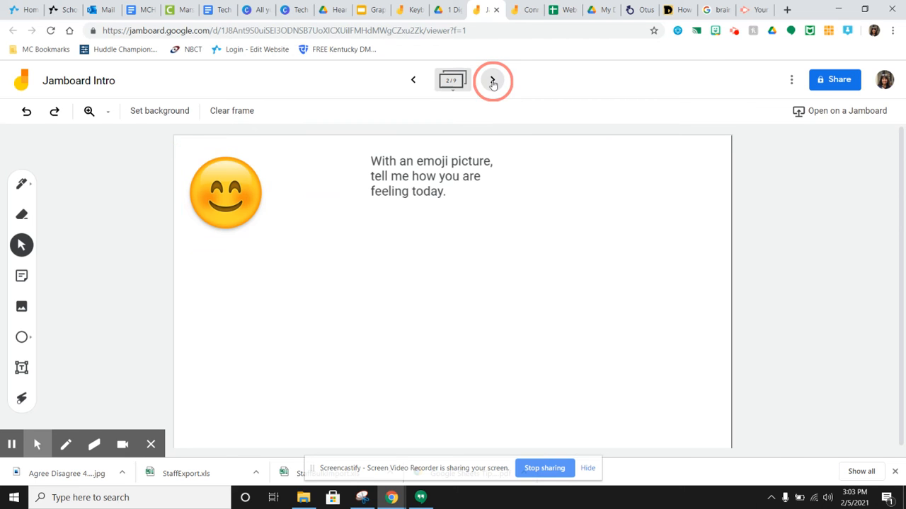
click(492, 79)
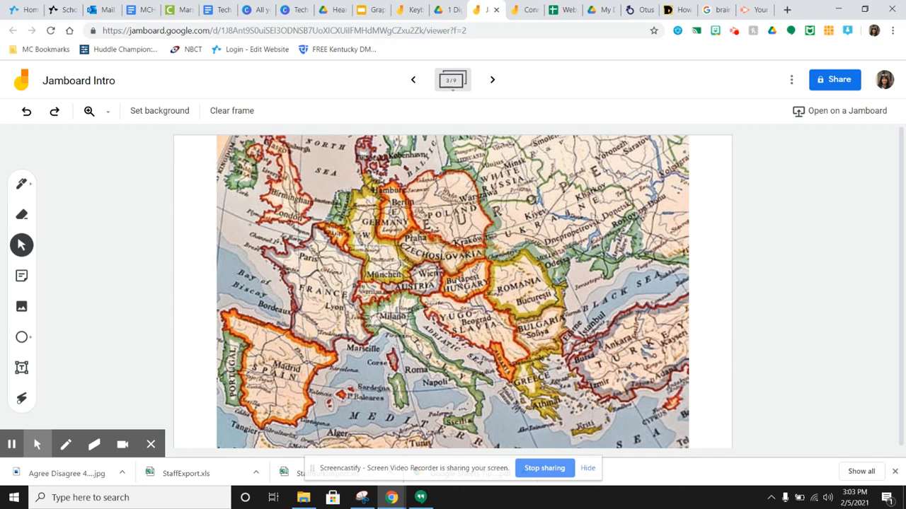
mouse_move(412, 246)
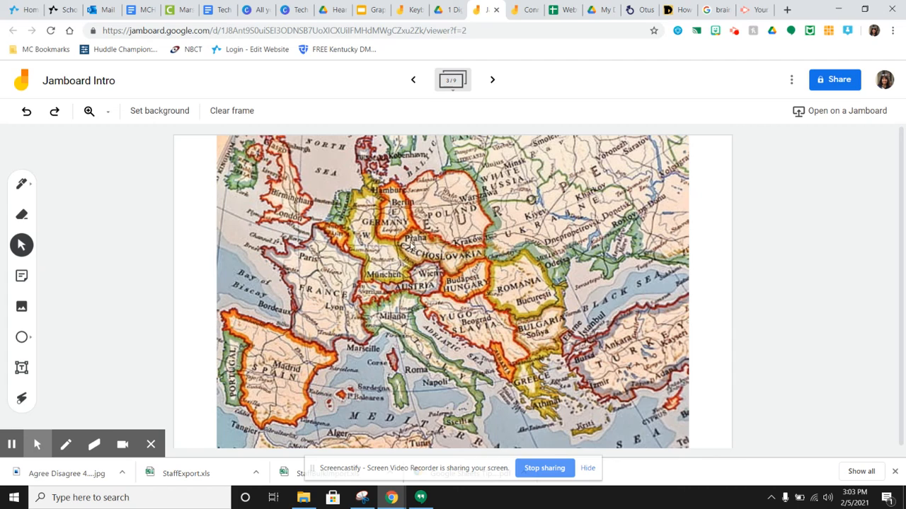
mouse_move(129, 327)
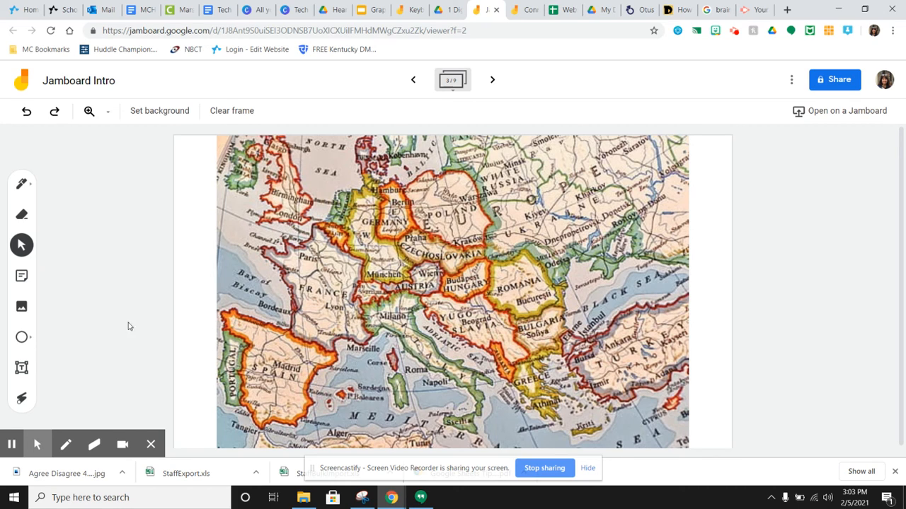
mouse_move(49, 315)
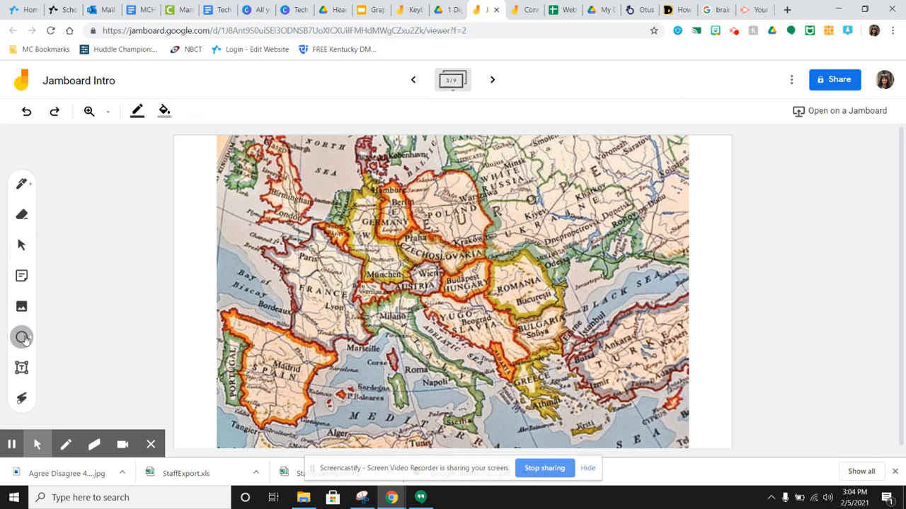
Give the oval around London a transparent fill, then pick the laser pointer.
click(21, 336)
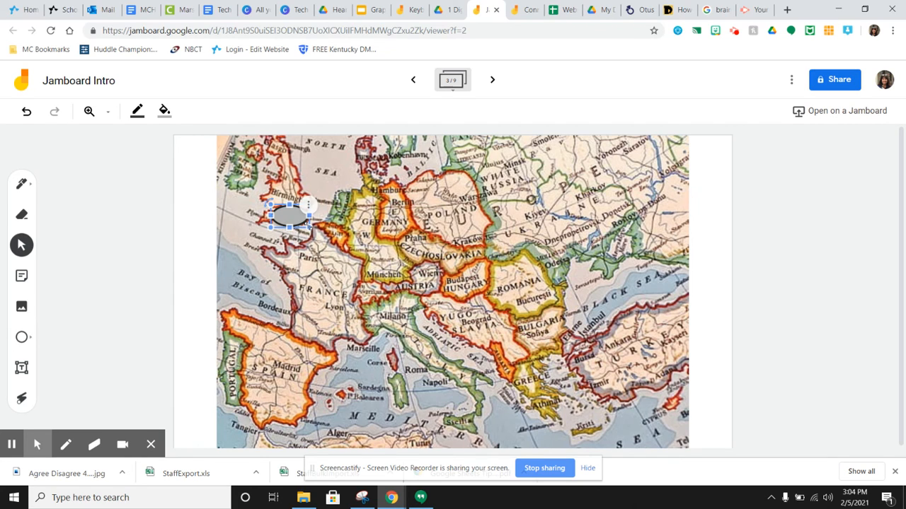
click(163, 111)
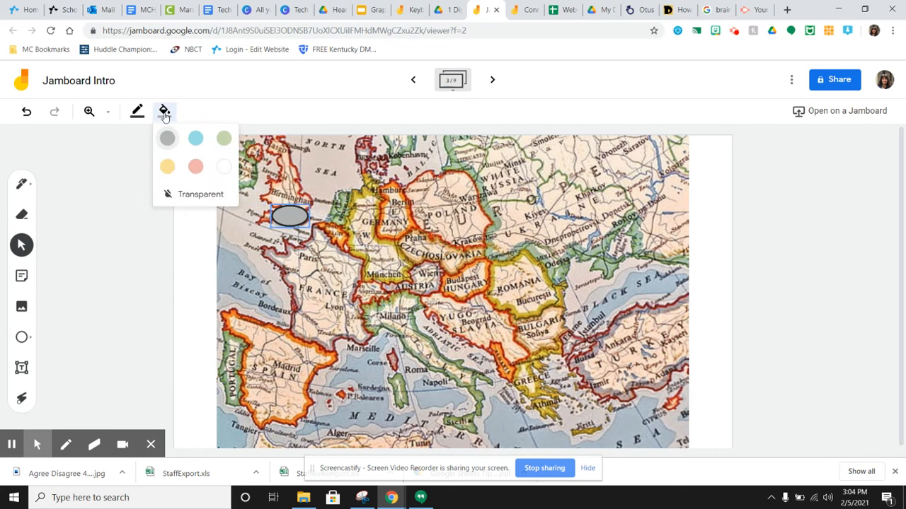
mouse_move(198, 203)
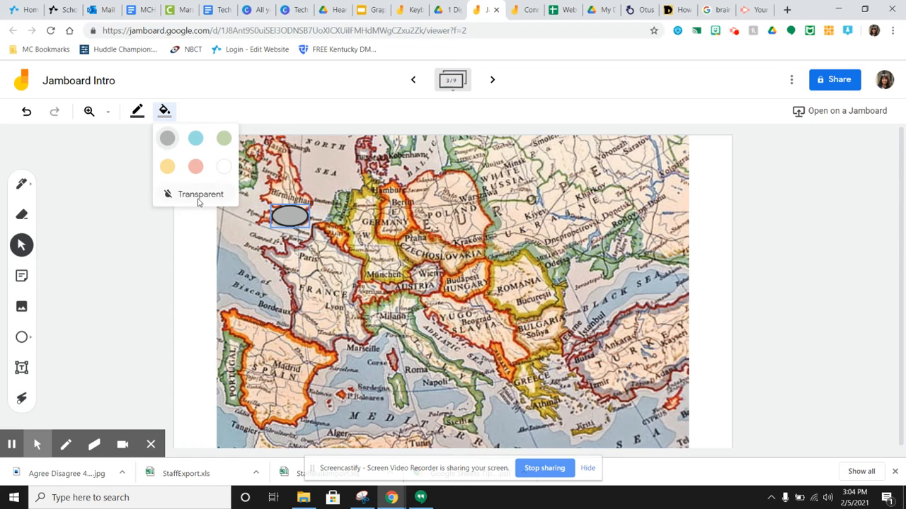
click(200, 193)
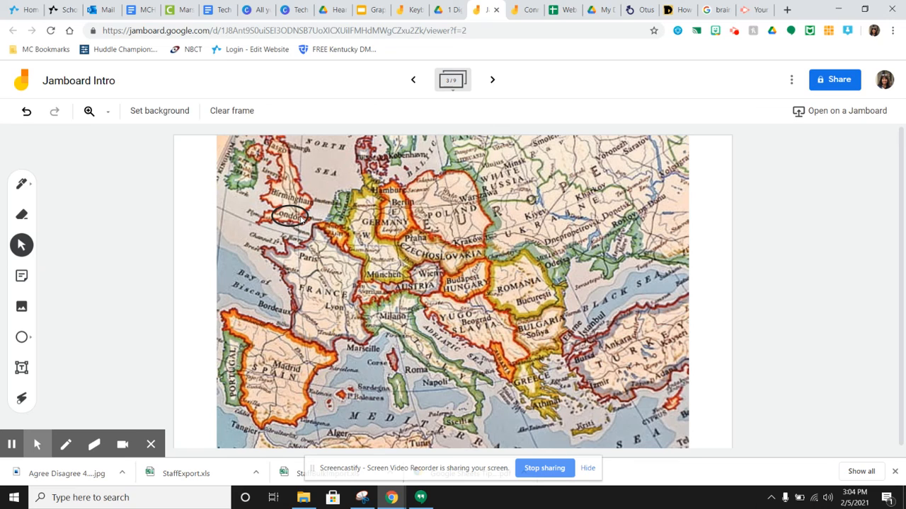
mouse_move(317, 240)
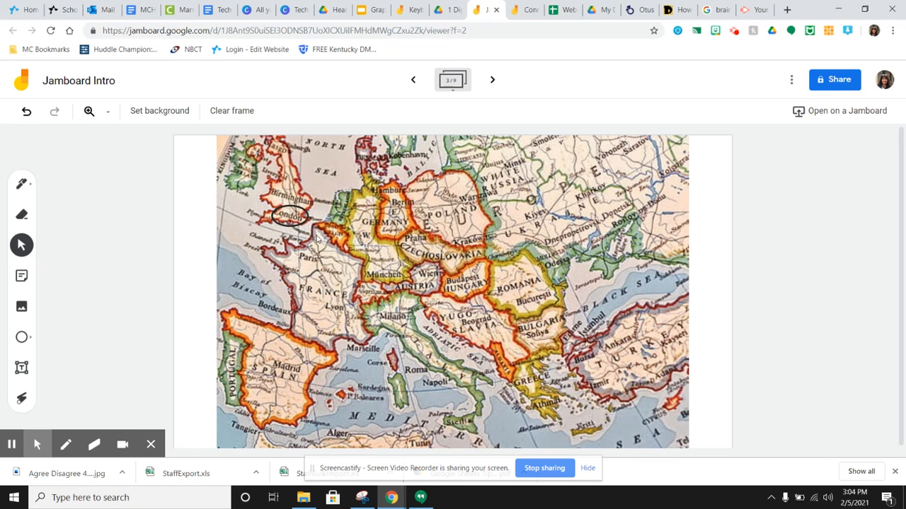
mouse_move(256, 280)
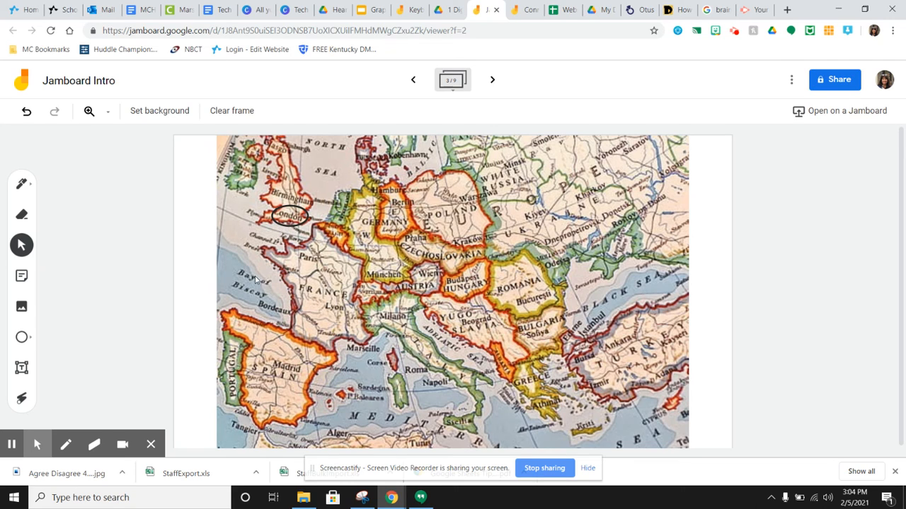
mouse_move(363, 273)
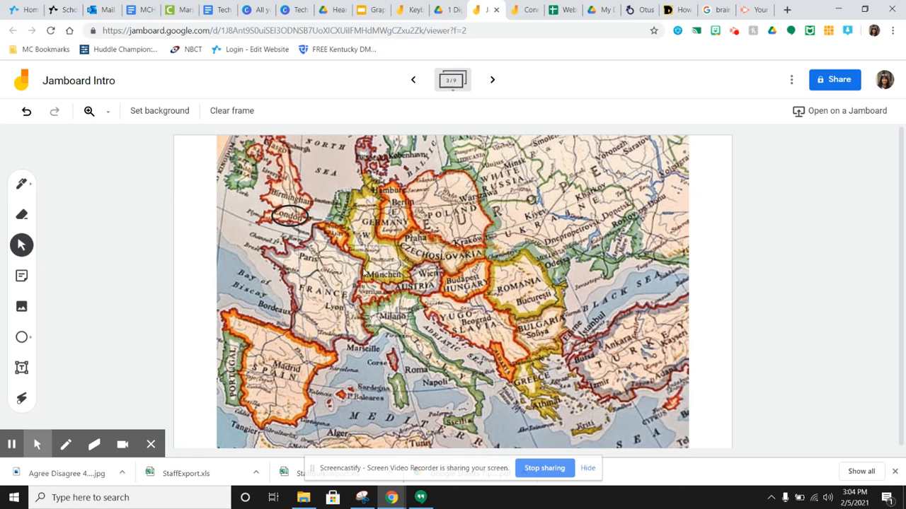
mouse_move(21, 398)
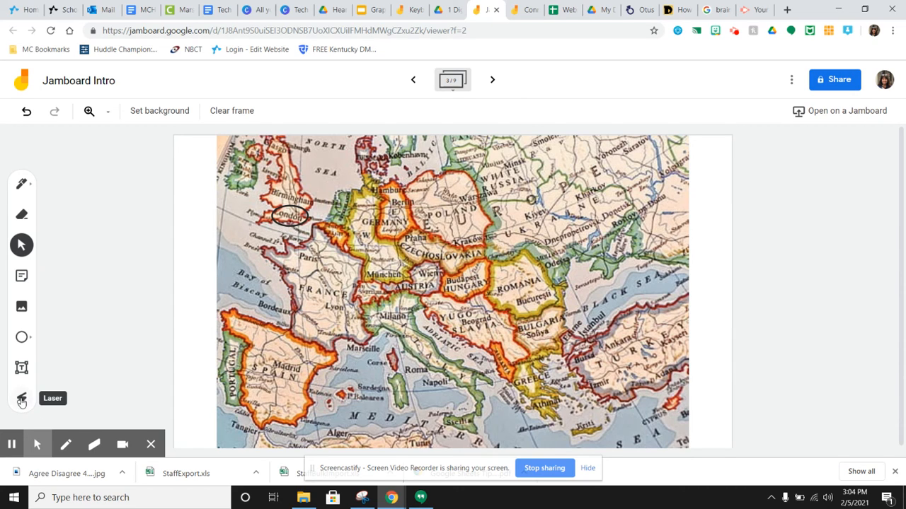
click(22, 398)
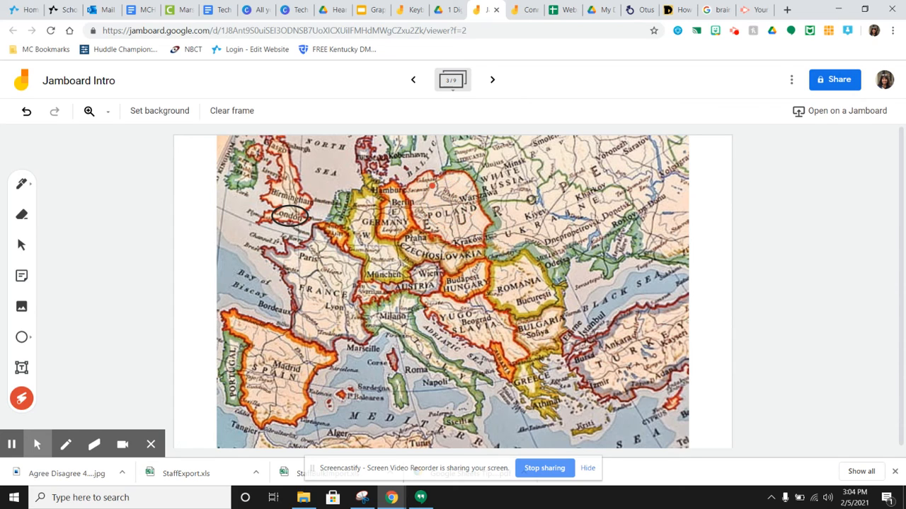
mouse_move(232, 111)
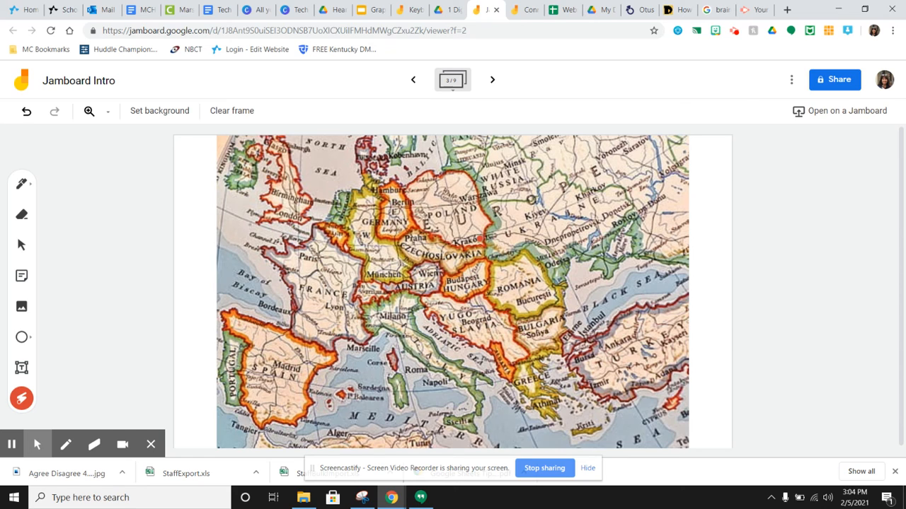
mouse_move(491, 79)
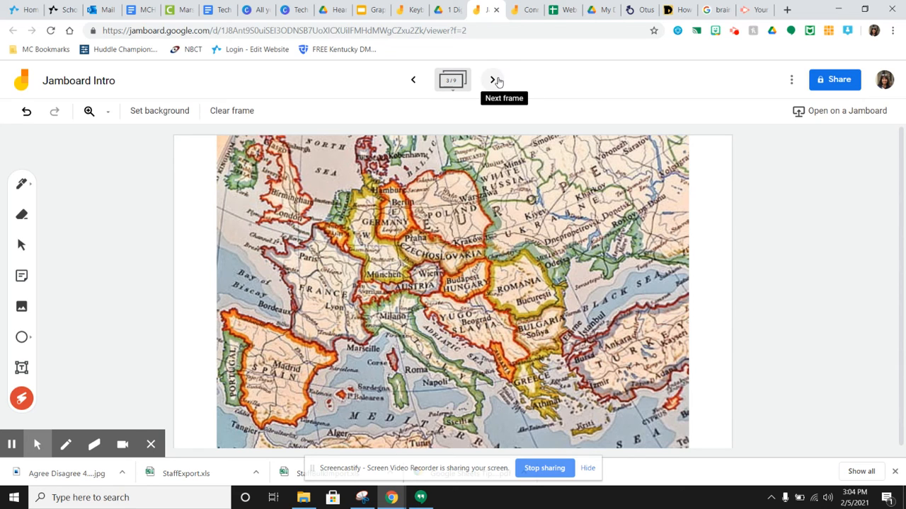
Move to the coordinate grid frame and point out spots with the laser.
click(492, 79)
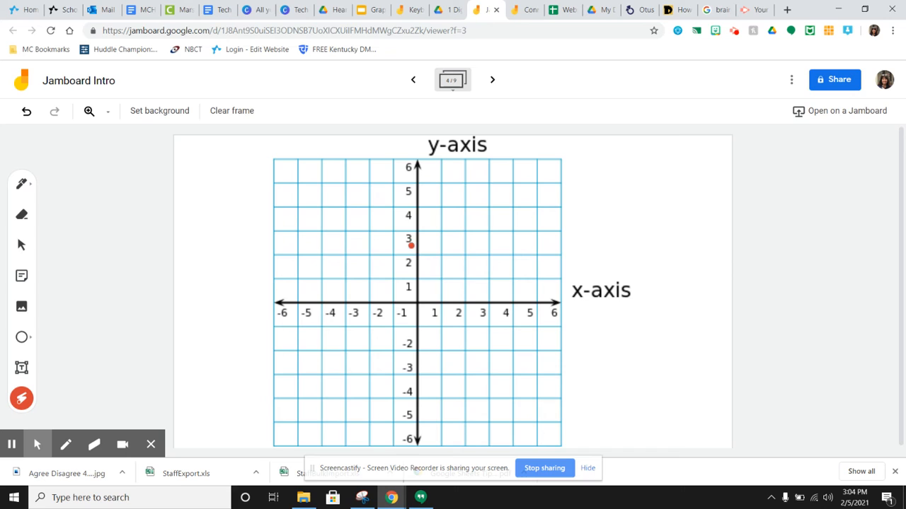
drag(410, 246, 445, 171)
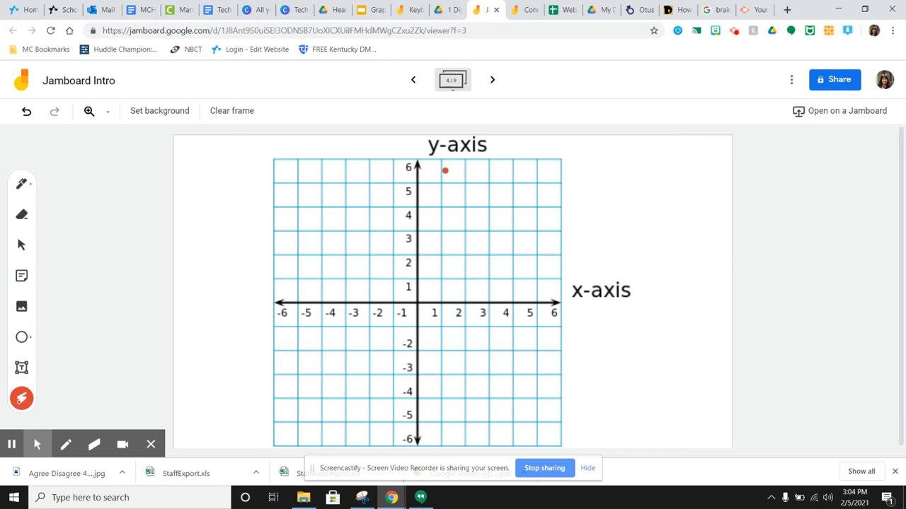
drag(445, 170, 330, 232)
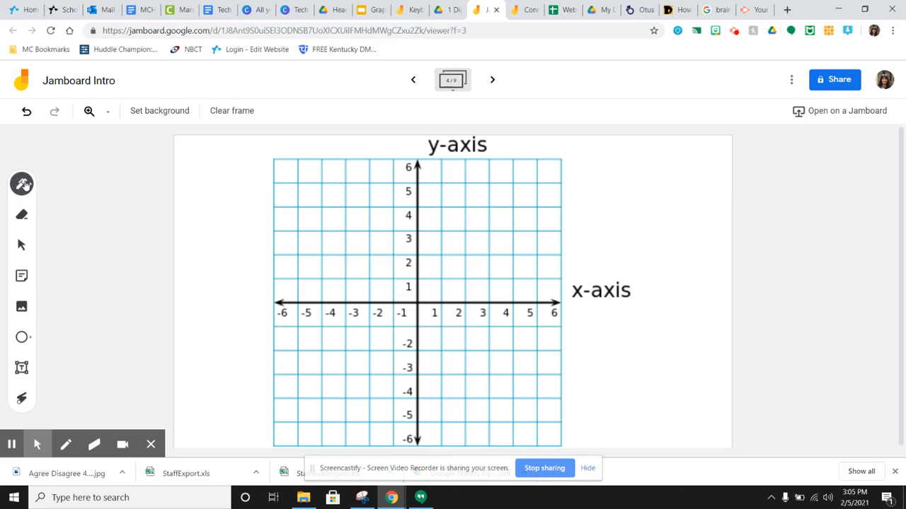
Draw three red pen lines across the coordinate grid.
click(22, 184)
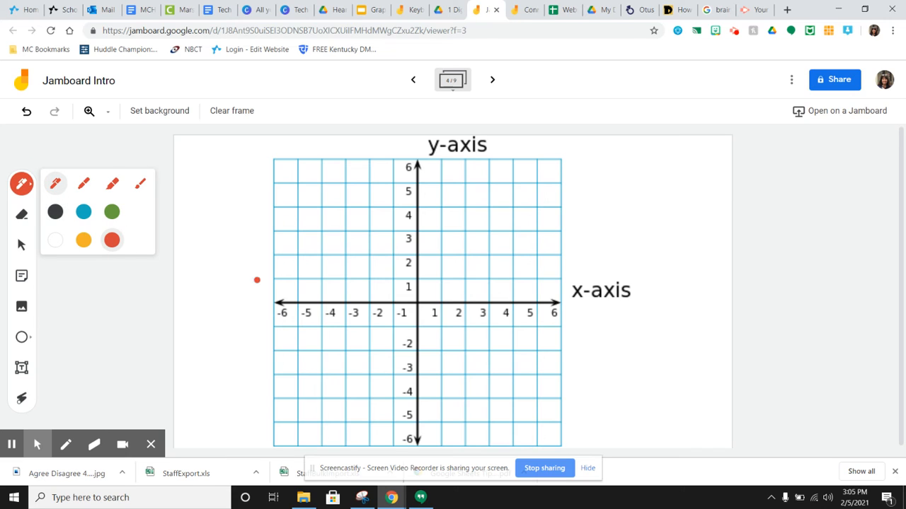
drag(361, 292, 401, 259)
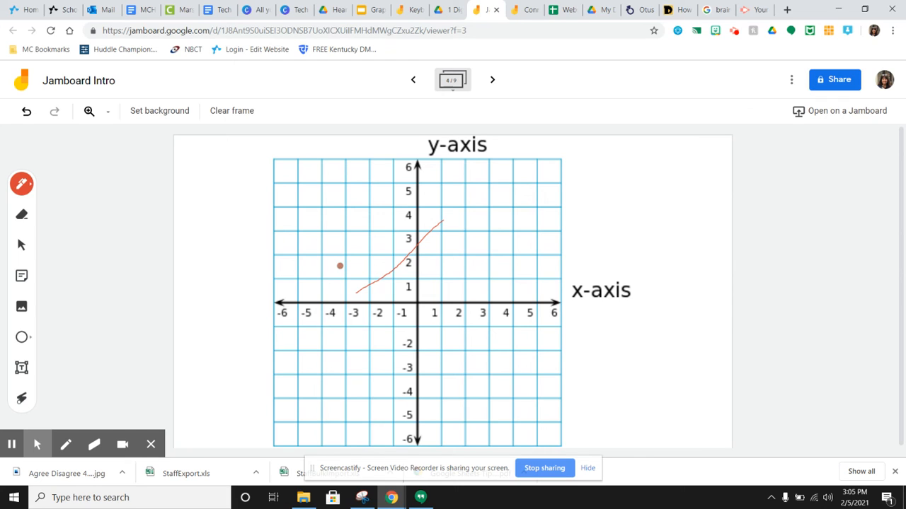
drag(340, 265, 467, 260)
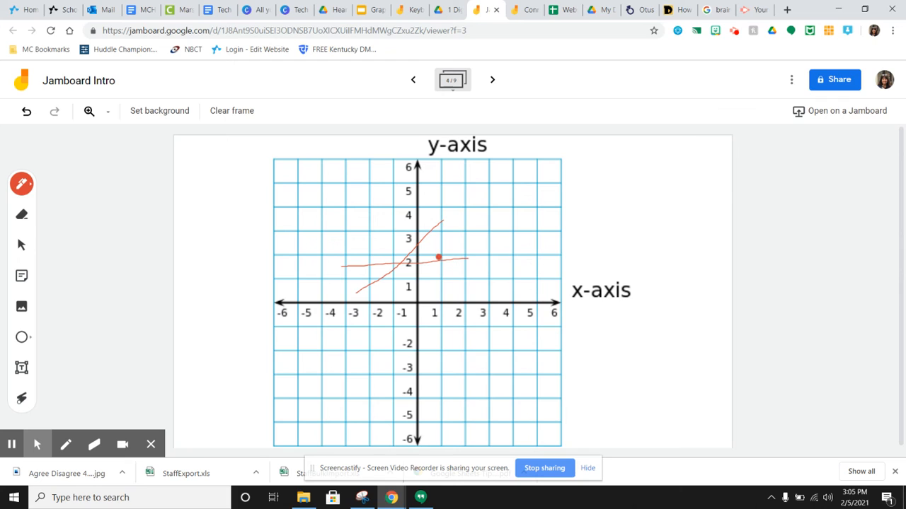
drag(437, 256, 415, 338)
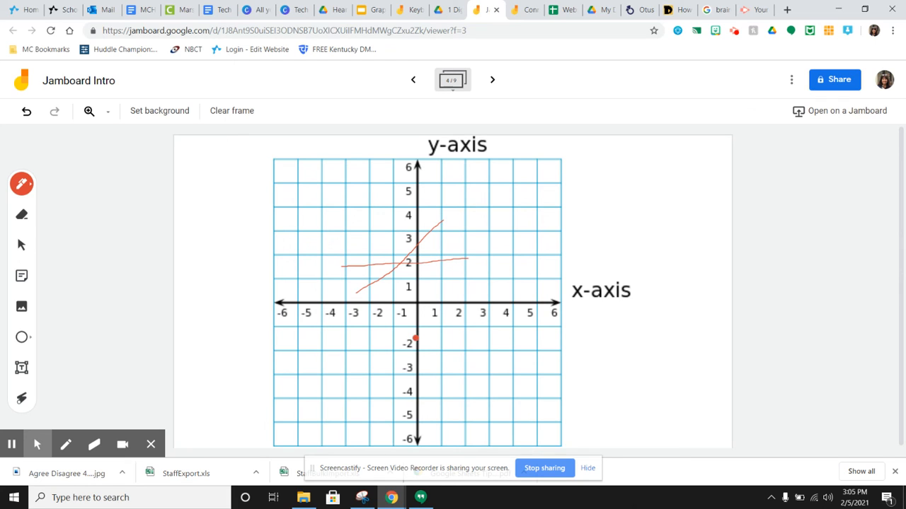
Clear the frame's drawings and advance to the fifth frame.
click(231, 110)
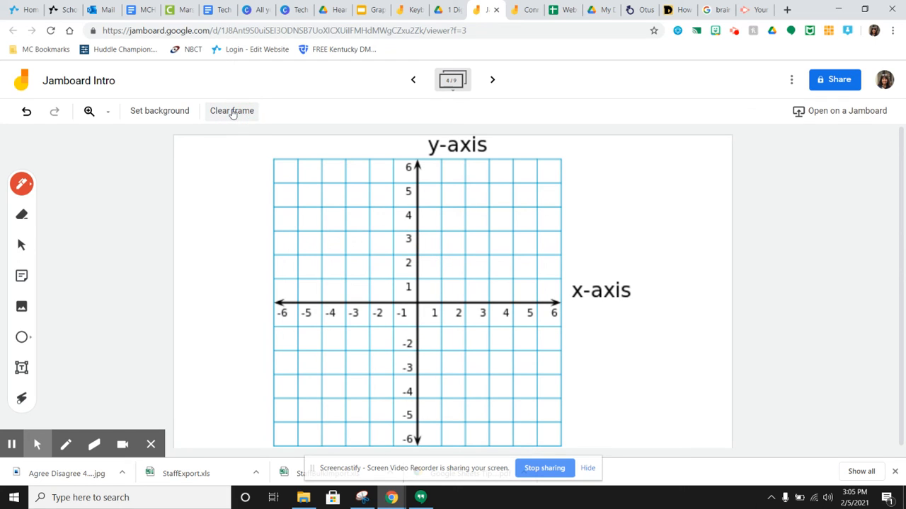
click(346, 310)
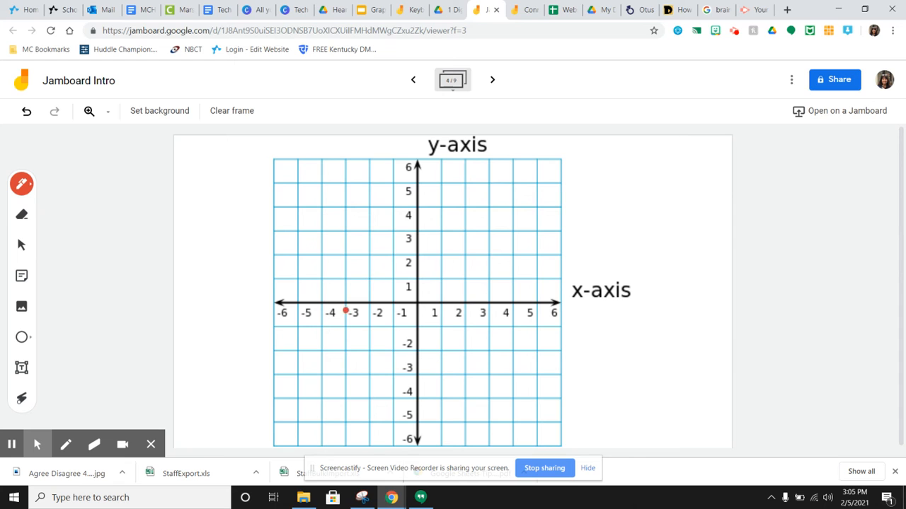
click(492, 79)
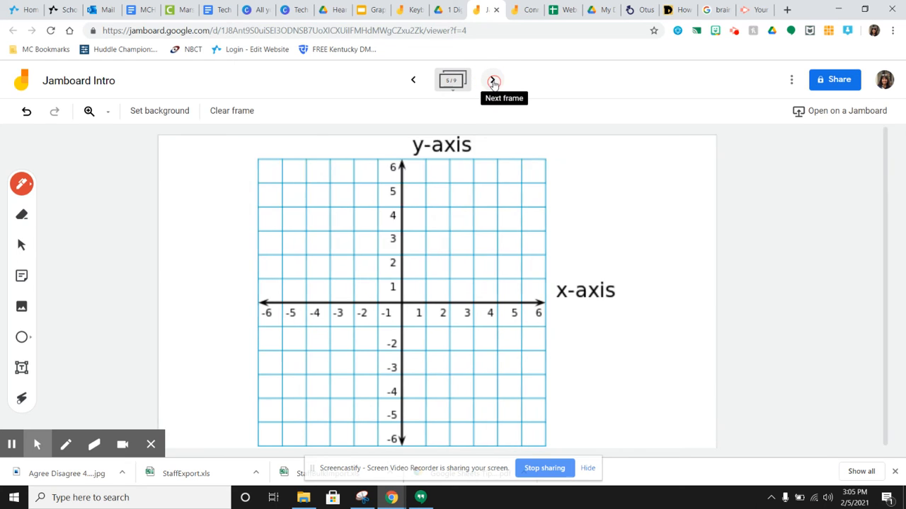
Draw a yellow check mark in the DISAGREE box.
click(492, 79)
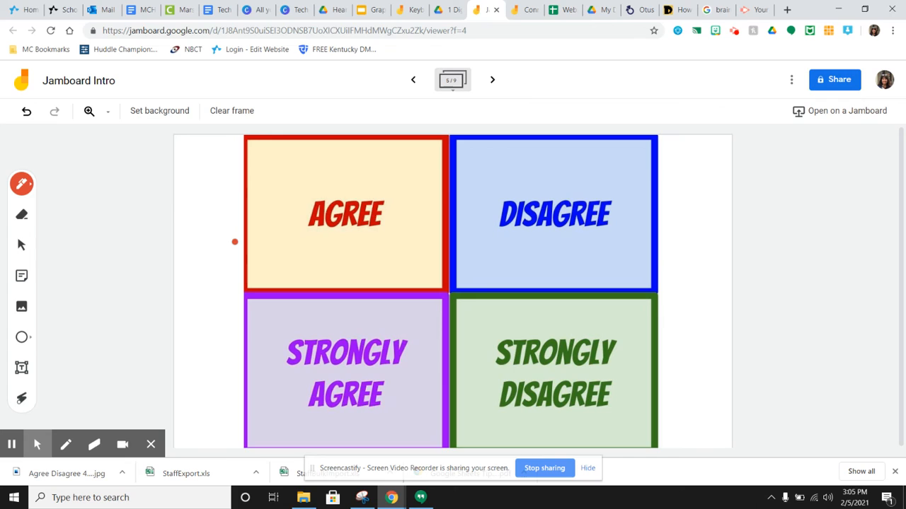
mouse_move(409, 252)
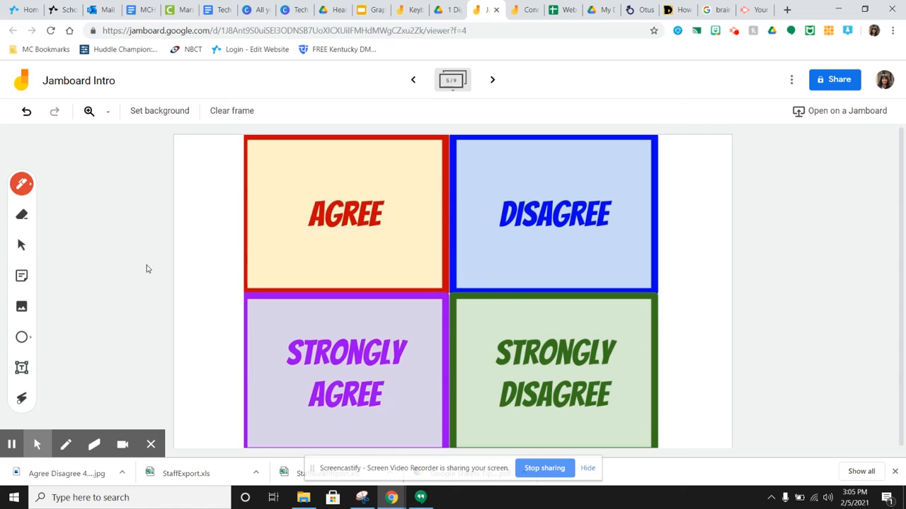
click(21, 184)
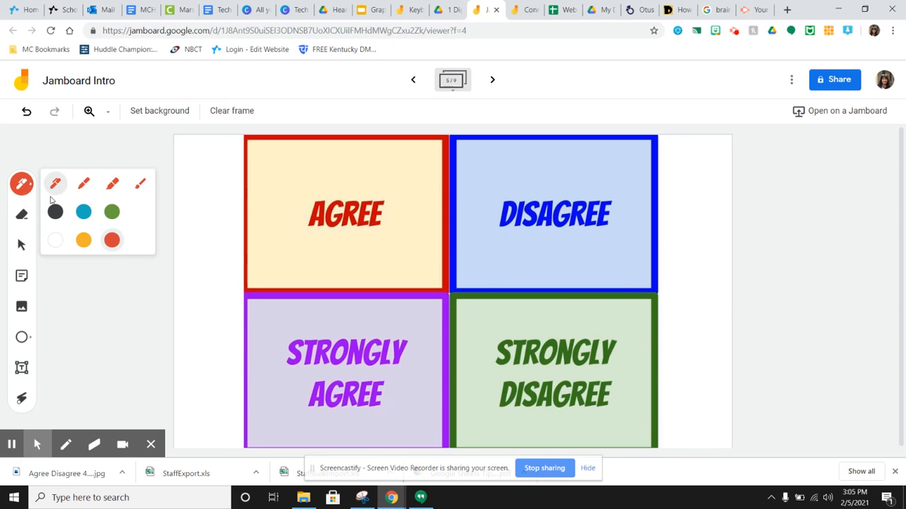
click(83, 240)
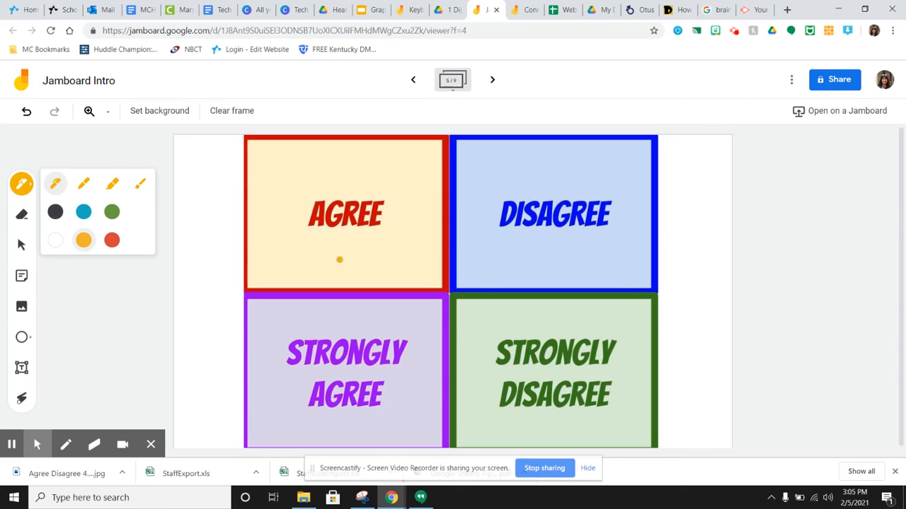
drag(495, 280, 537, 238)
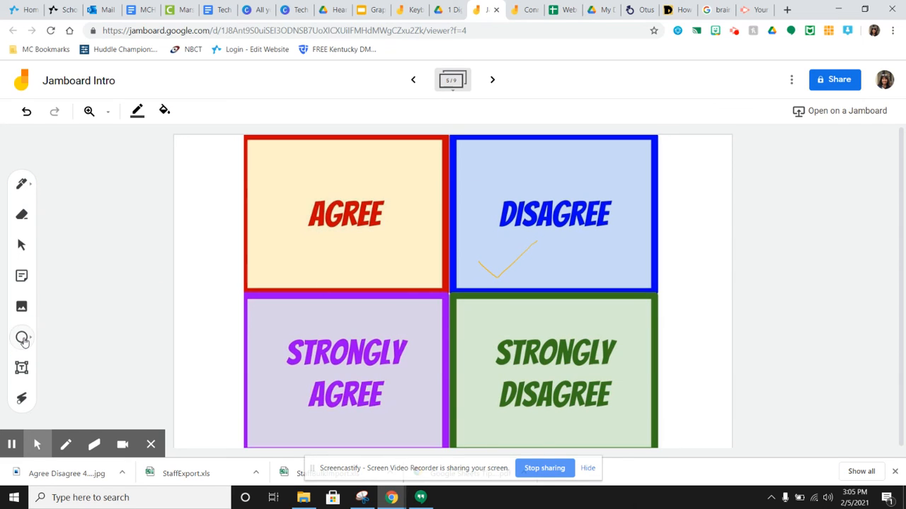
Add a triangle shape in the AGREE box, deselect it, and go to the next frame.
click(21, 338)
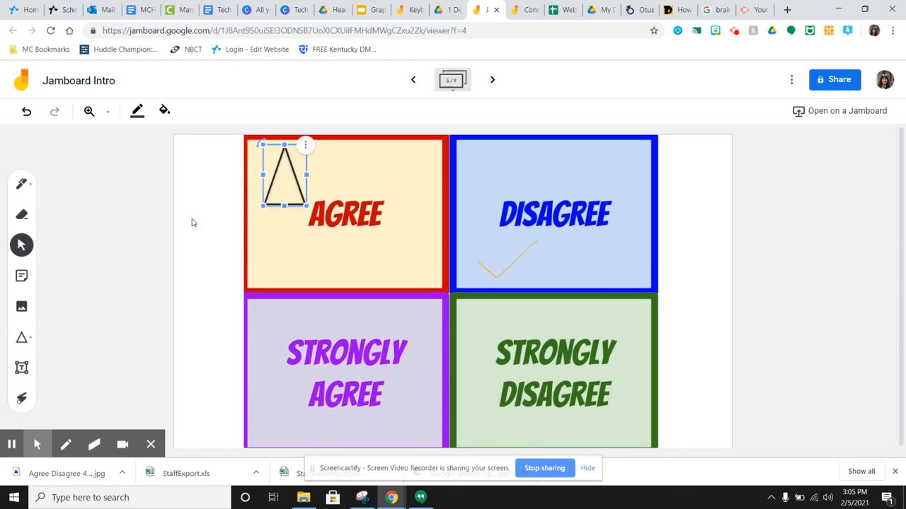
click(191, 223)
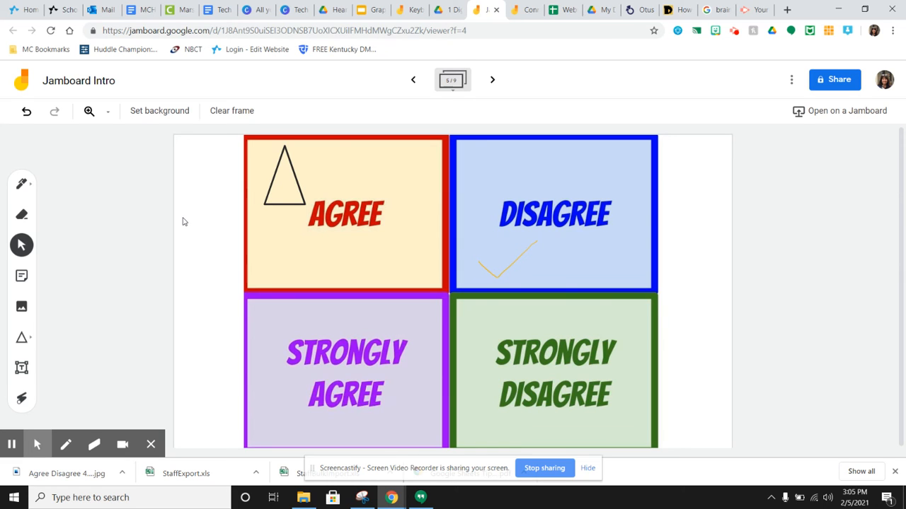
click(492, 79)
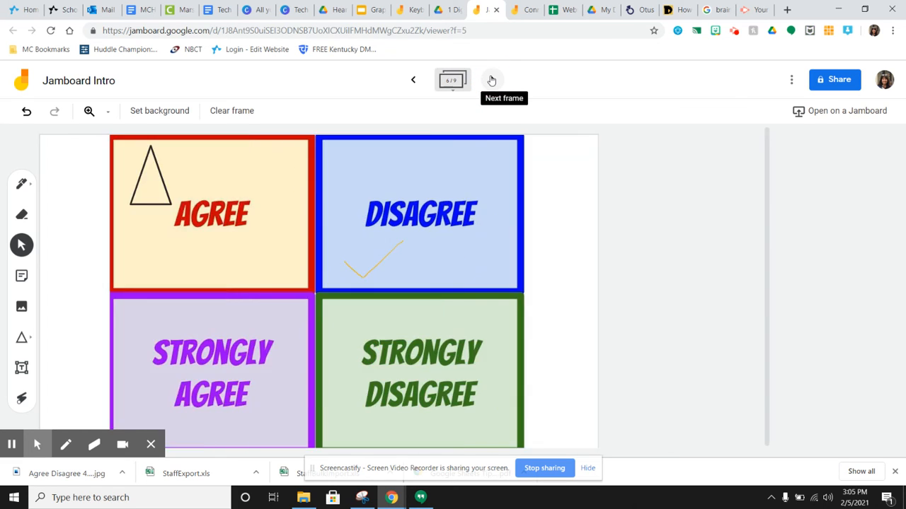
Drop a grey disc and a red disc into the Connect 4 grid's bottom row.
click(492, 80)
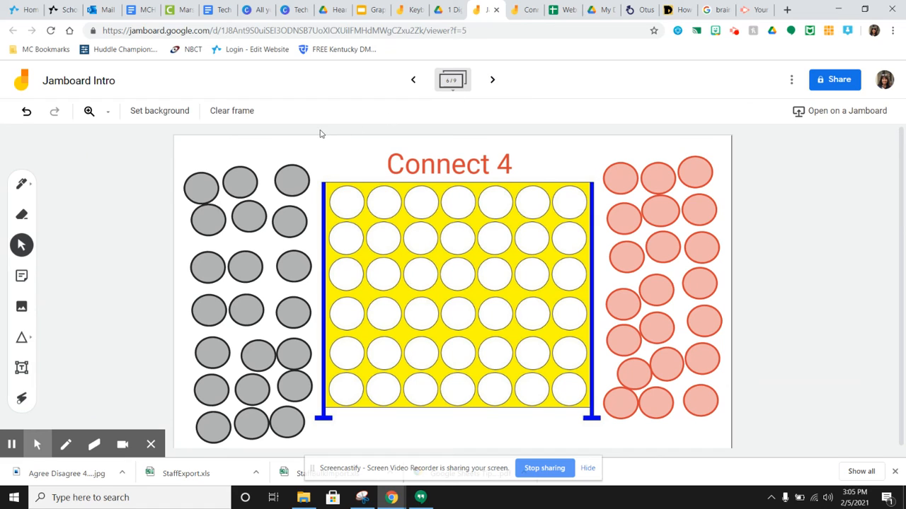
mouse_move(311, 167)
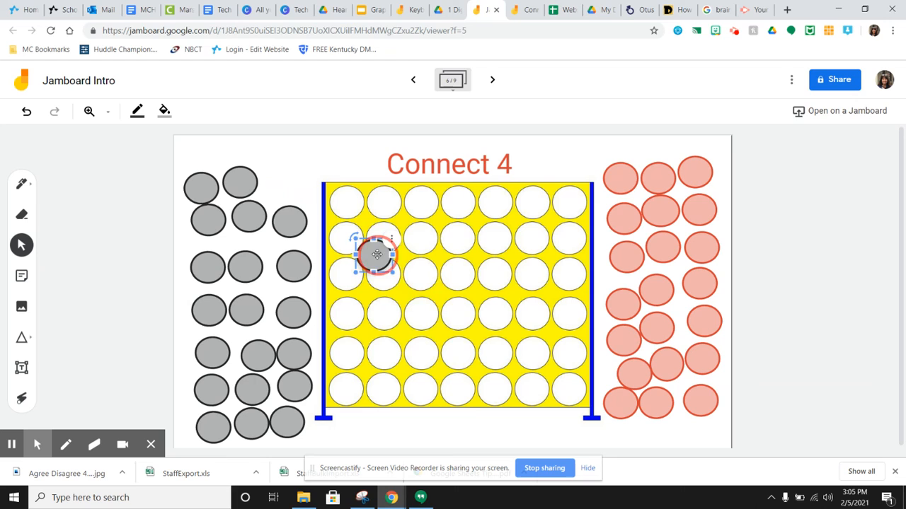
drag(377, 255, 419, 274)
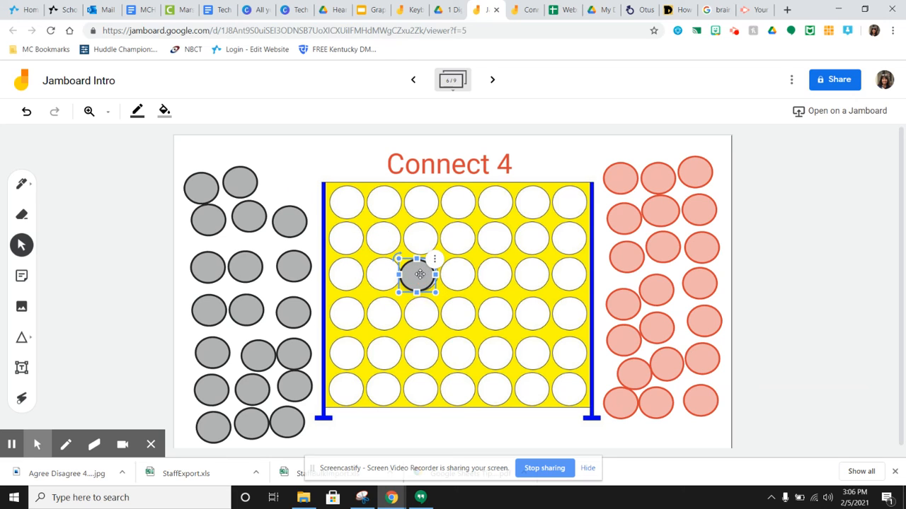
drag(420, 274, 419, 271)
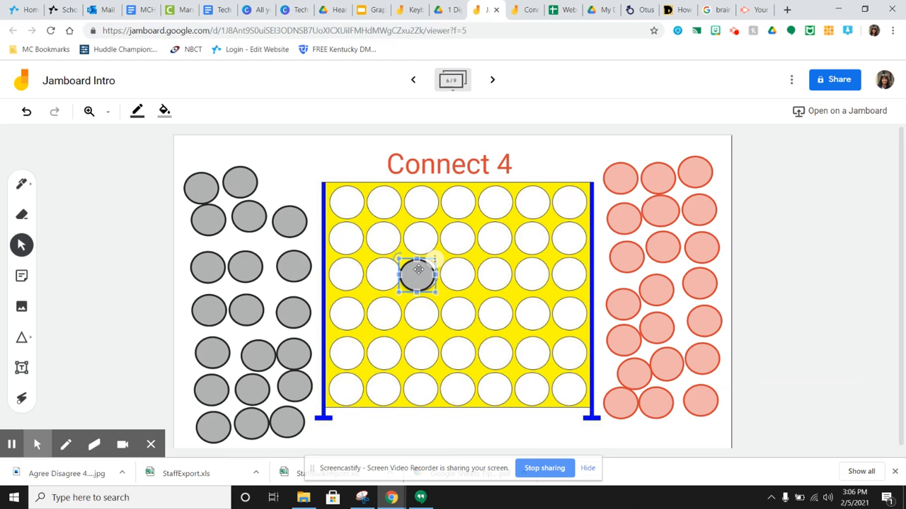
drag(418, 272, 417, 382)
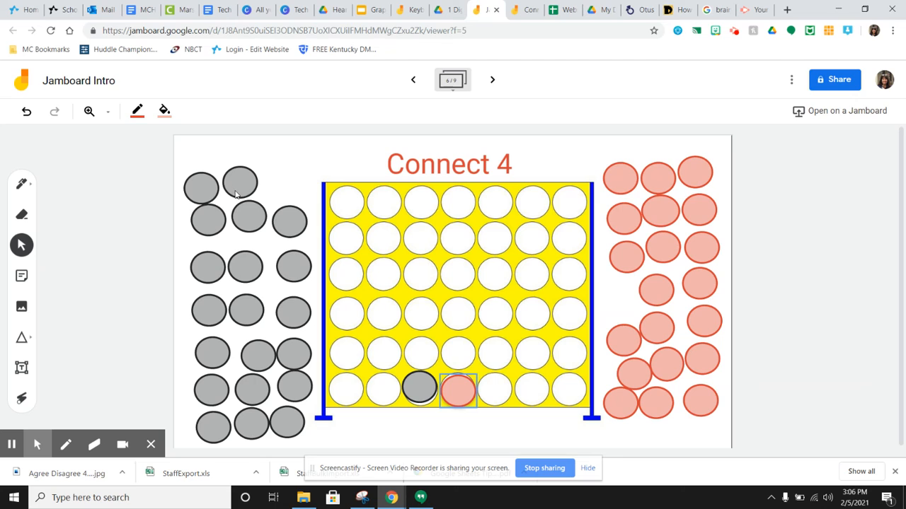
mouse_move(703, 238)
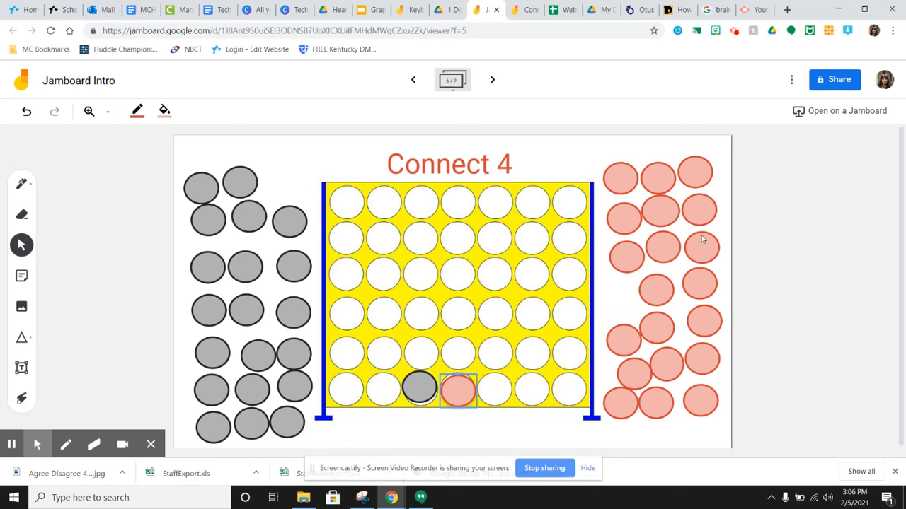
mouse_move(752, 304)
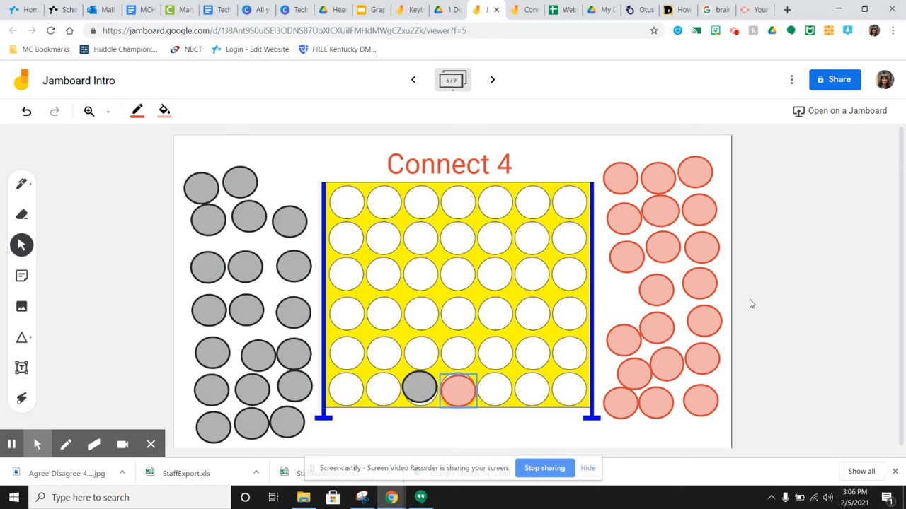
mouse_move(641, 278)
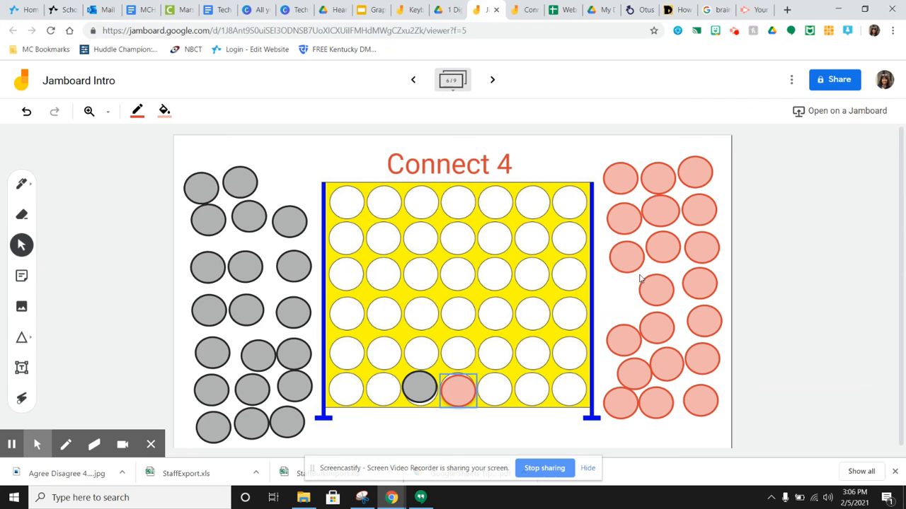
mouse_move(465, 290)
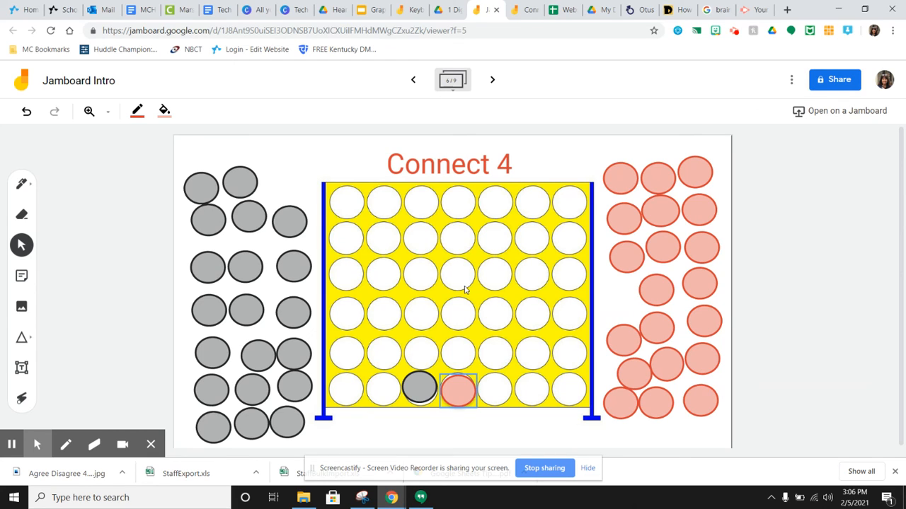
click(463, 286)
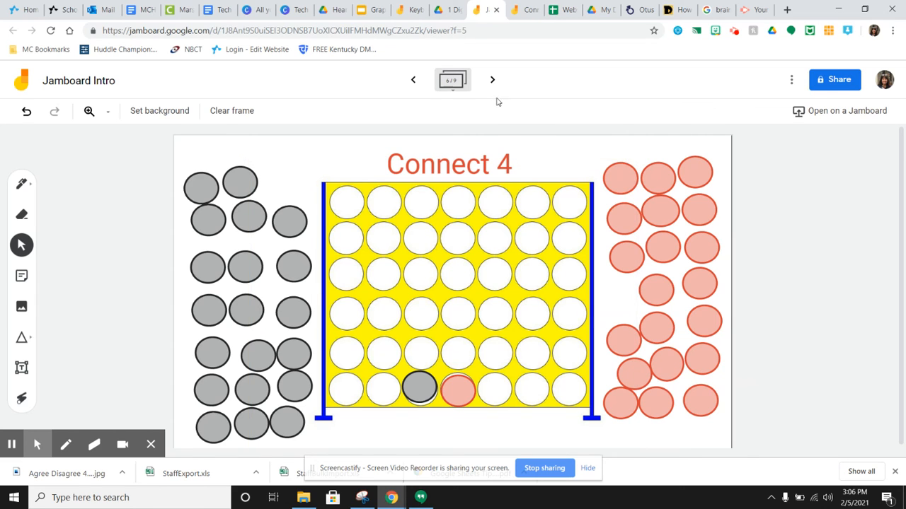
Advance to frame seven and change its dotted background to Lines, then Grid.
click(492, 79)
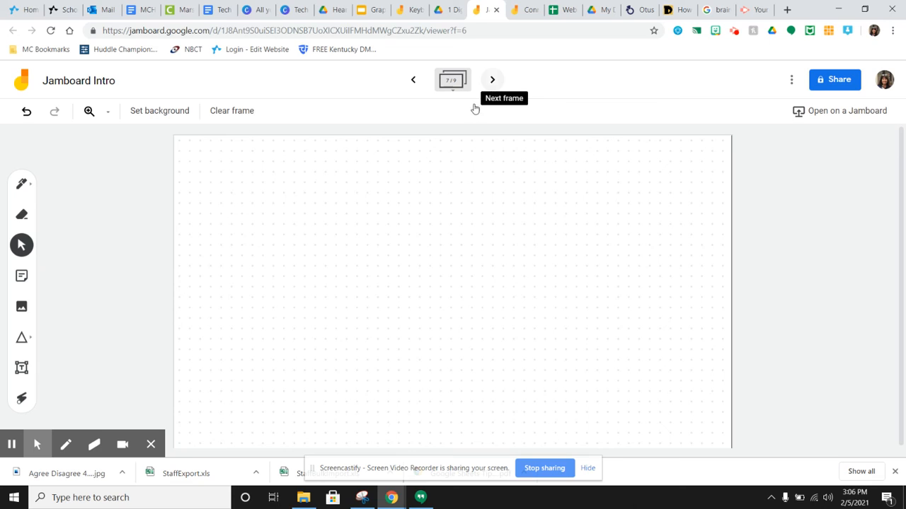
mouse_move(149, 101)
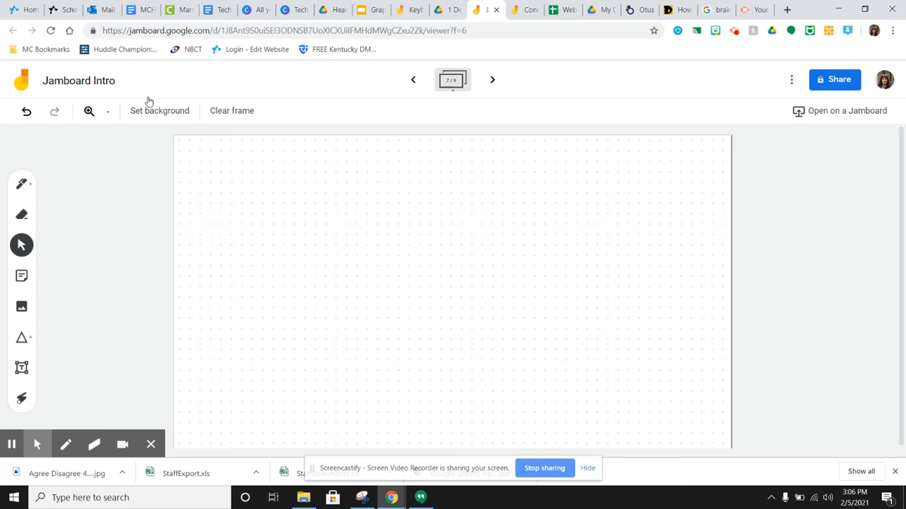
click(159, 111)
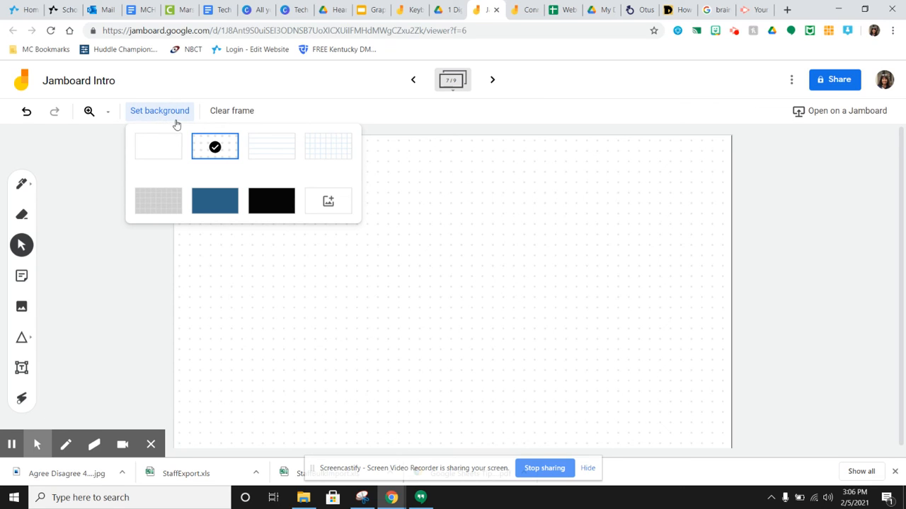
mouse_move(214, 146)
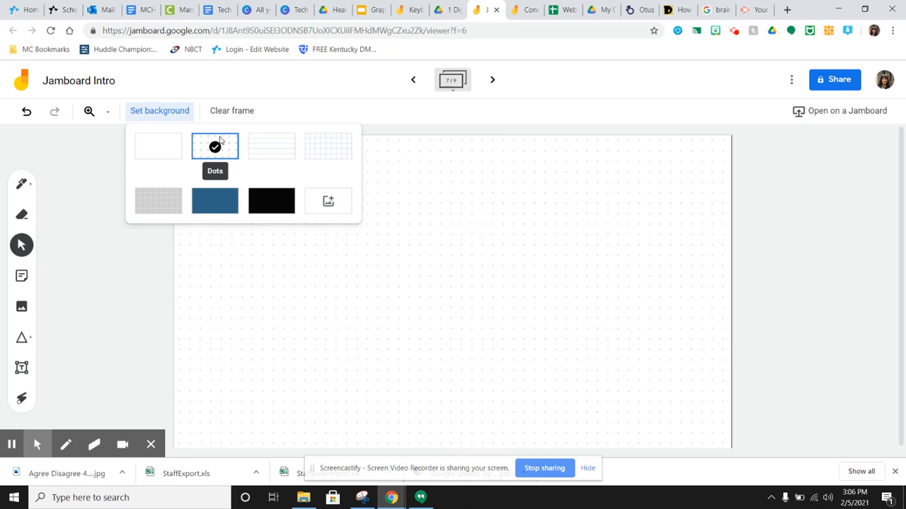
mouse_move(474, 177)
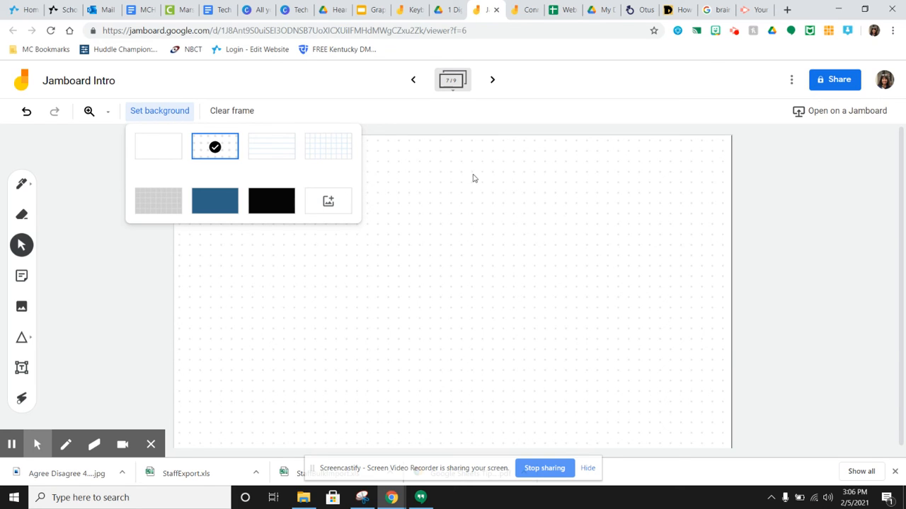
click(271, 146)
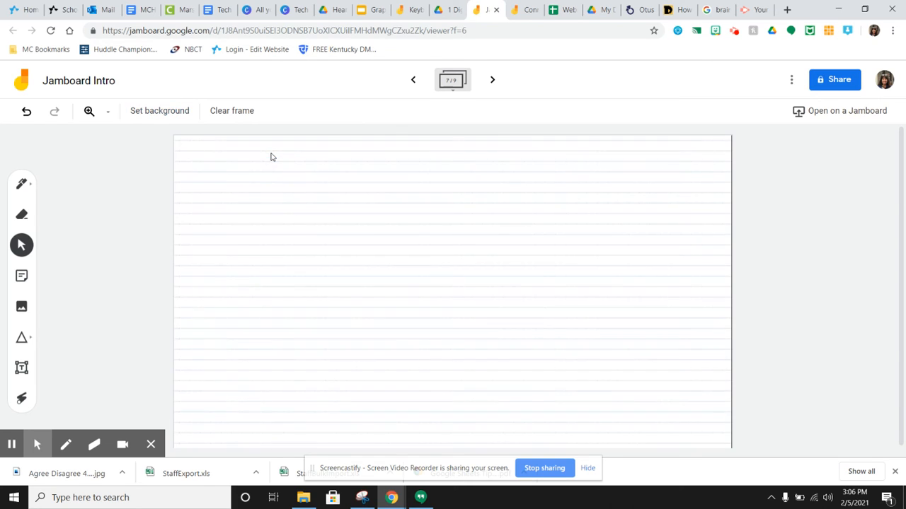
click(159, 110)
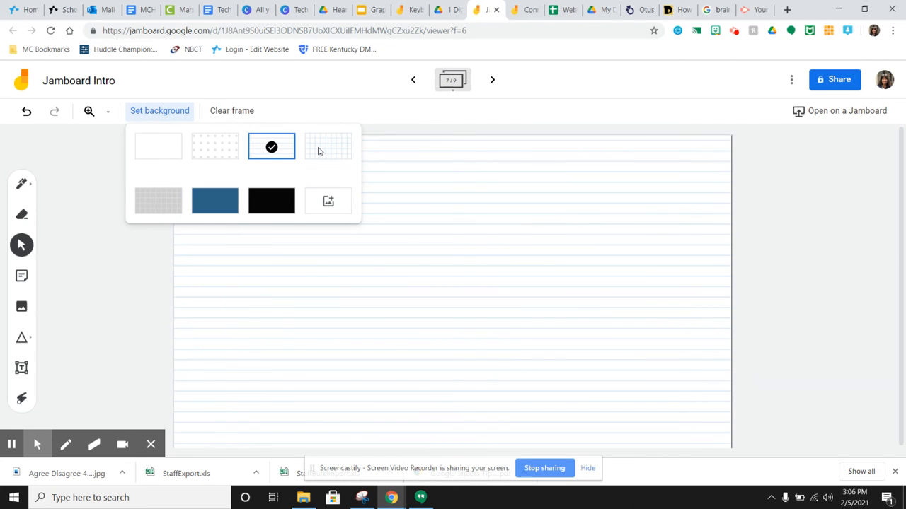
click(328, 146)
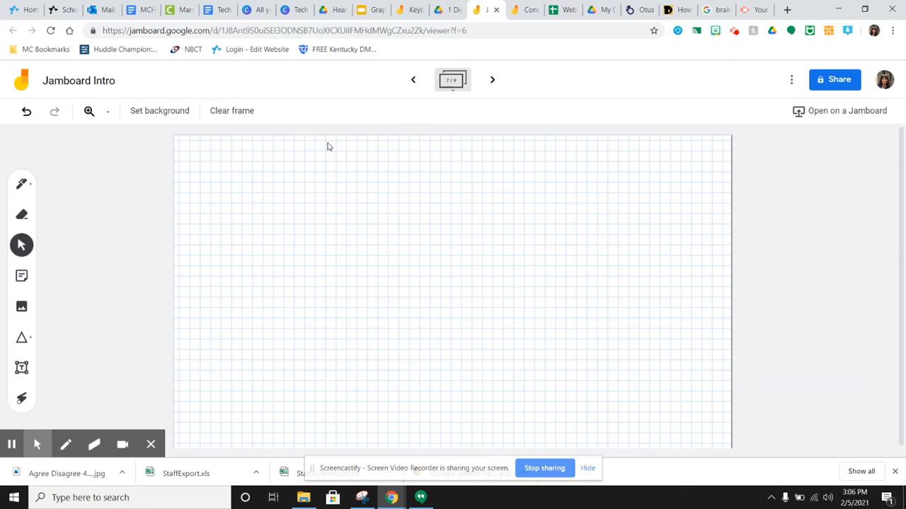
click(159, 111)
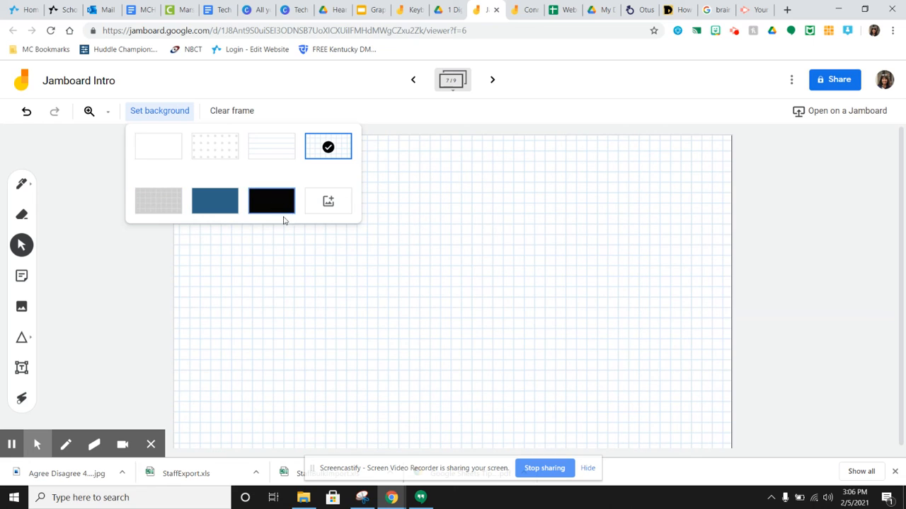
mouse_move(328, 201)
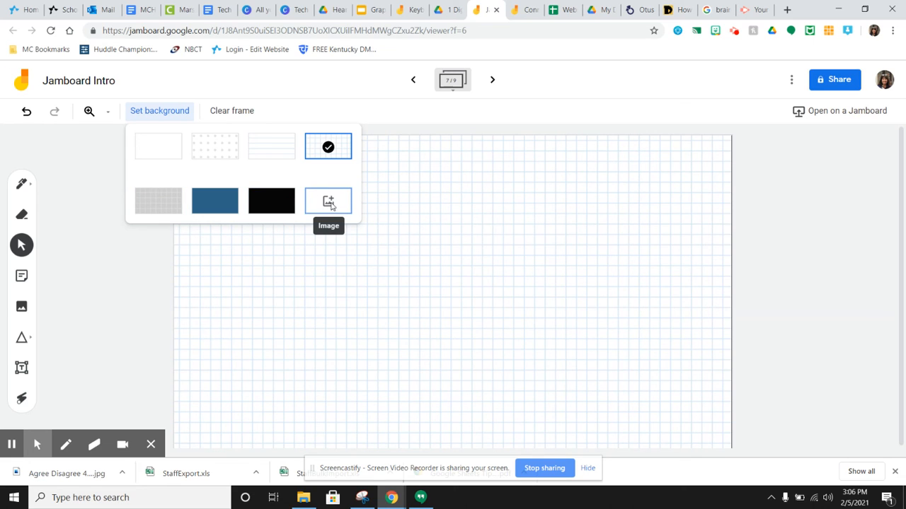
click(327, 201)
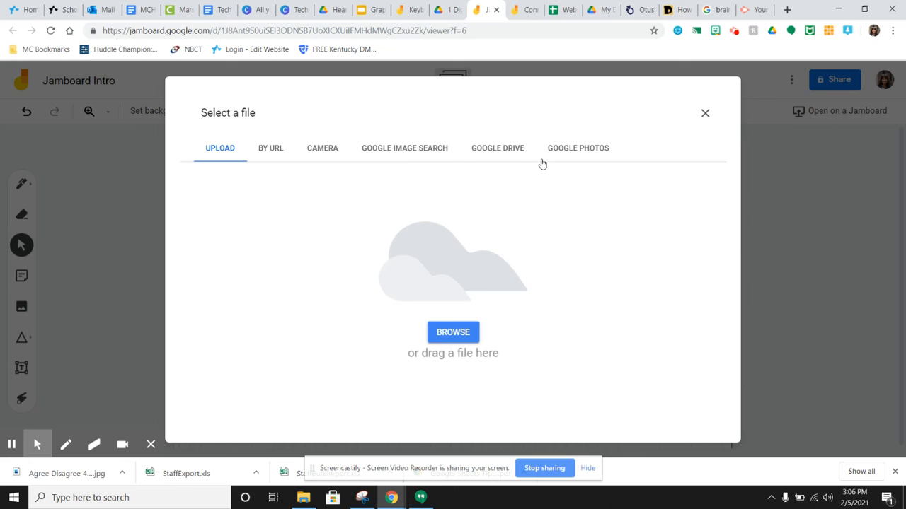
mouse_move(367, 148)
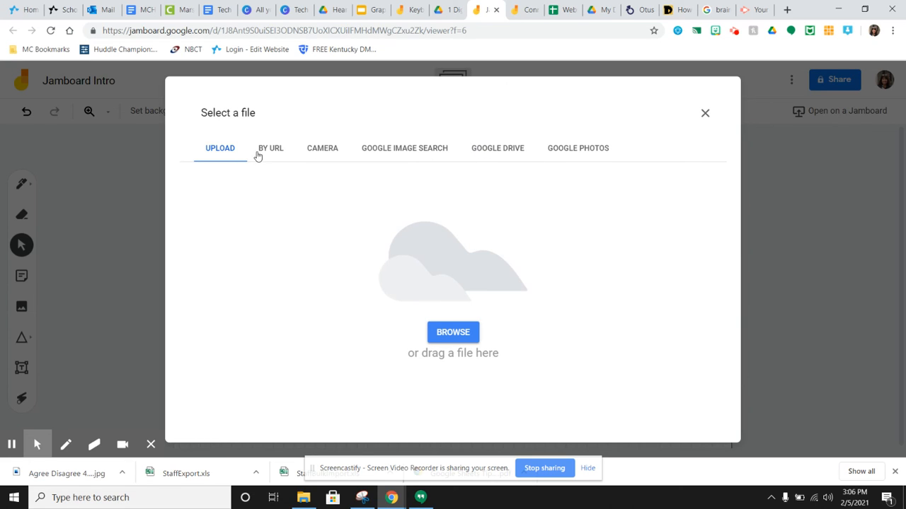
mouse_move(647, 122)
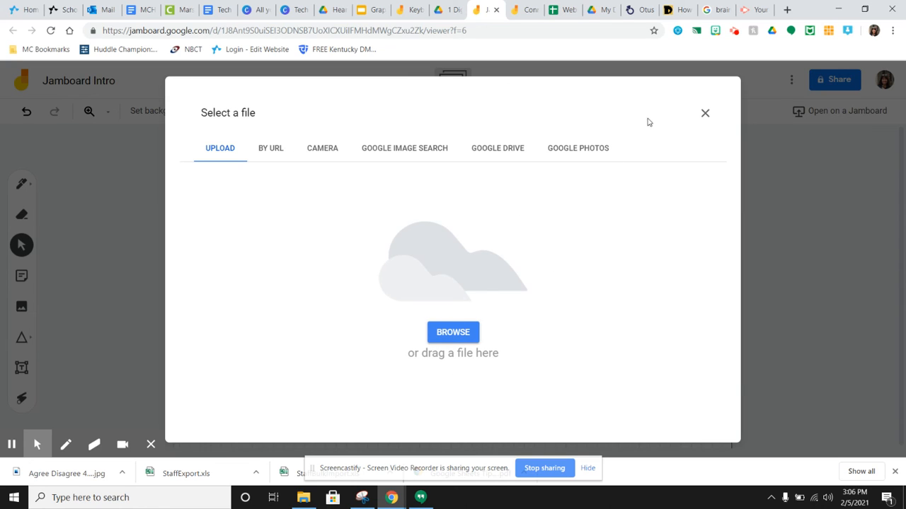
mouse_move(361, 190)
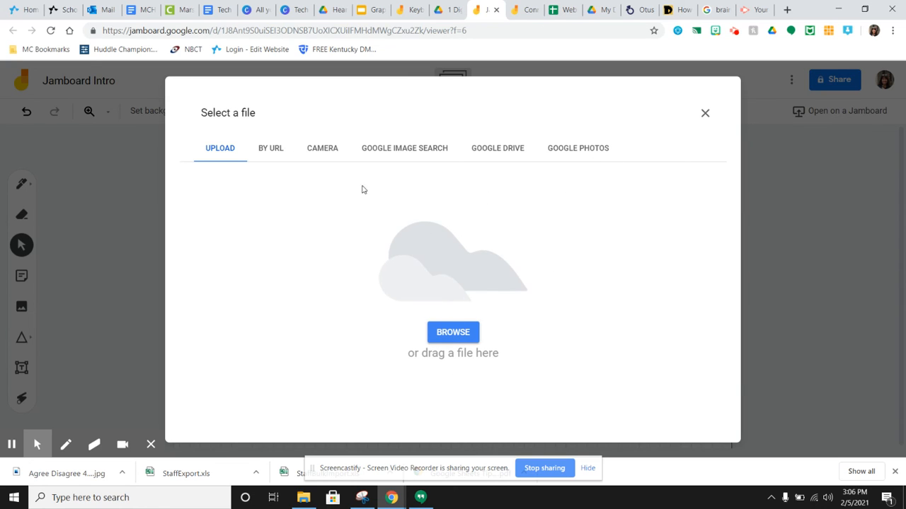
mouse_move(705, 114)
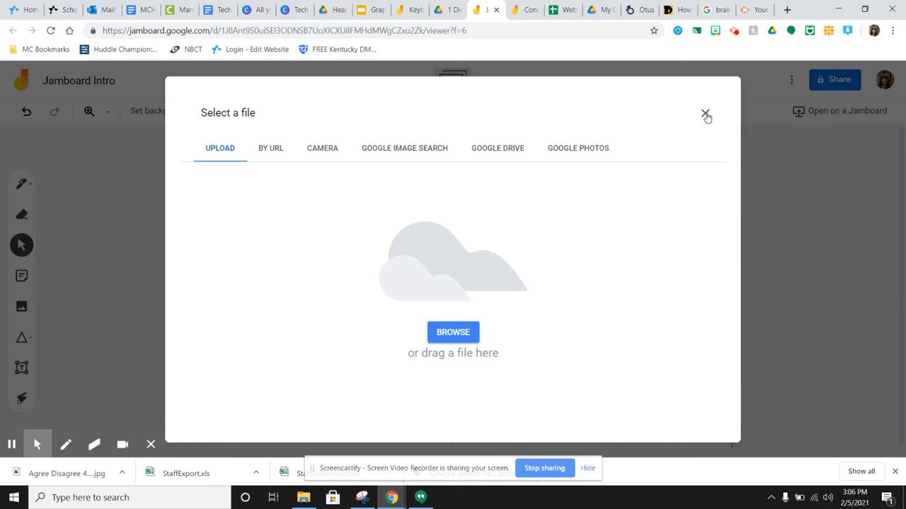
click(705, 115)
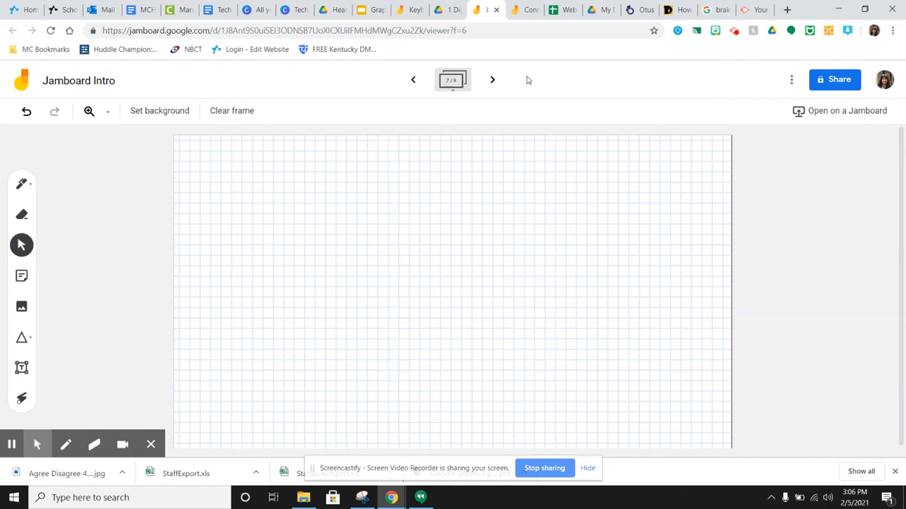
Go to the heart template frame and type 'Photosynthesis' in a text box.
click(492, 79)
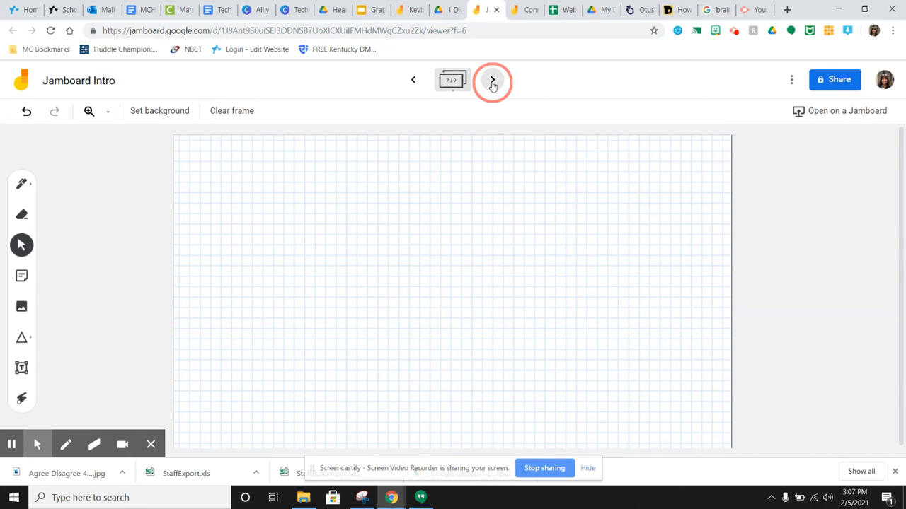
click(491, 79)
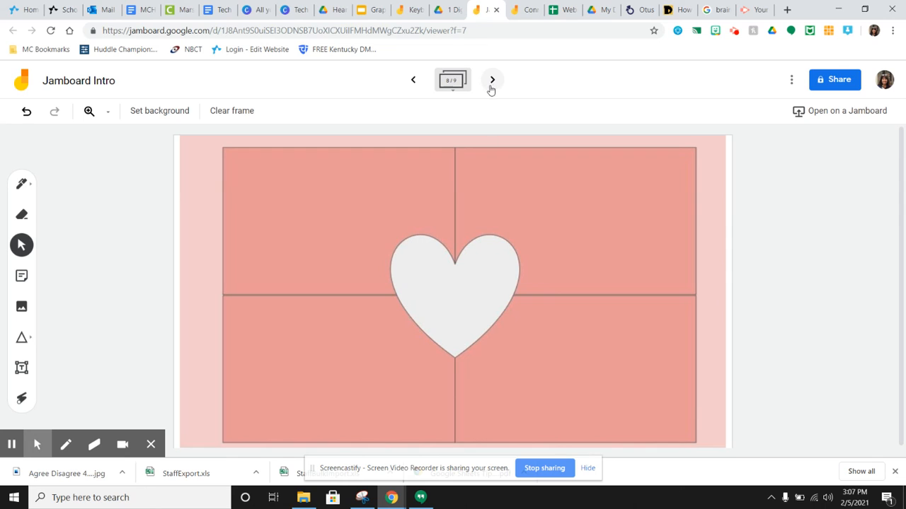
mouse_move(413, 79)
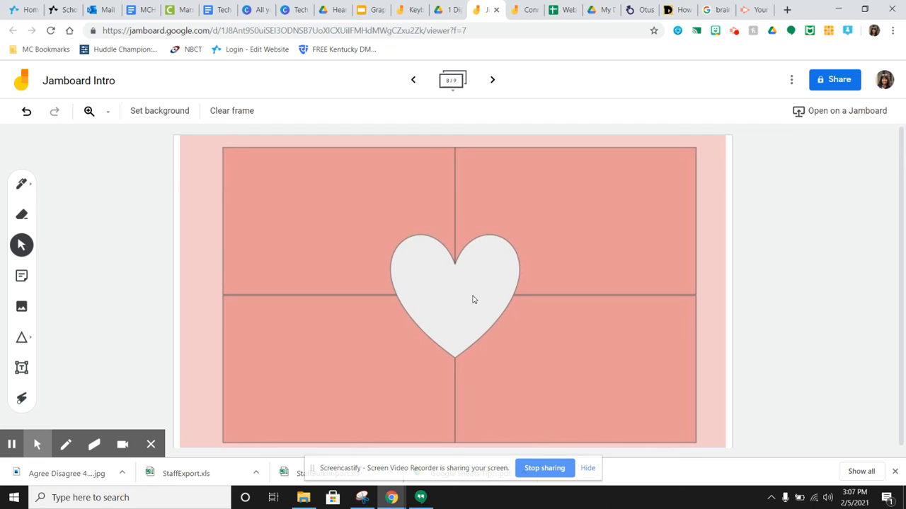
mouse_move(466, 318)
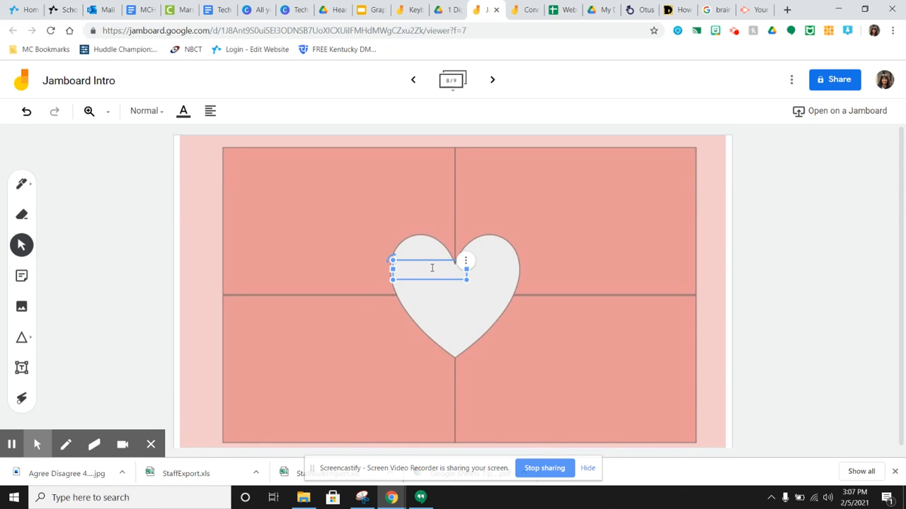
text(Photosyn)
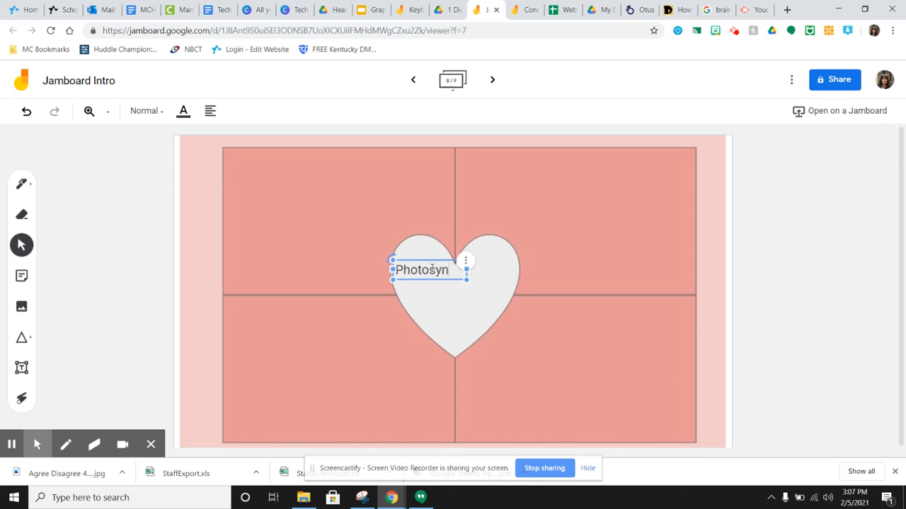
text(thesis)
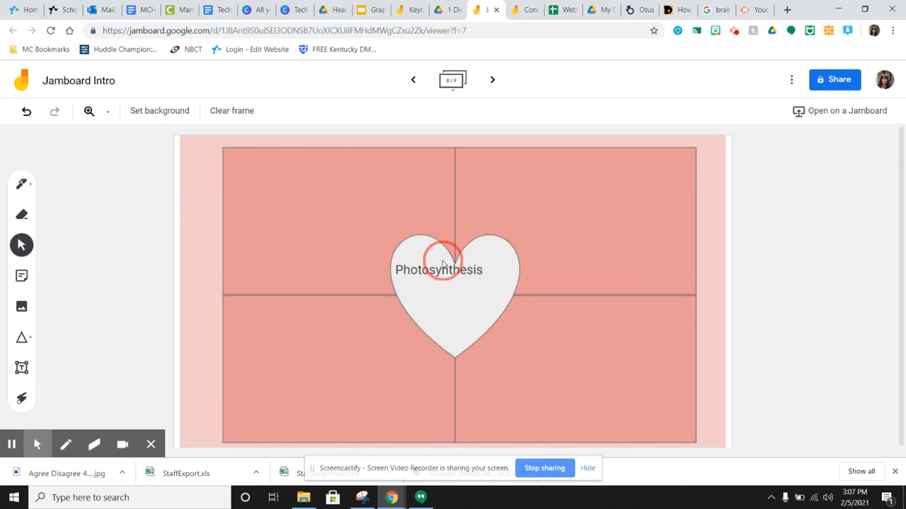
Move the Photosynthesis text box to the heart's centre and deselect it.
click(438, 270)
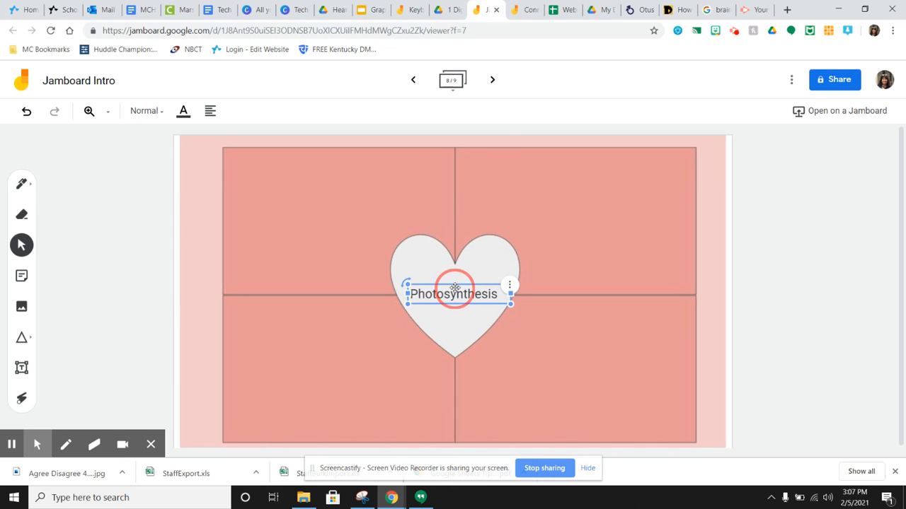
click(506, 245)
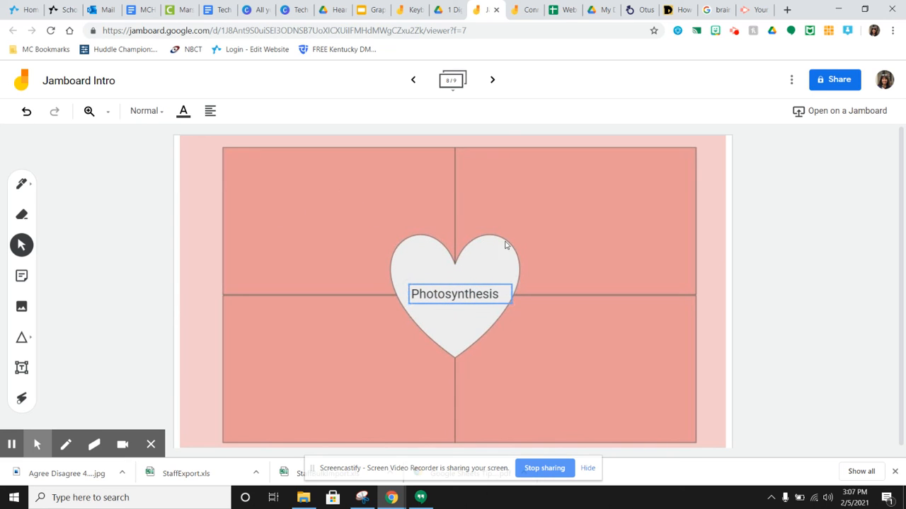
mouse_move(590, 205)
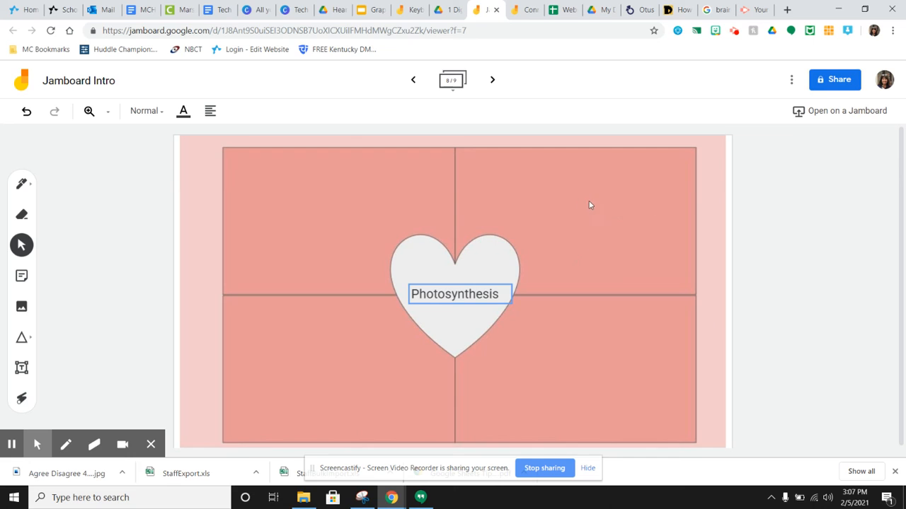
mouse_move(506, 348)
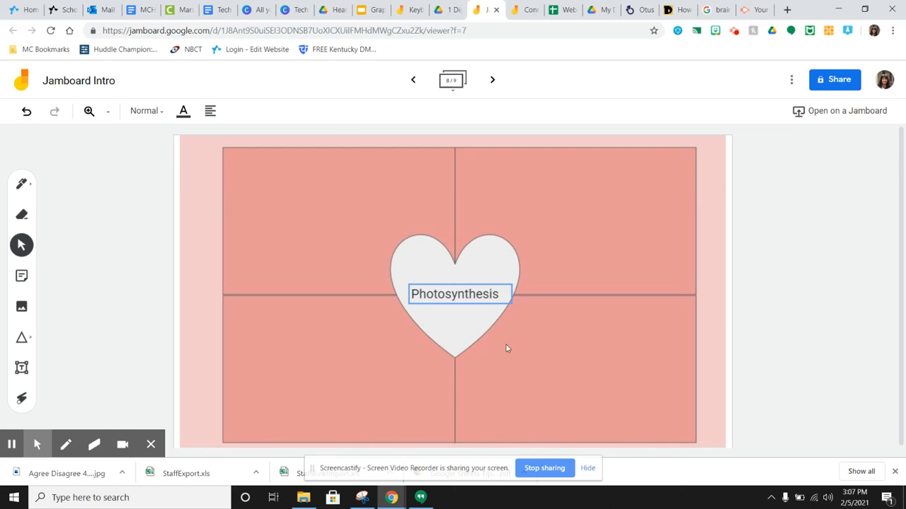
mouse_move(590, 341)
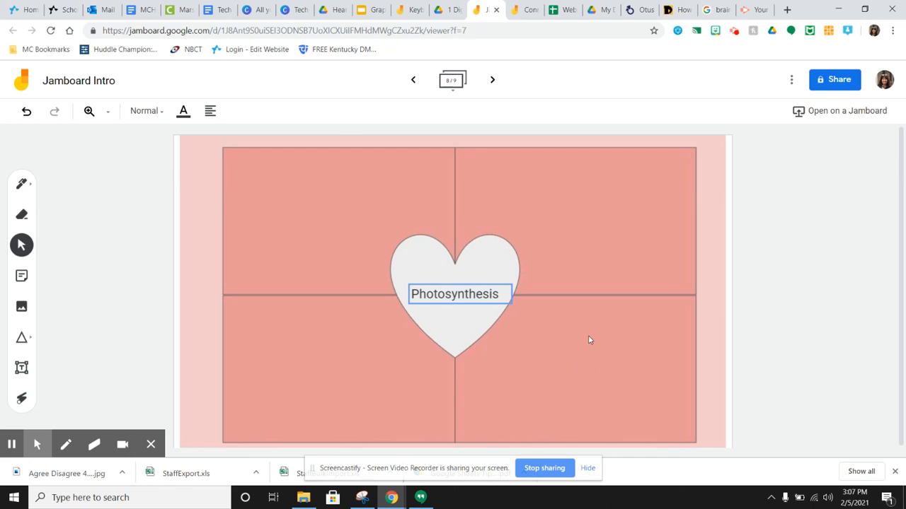
mouse_move(611, 341)
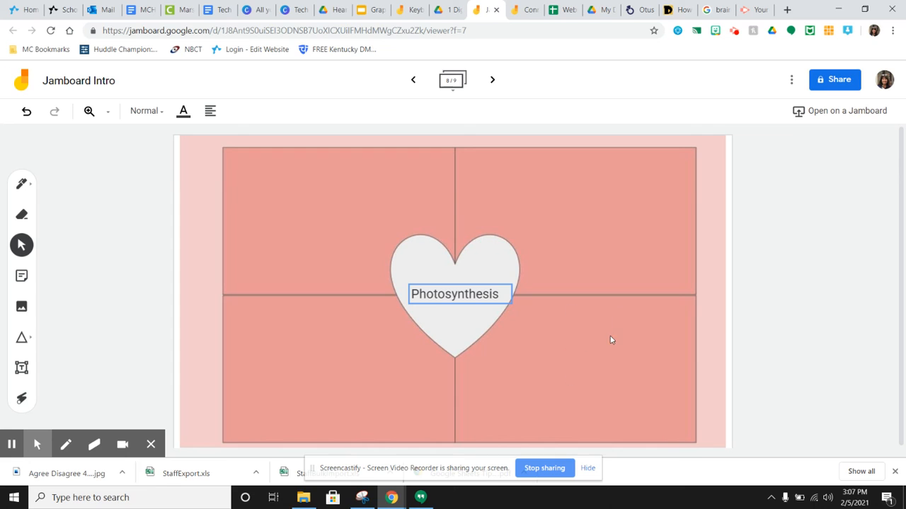
click(455, 294)
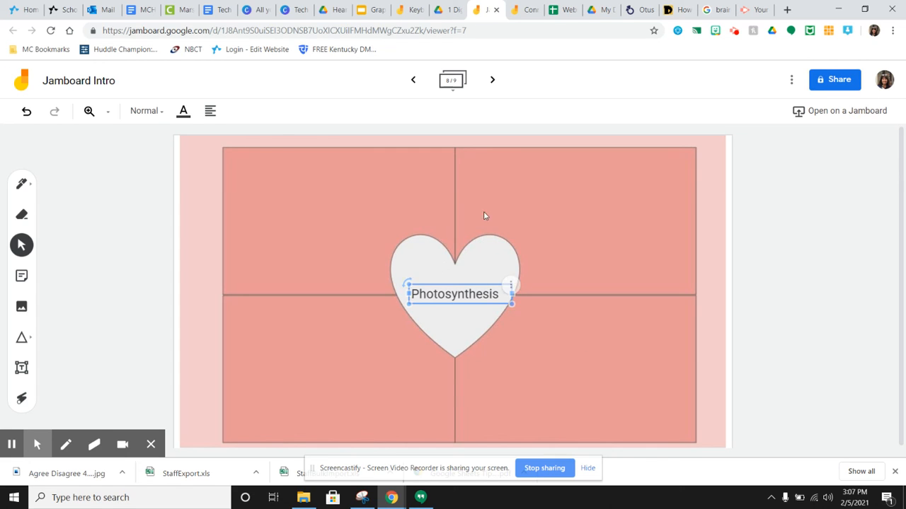
click(275, 171)
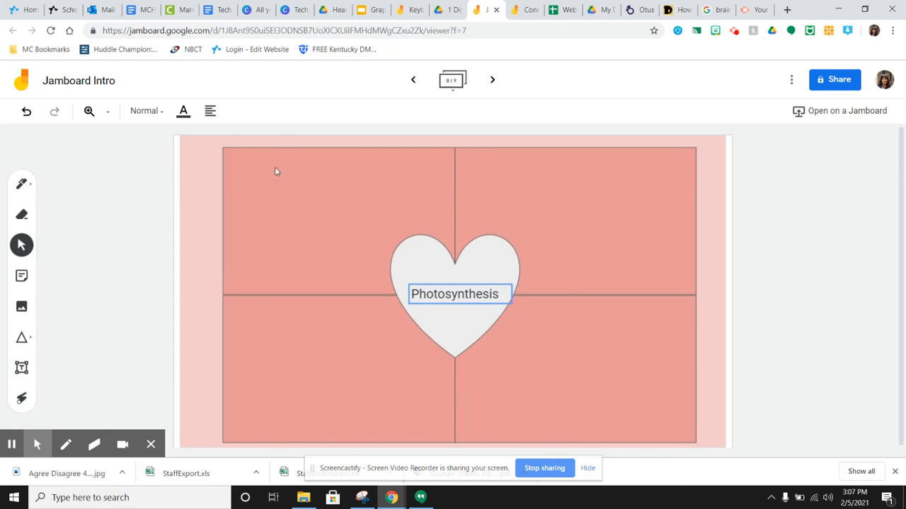
mouse_move(274, 204)
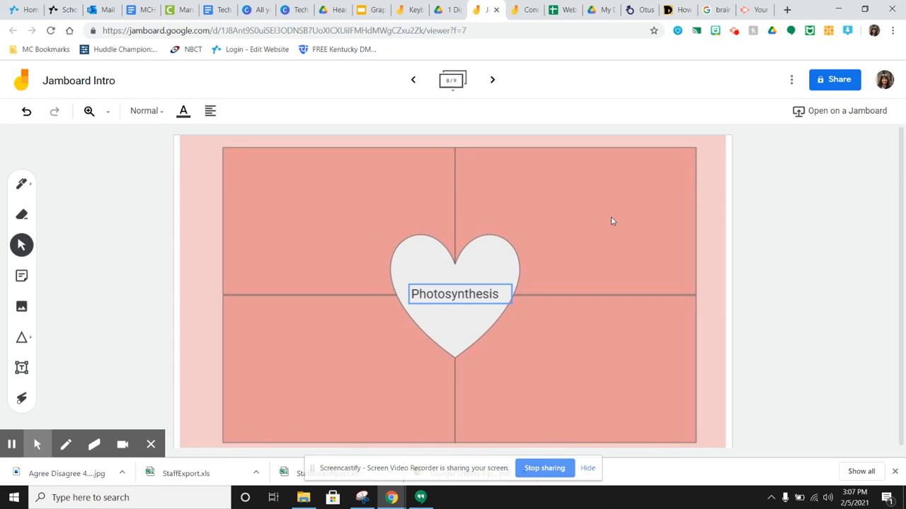
mouse_move(439, 317)
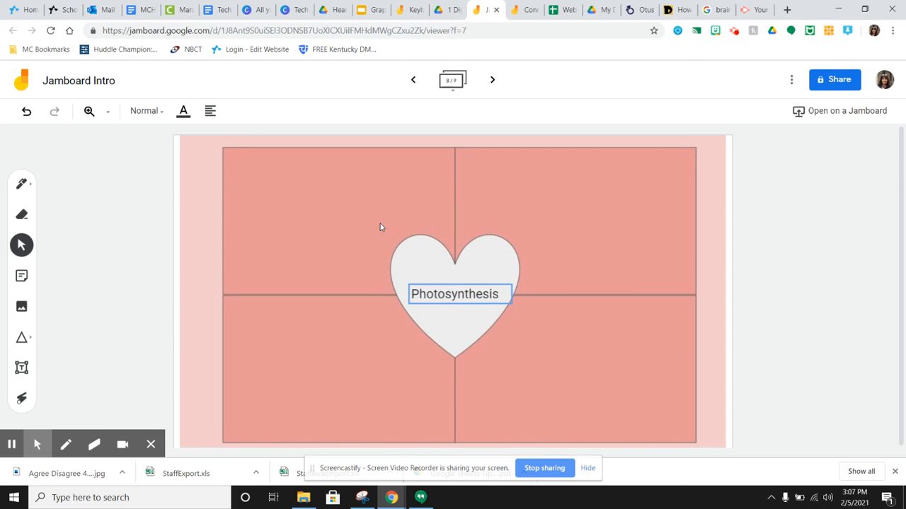
mouse_move(261, 164)
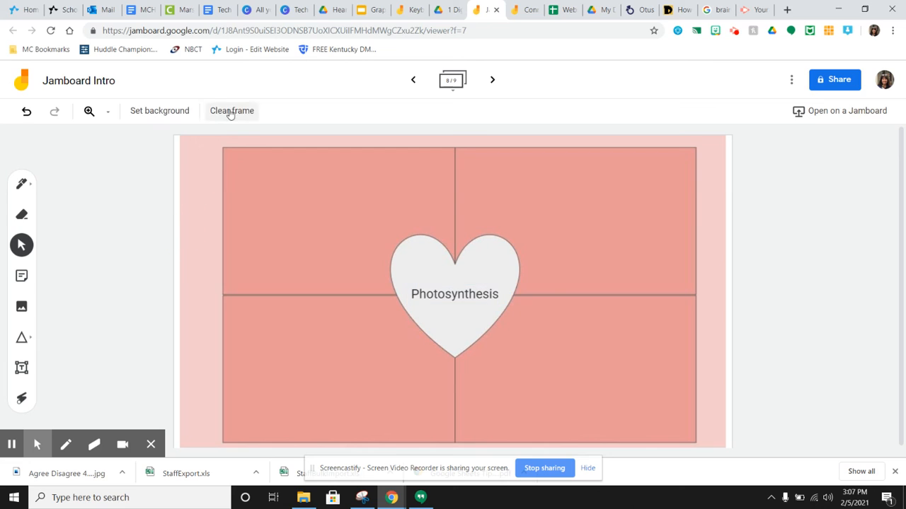
Clear the heart frame and select the leftover empty text box.
click(231, 110)
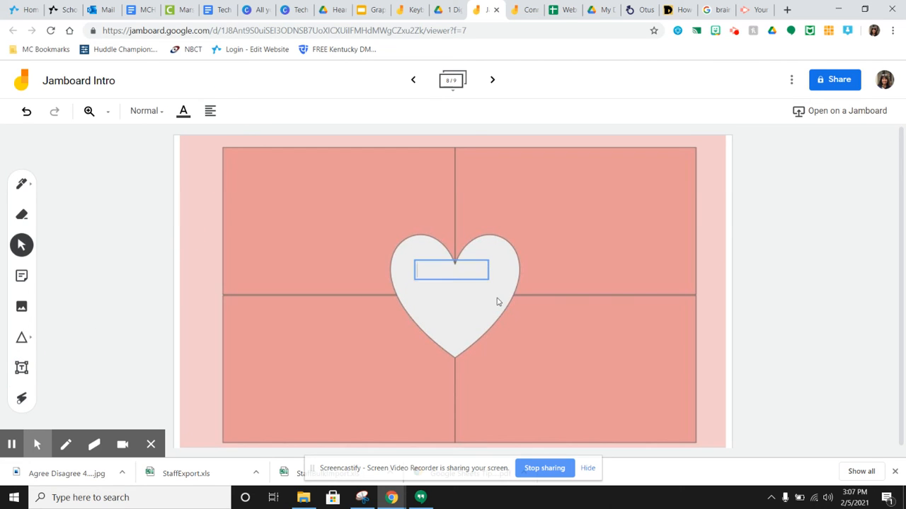
click(451, 270)
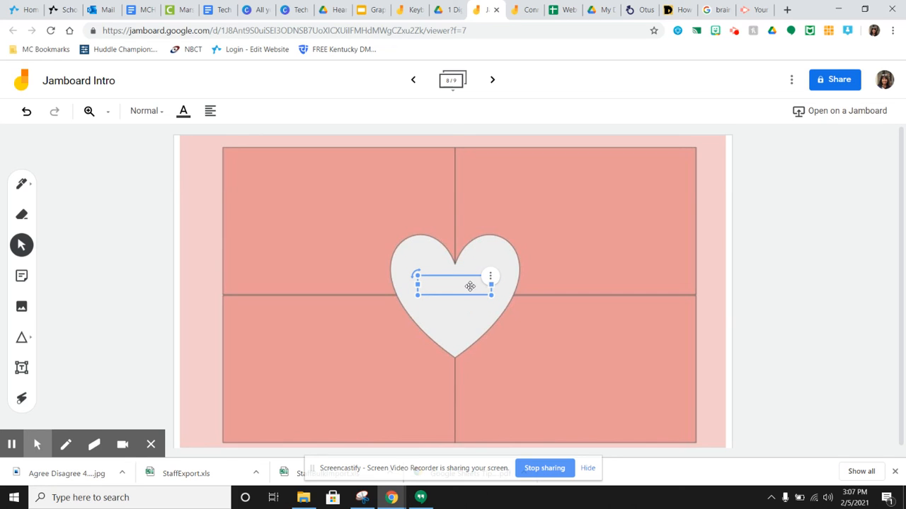
mouse_move(220, 228)
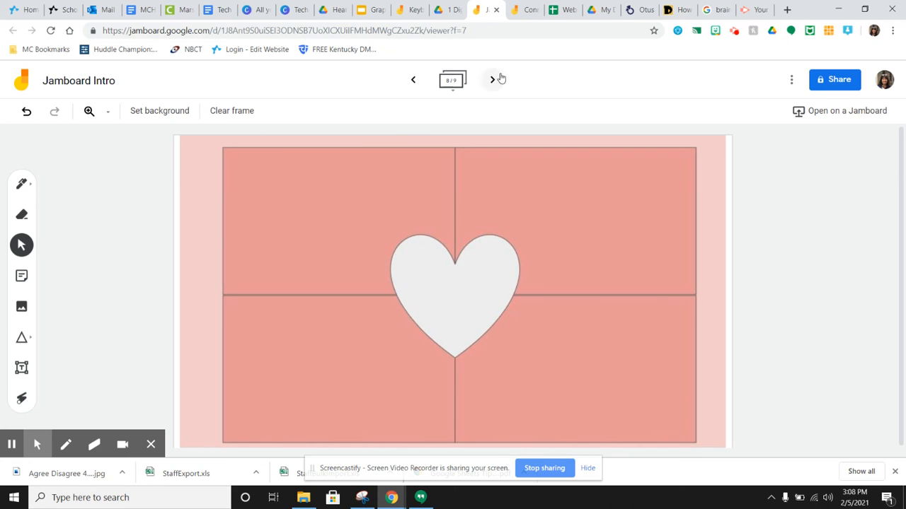
Advance to frame 9 of 9, the blank white page.
click(493, 79)
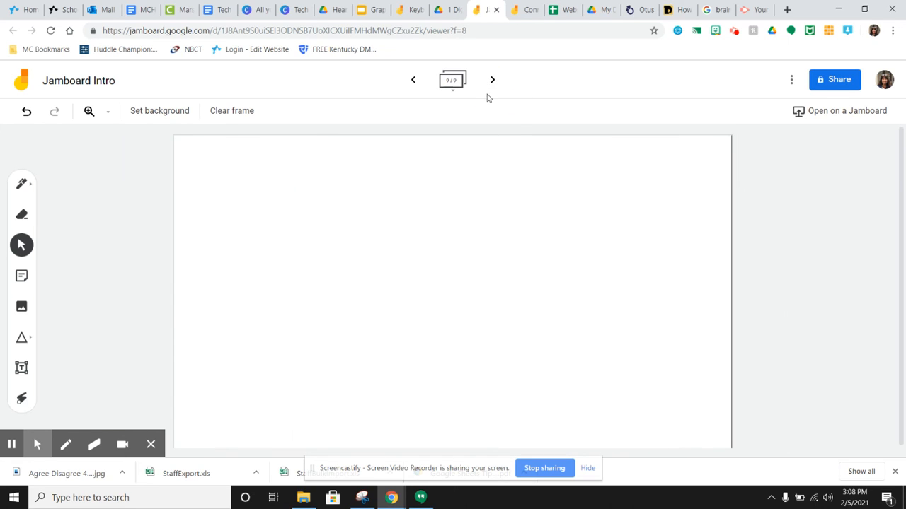
mouse_move(487, 121)
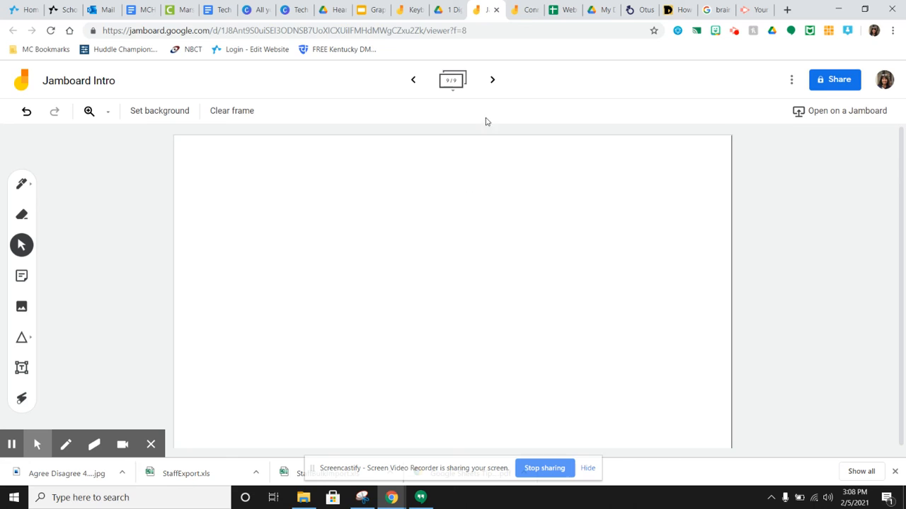
mouse_move(413, 80)
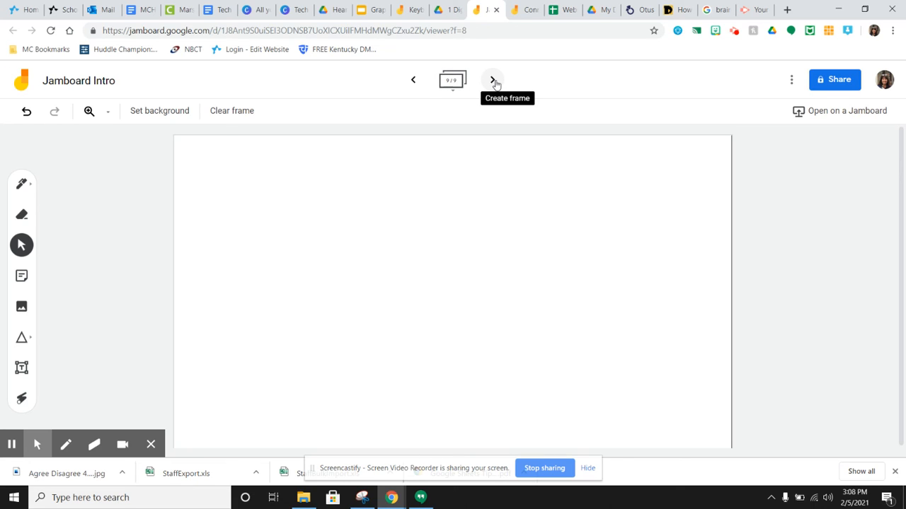
mouse_move(511, 145)
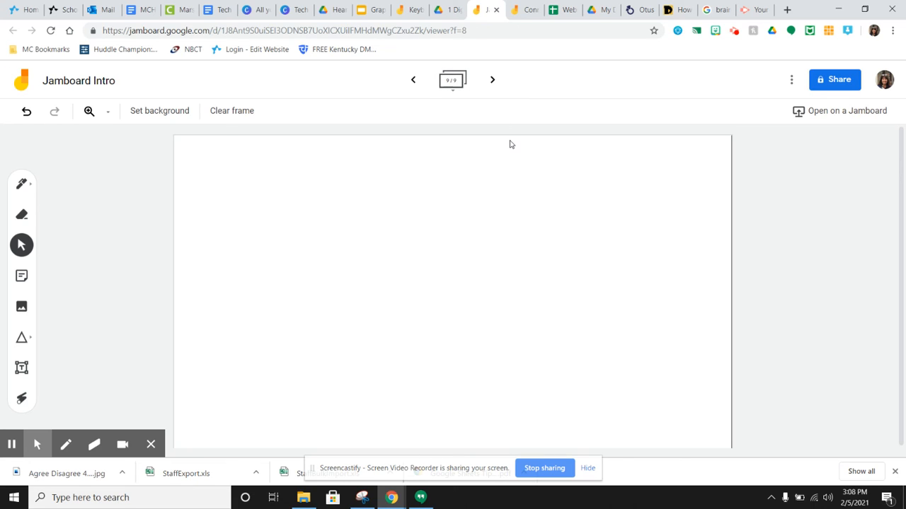
mouse_move(491, 79)
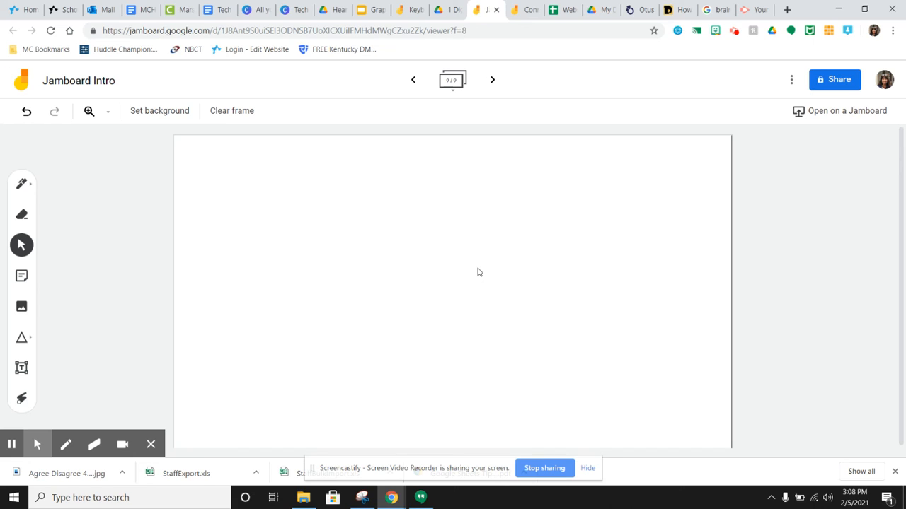
mouse_move(538, 340)
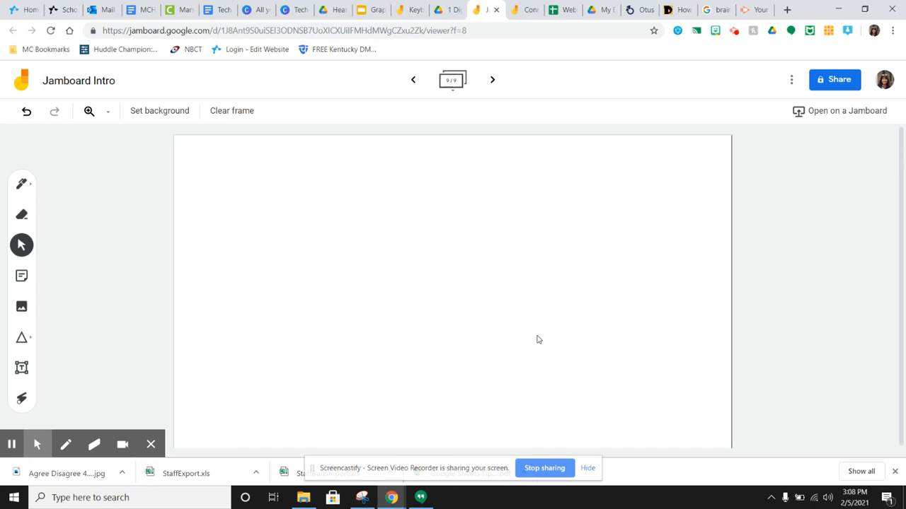
mouse_move(520, 416)
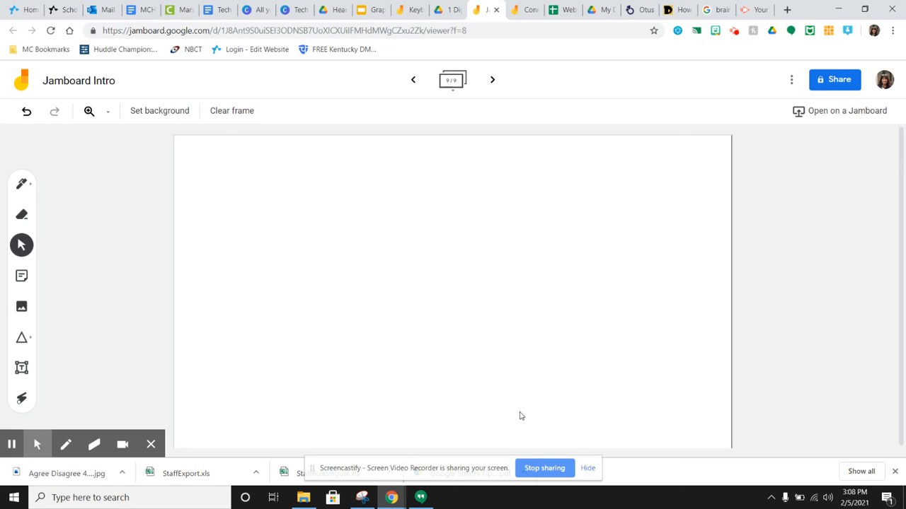
mouse_move(536, 448)
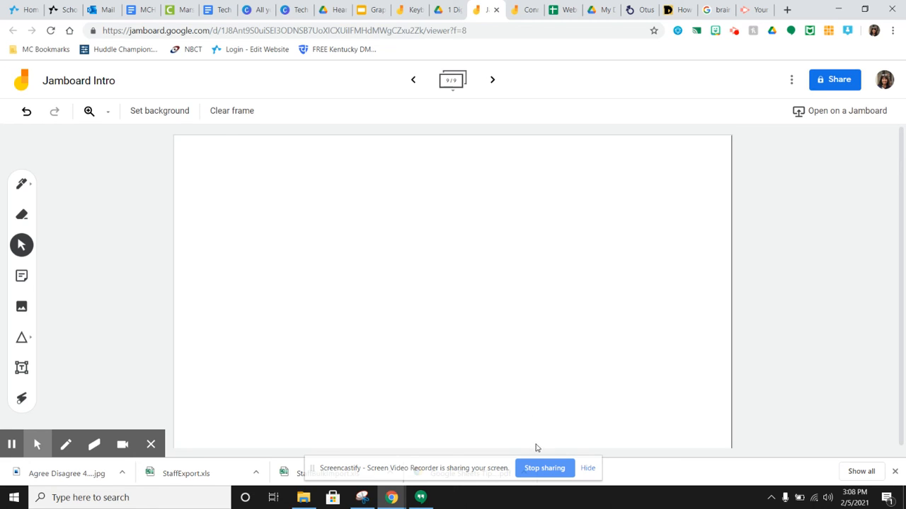